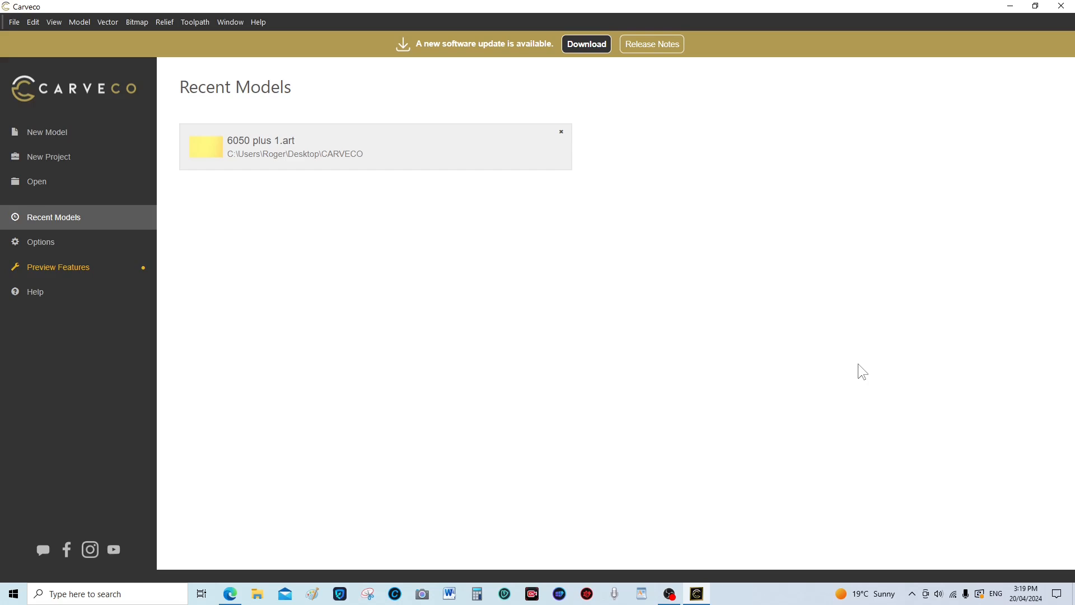
mouse_move(837, 368)
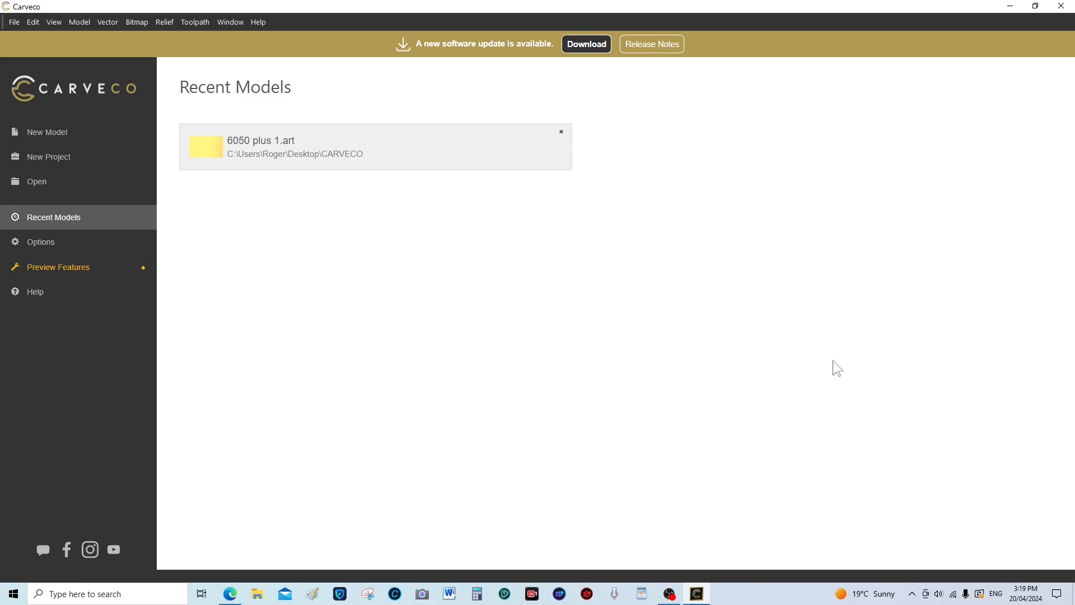
mouse_move(804, 335)
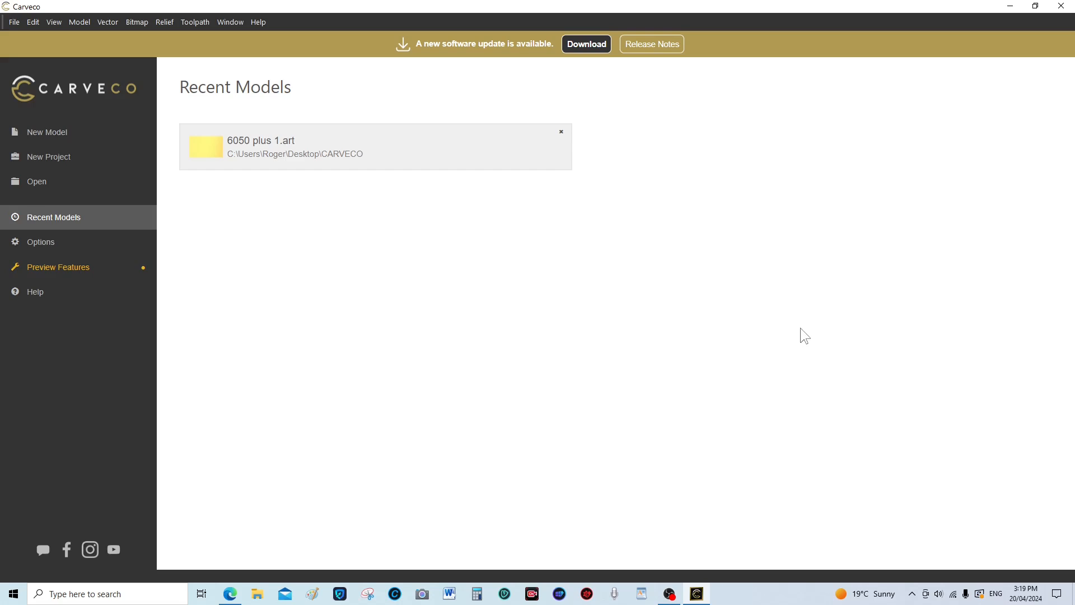
mouse_move(569, 442)
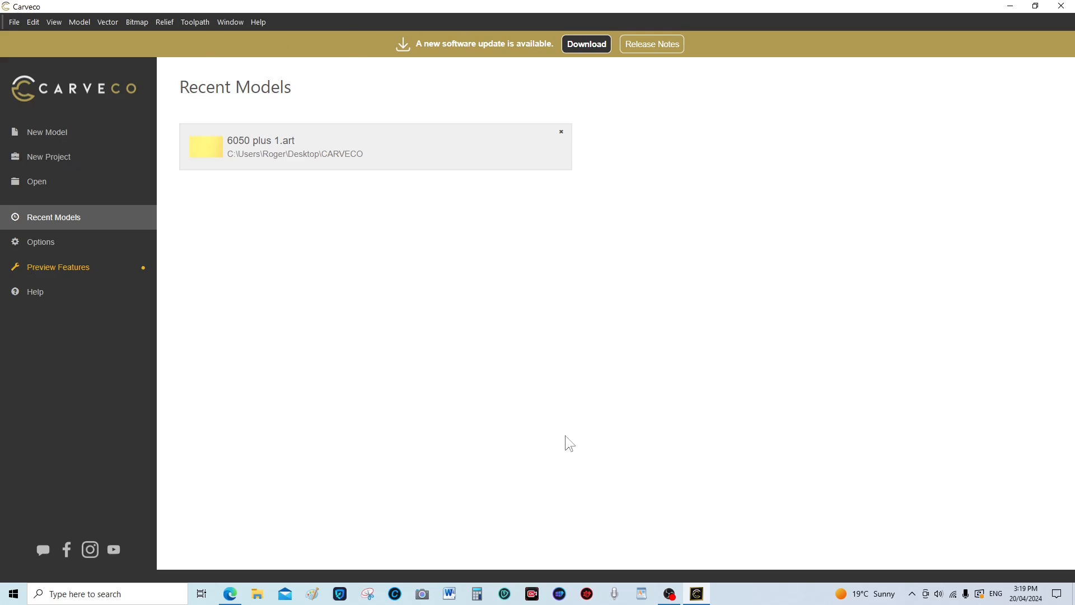
mouse_move(590, 389)
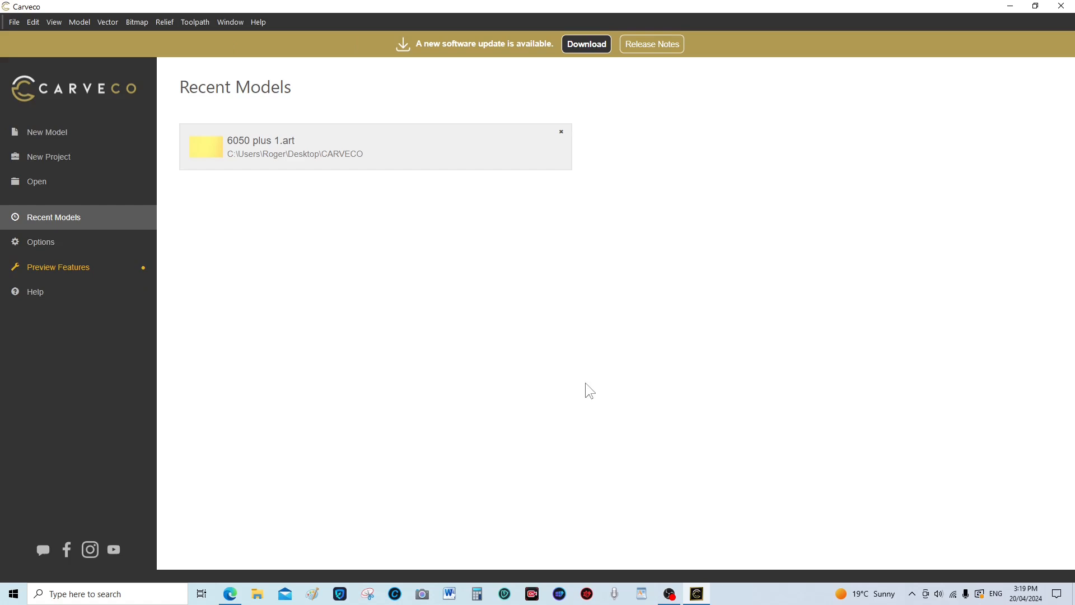
mouse_move(591, 383)
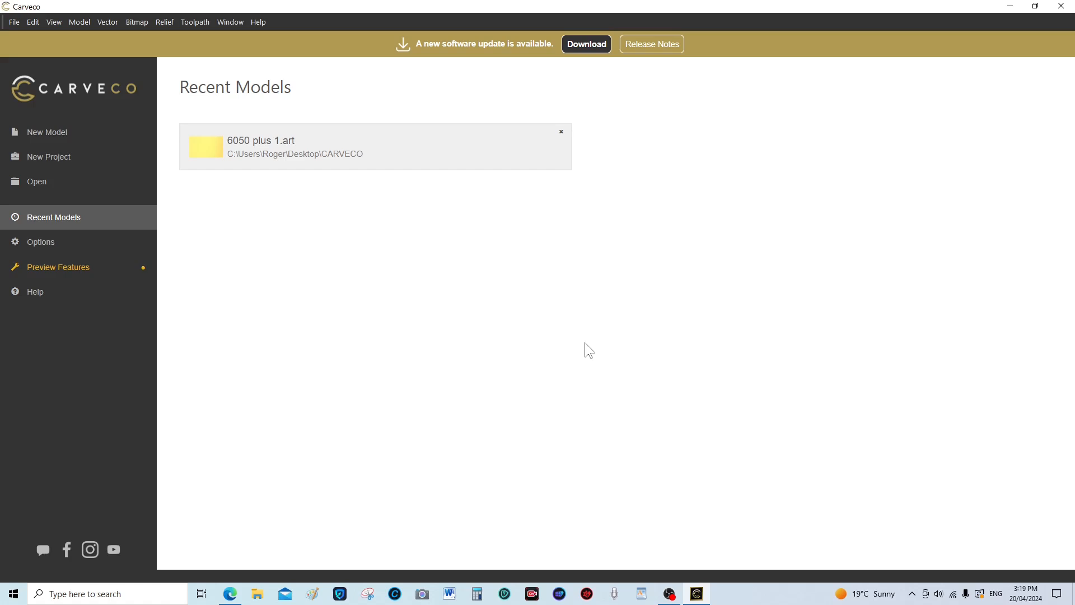
- Restore the Carveco window down so the desktop files show beside it
click(1031, 7)
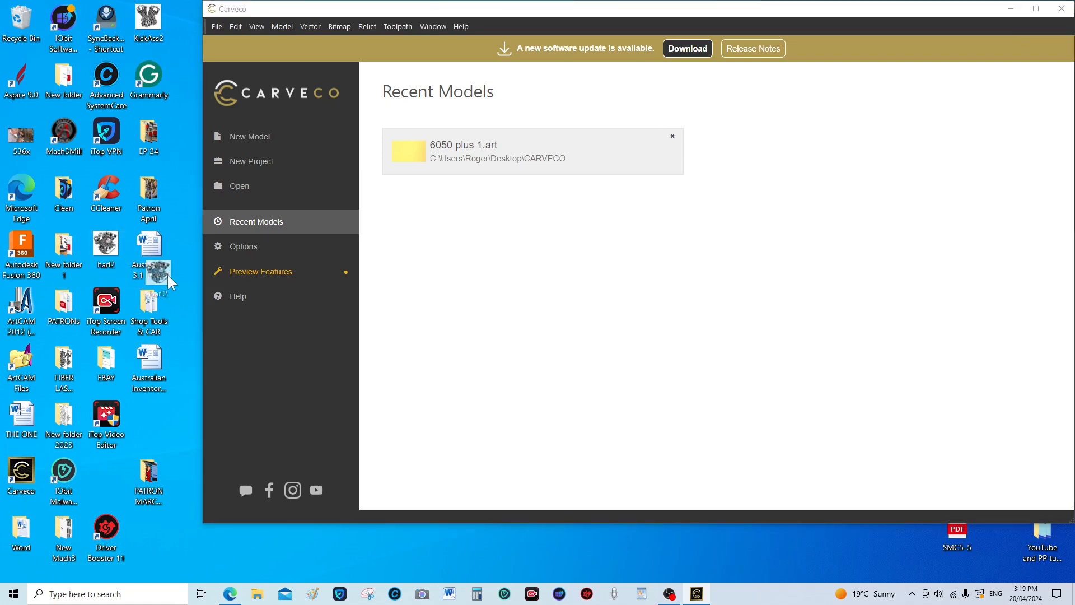
- Drag the Harley engine image in as a new model and set its height to 200 mm
drag(158, 268, 648, 302)
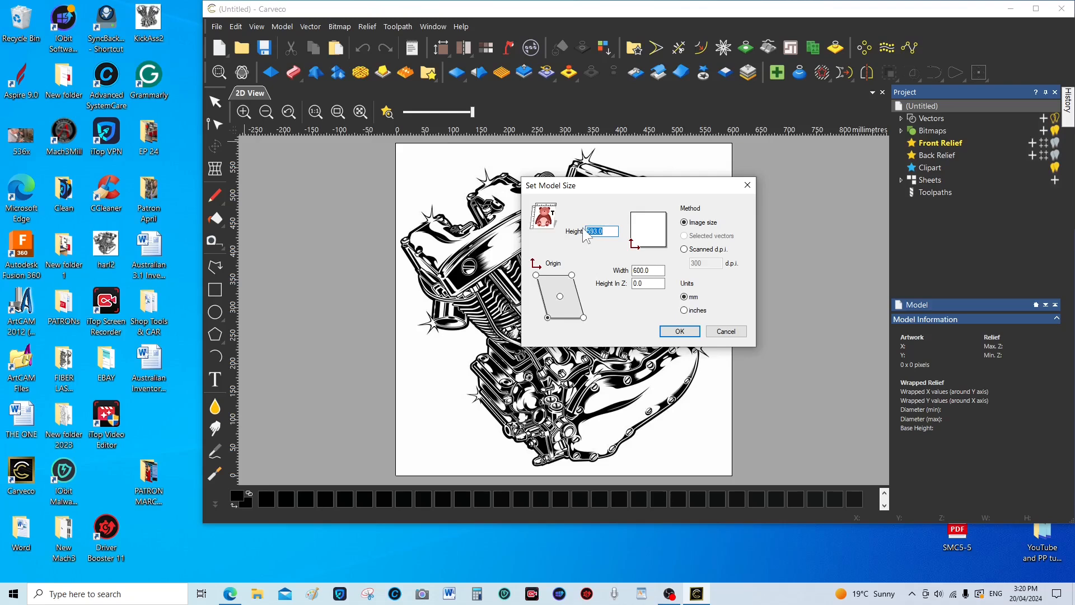
text(200)
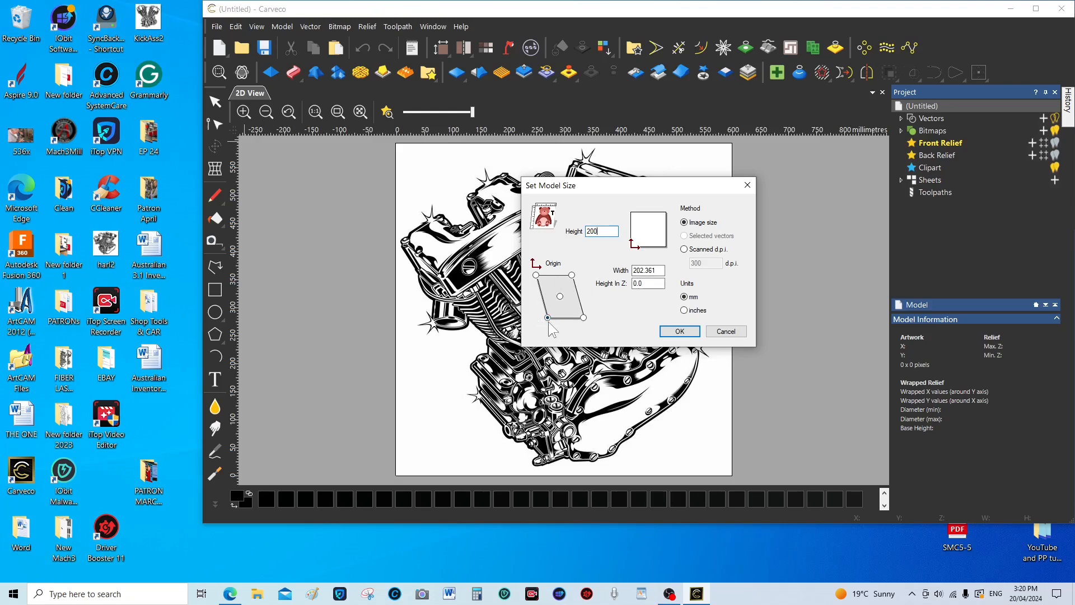
click(547, 316)
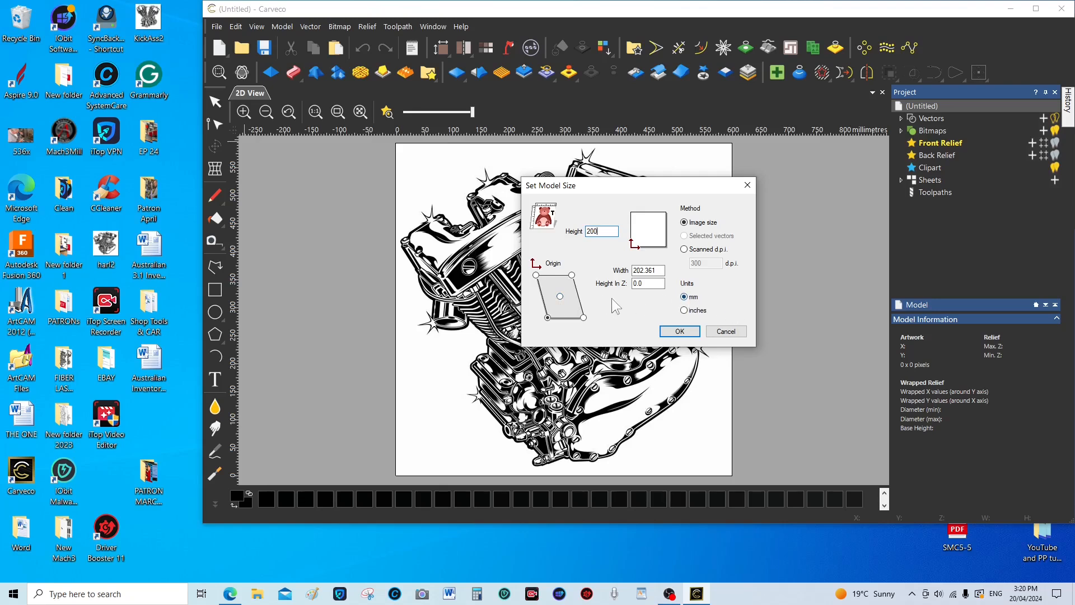
- Set the model's Height In Z to 2 mm for the relief depth
click(646, 283)
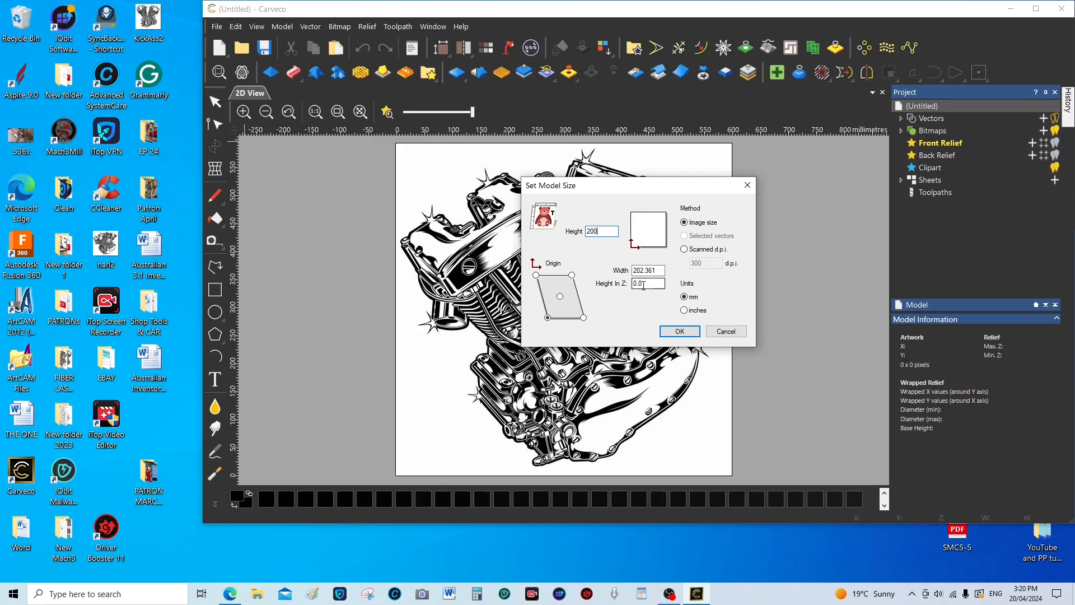
click(646, 283)
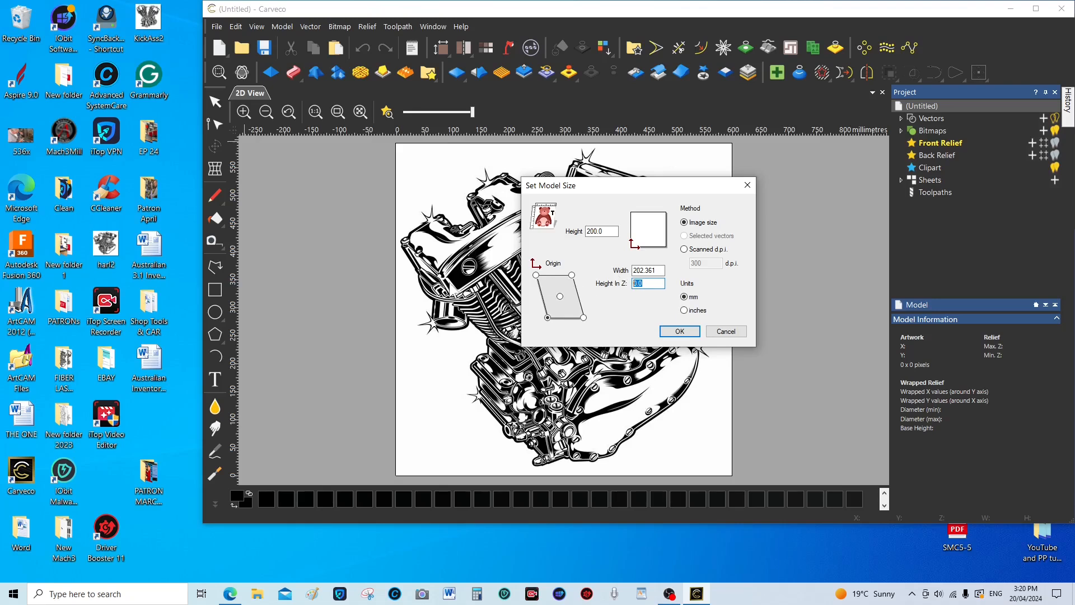
mouse_move(675, 423)
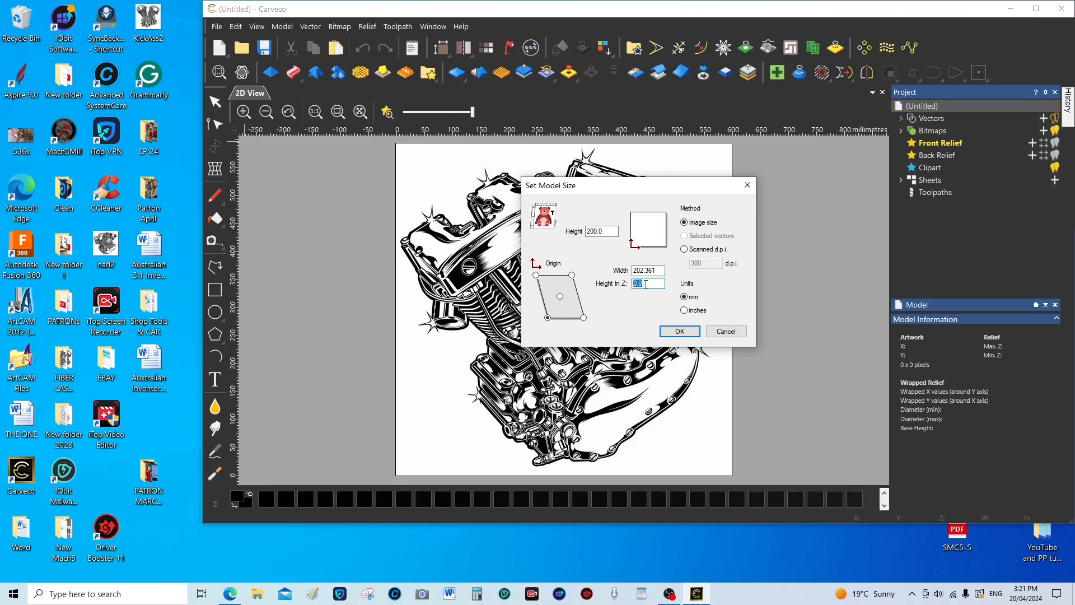
text(2)
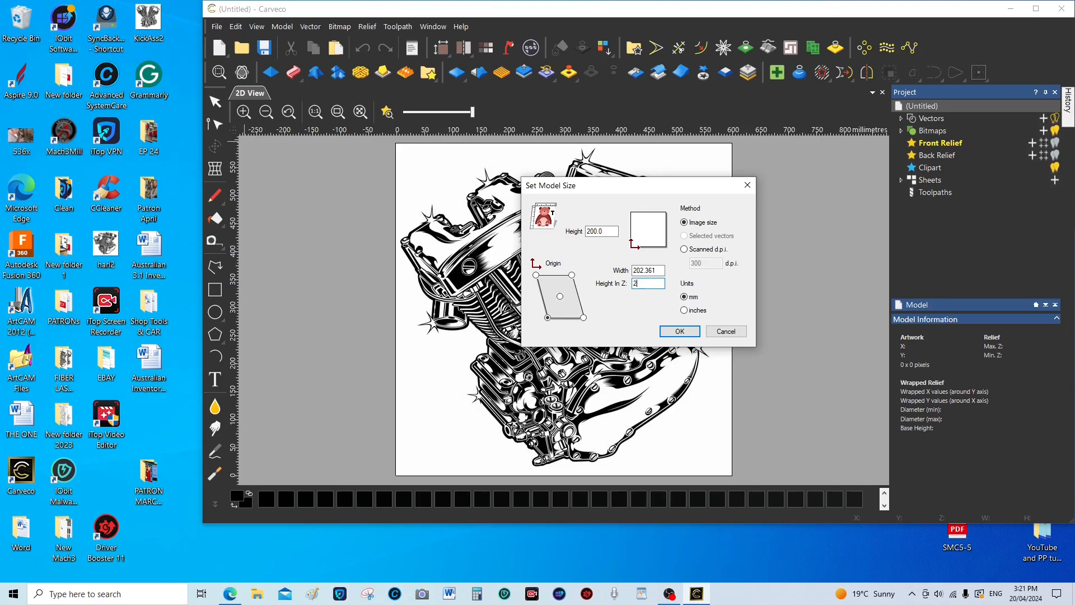
mouse_move(583, 235)
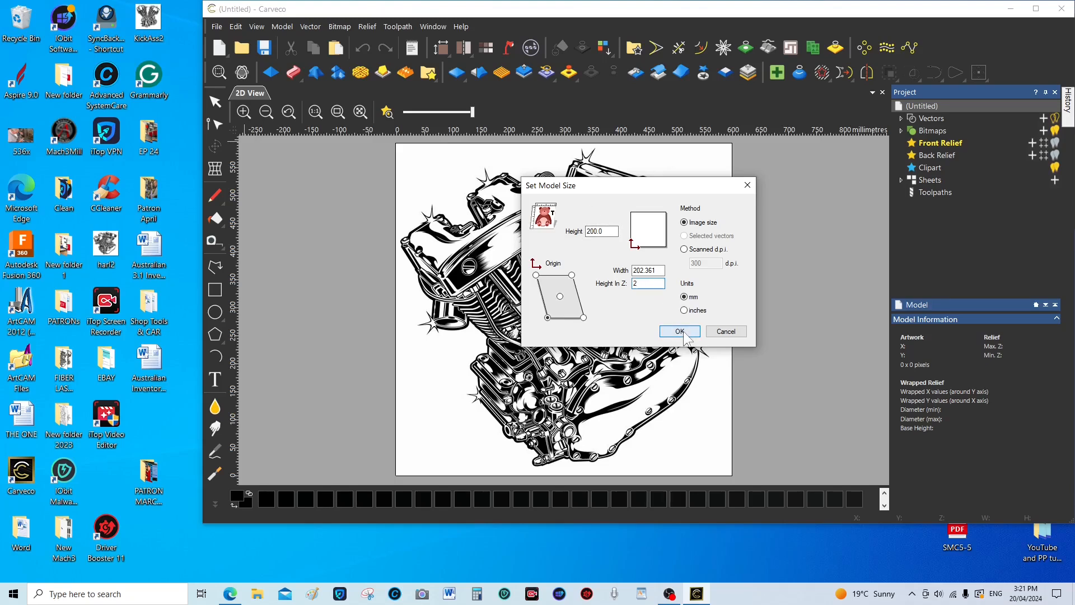
- Confirm the model size, maximise the window and show the 2D View
click(678, 332)
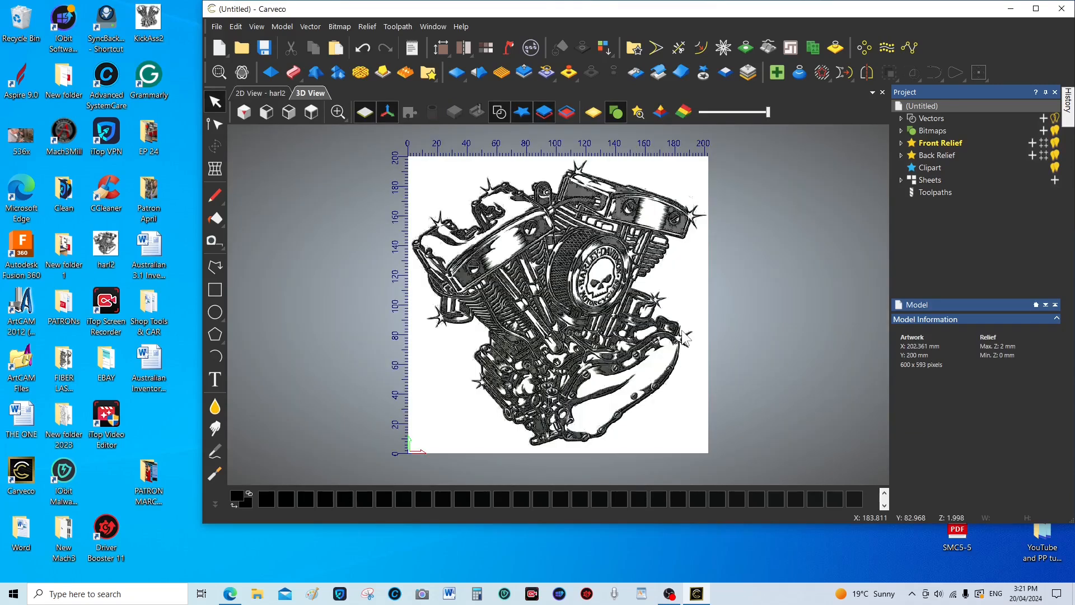
click(1037, 7)
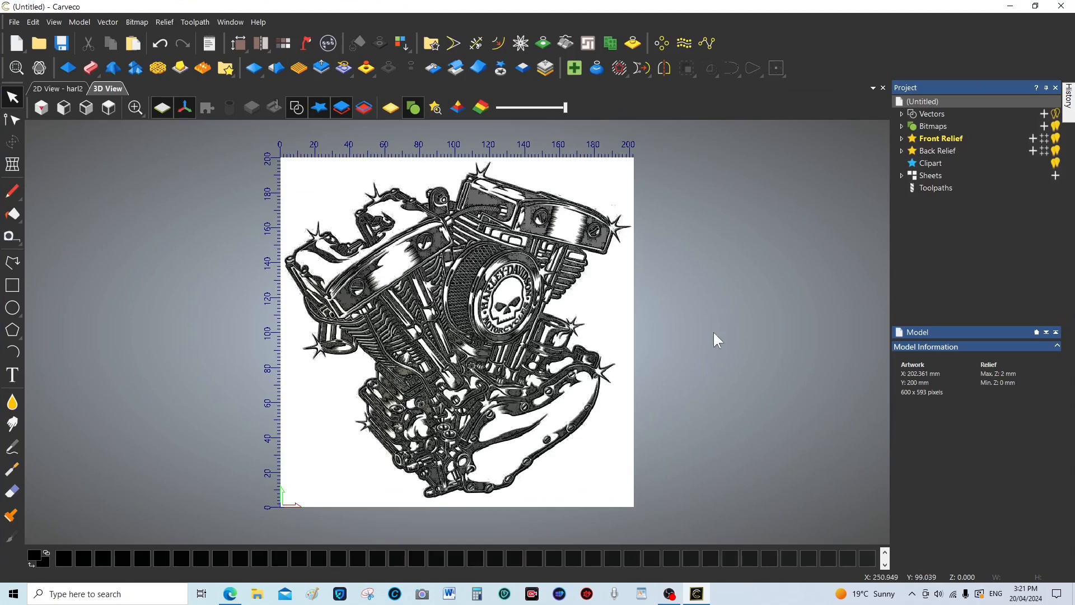
mouse_move(422, 291)
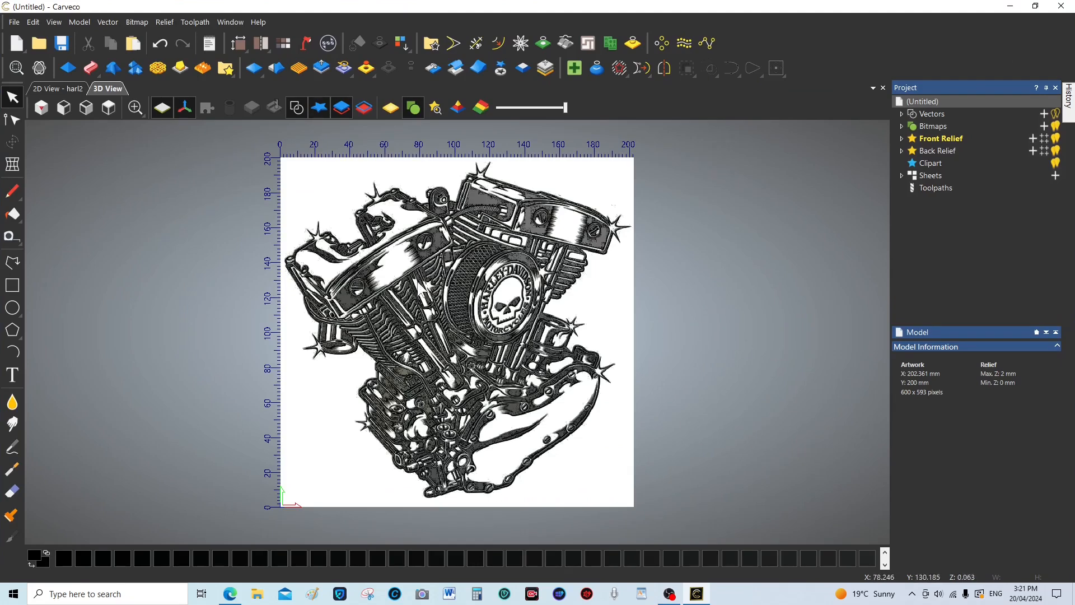
click(54, 89)
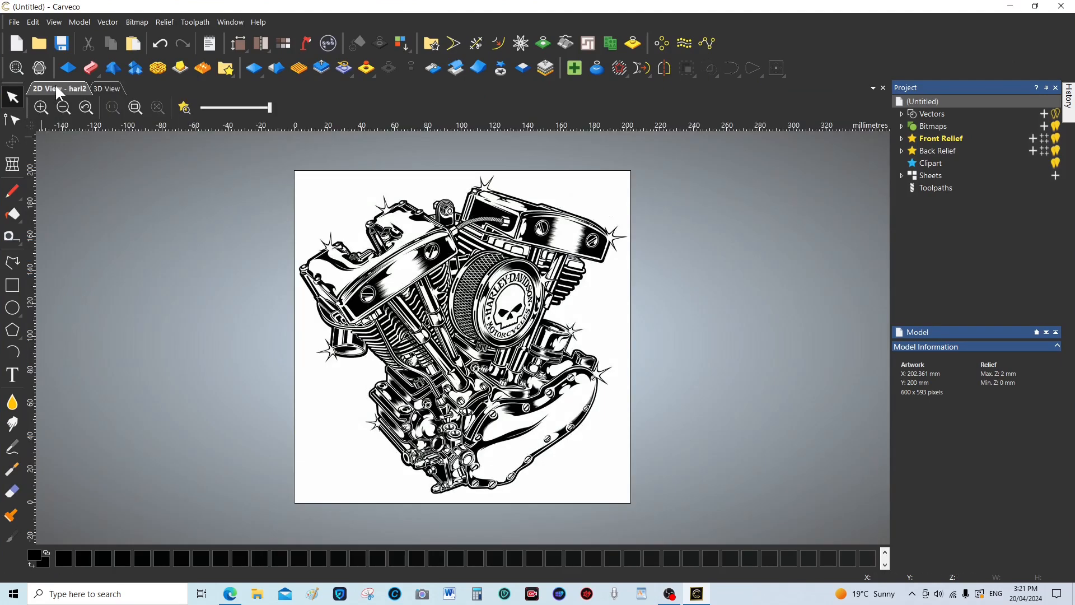
mouse_move(445, 336)
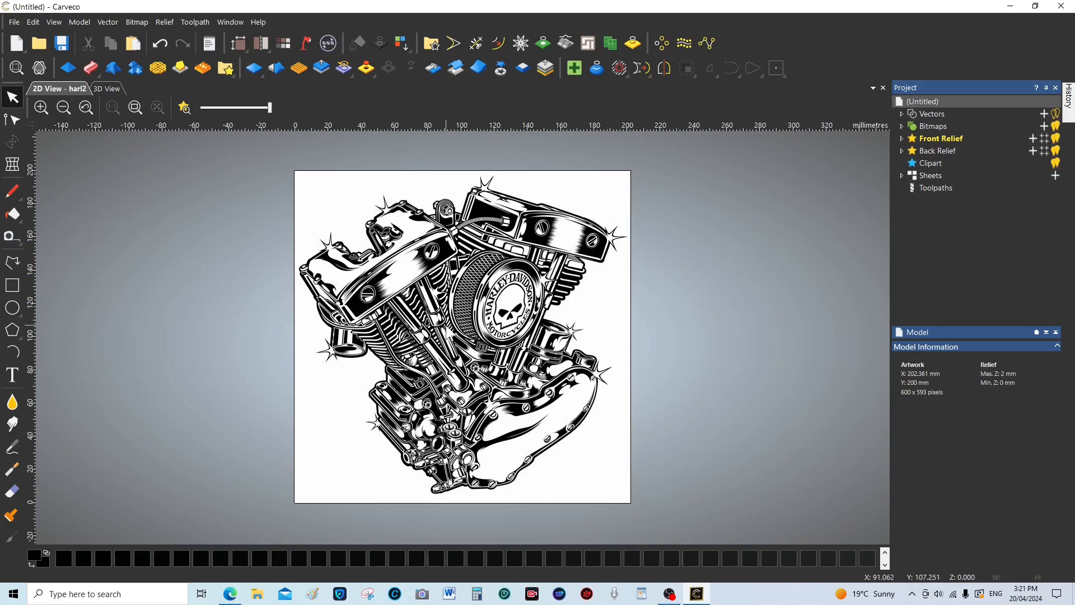
mouse_move(320, 426)
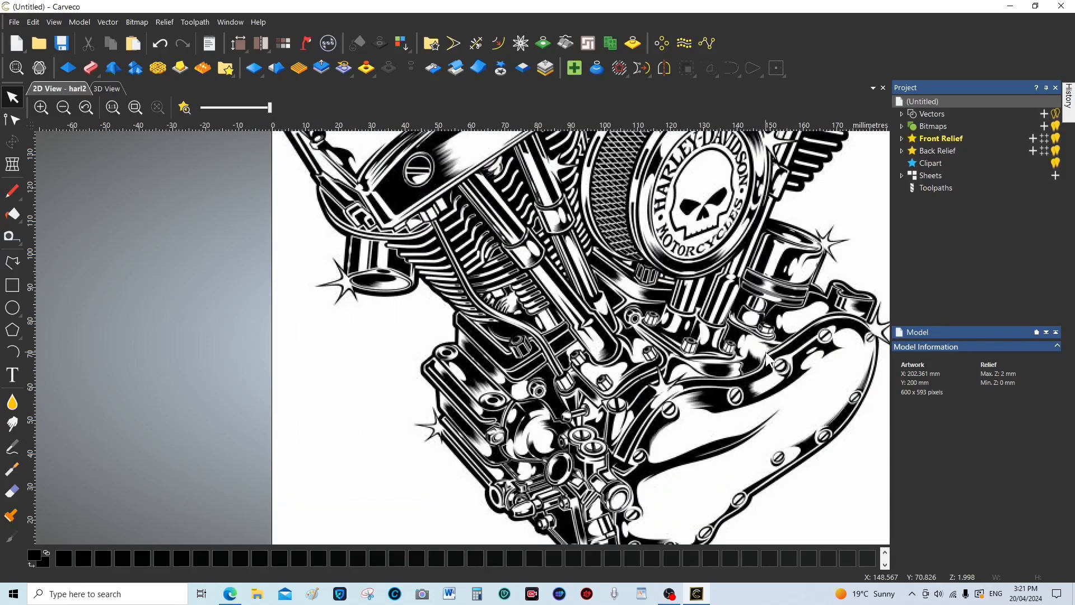
mouse_move(630, 229)
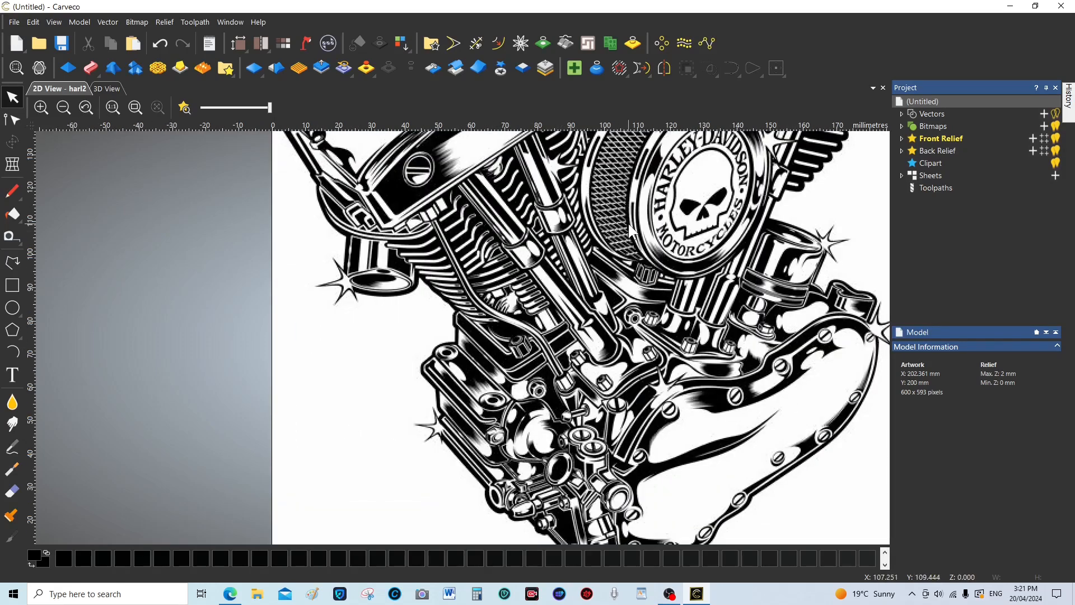
mouse_move(513, 127)
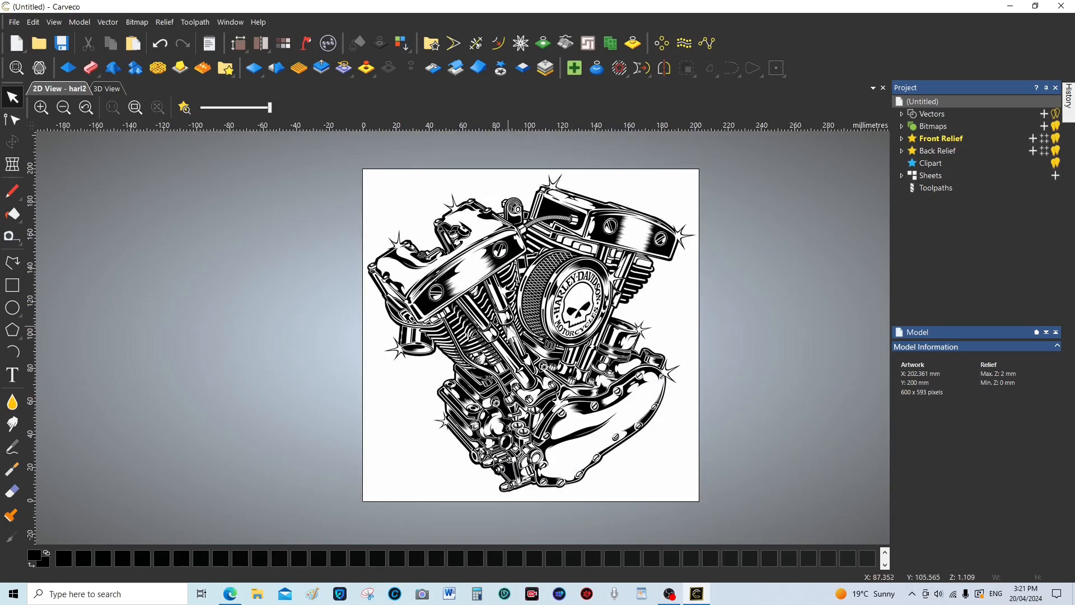
mouse_move(586, 374)
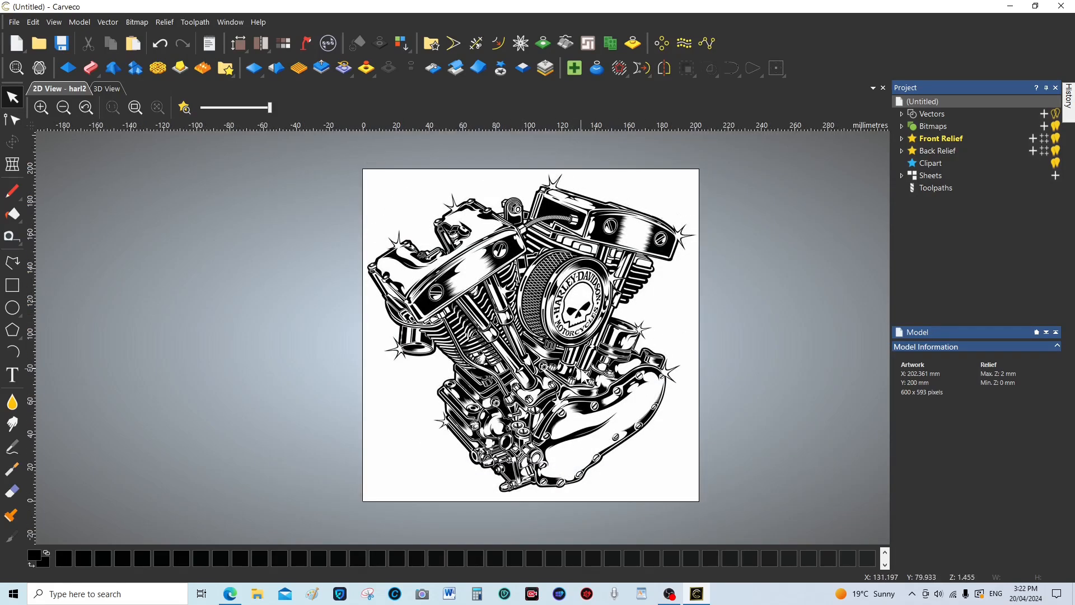
mouse_move(107, 90)
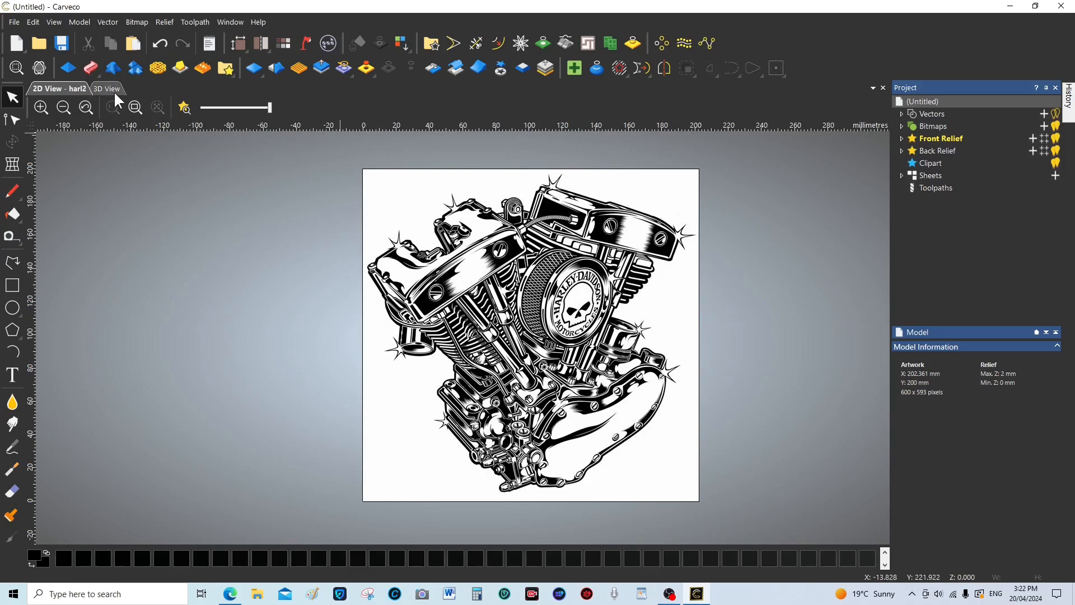
- In the 3D view, turn the relief shading contrast down and return to the Top view
click(105, 89)
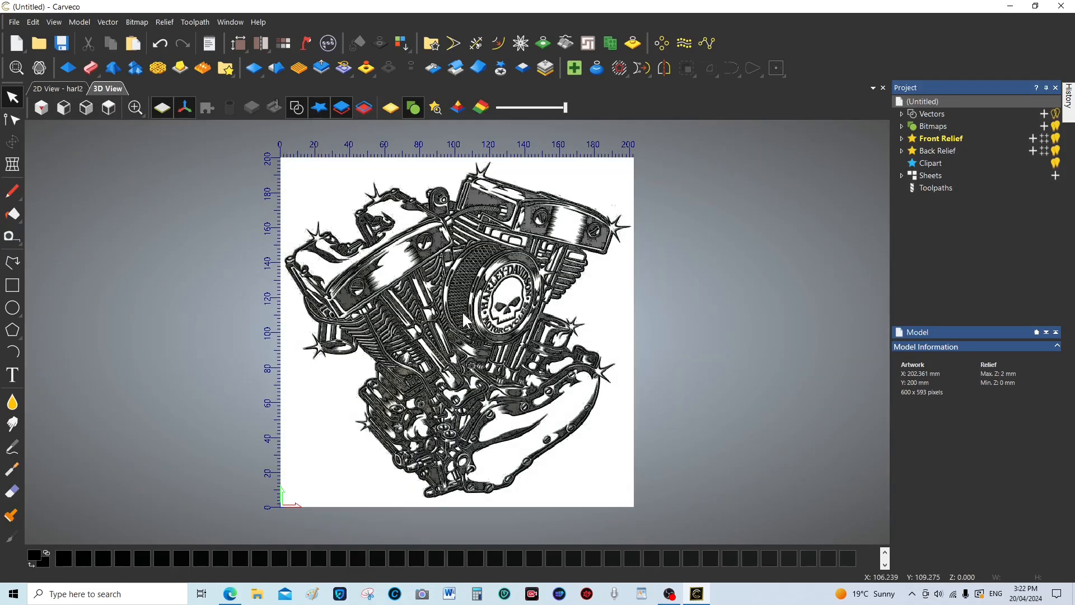
mouse_move(537, 125)
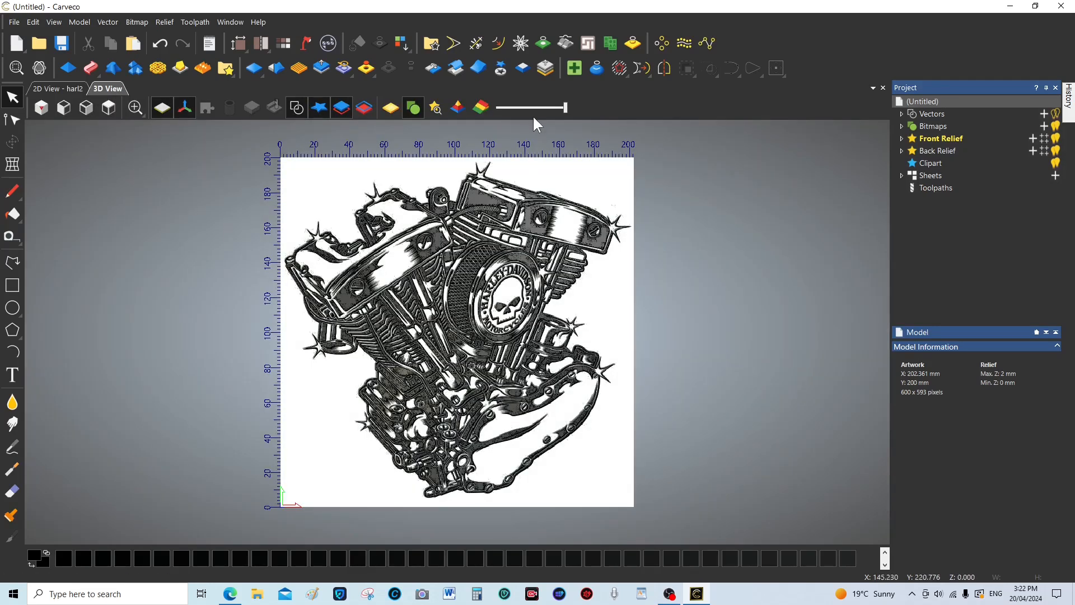
mouse_move(565, 107)
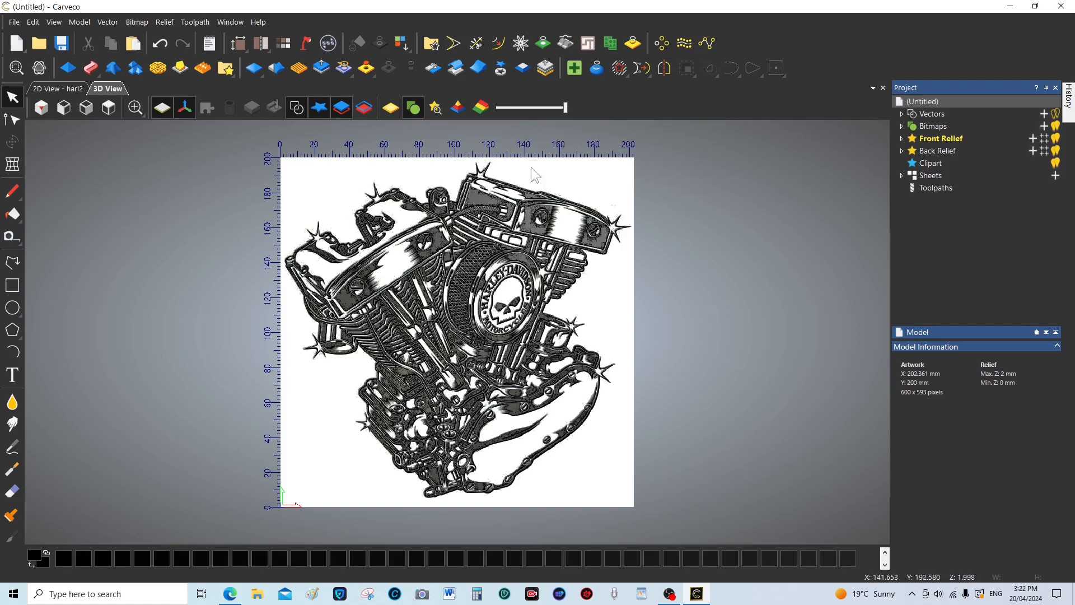
mouse_move(565, 109)
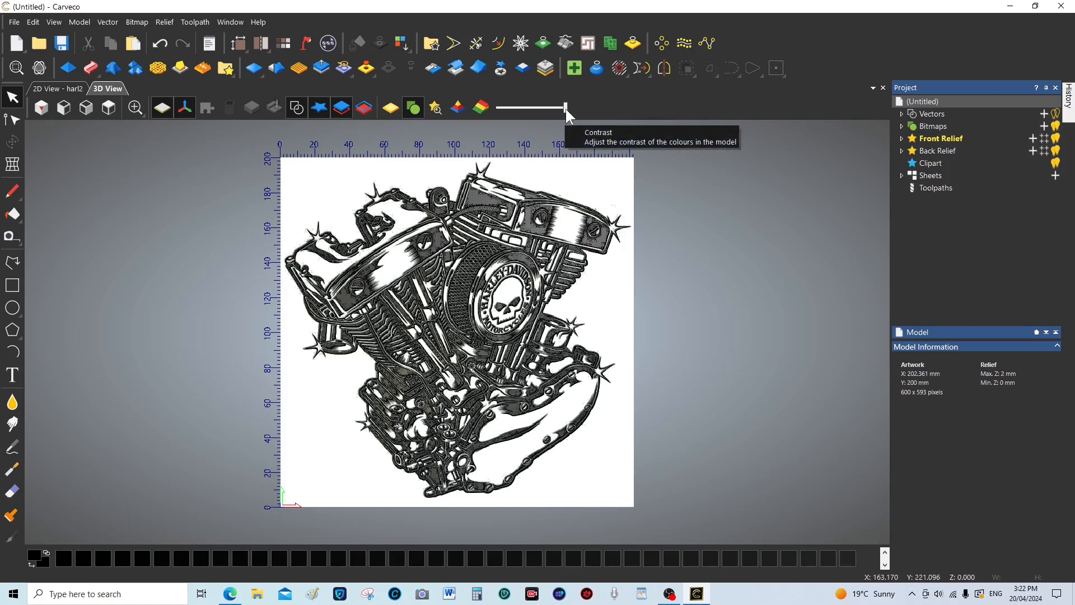
mouse_move(567, 115)
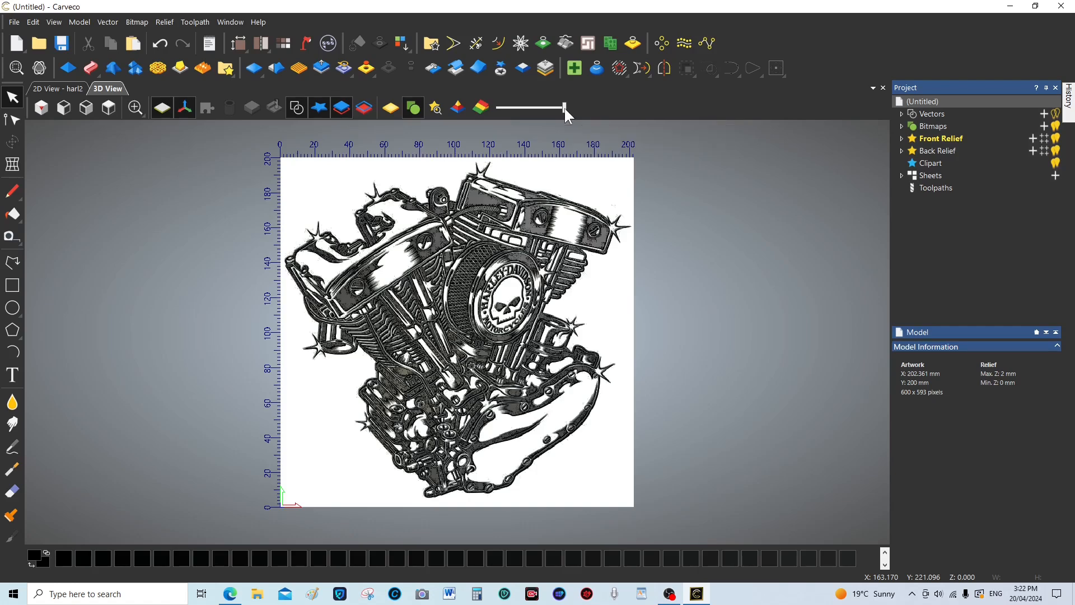
drag(566, 109, 497, 109)
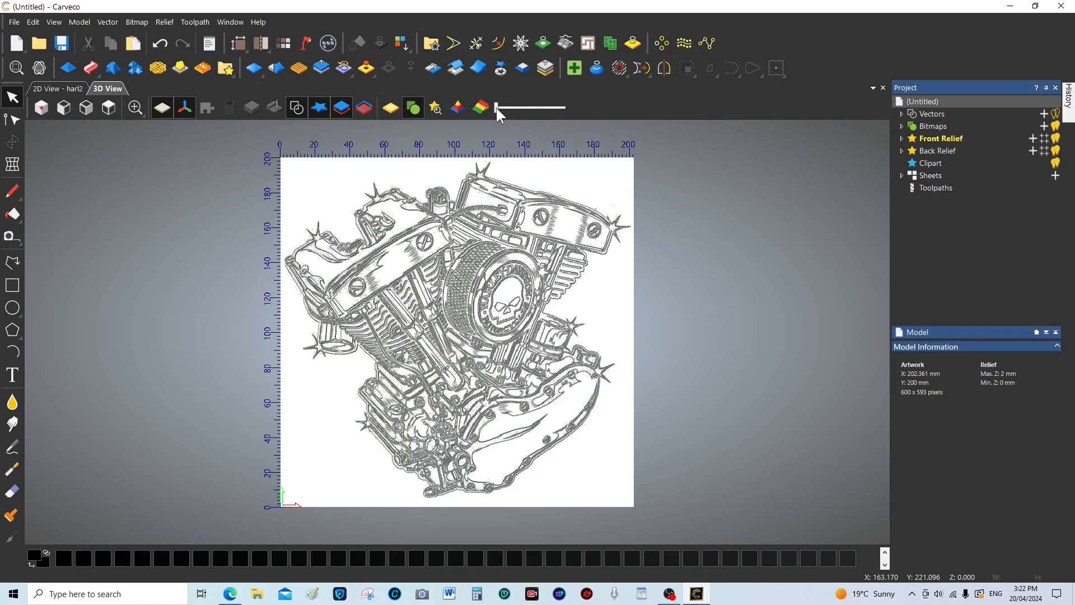
click(41, 108)
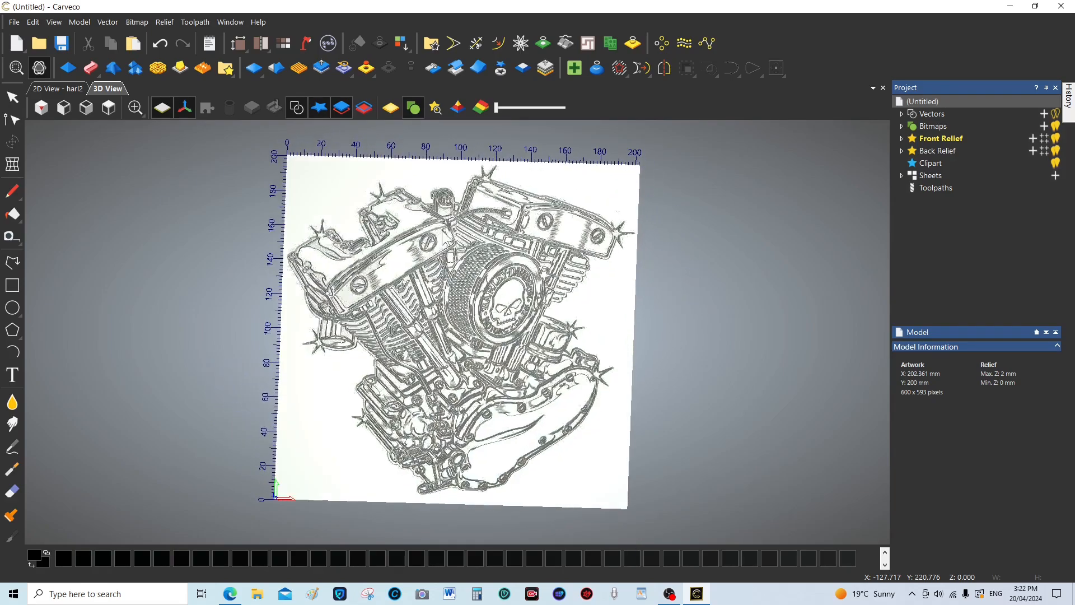
click(340, 108)
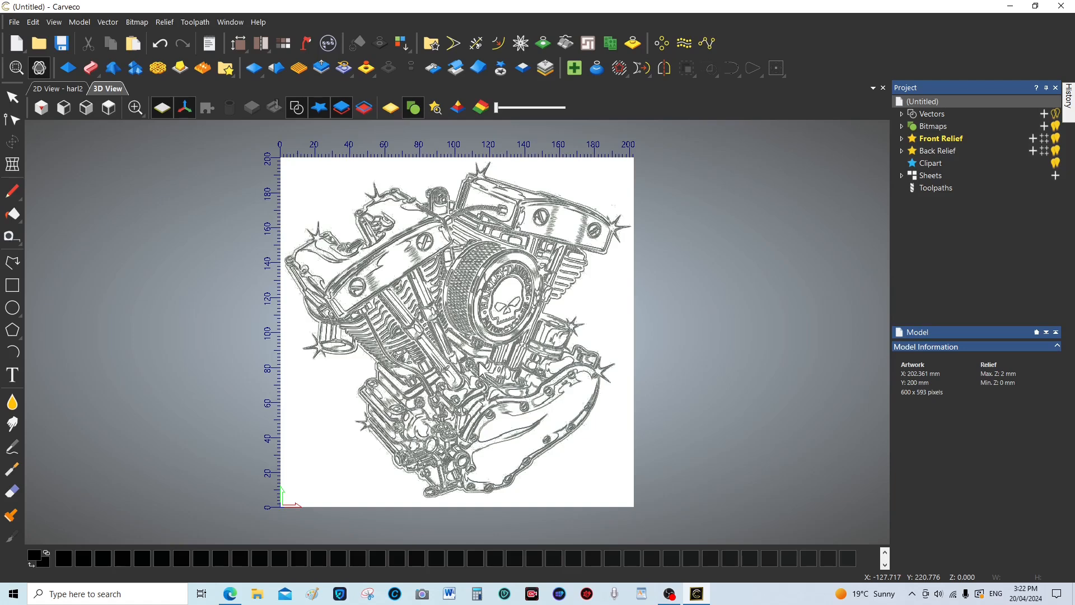
mouse_move(561, 313)
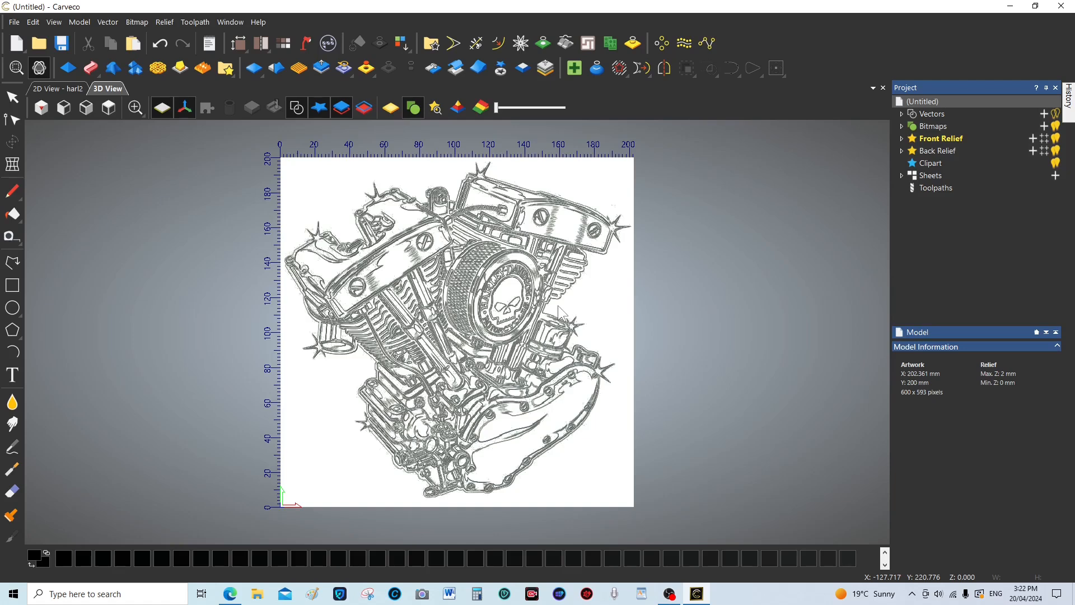
mouse_move(447, 385)
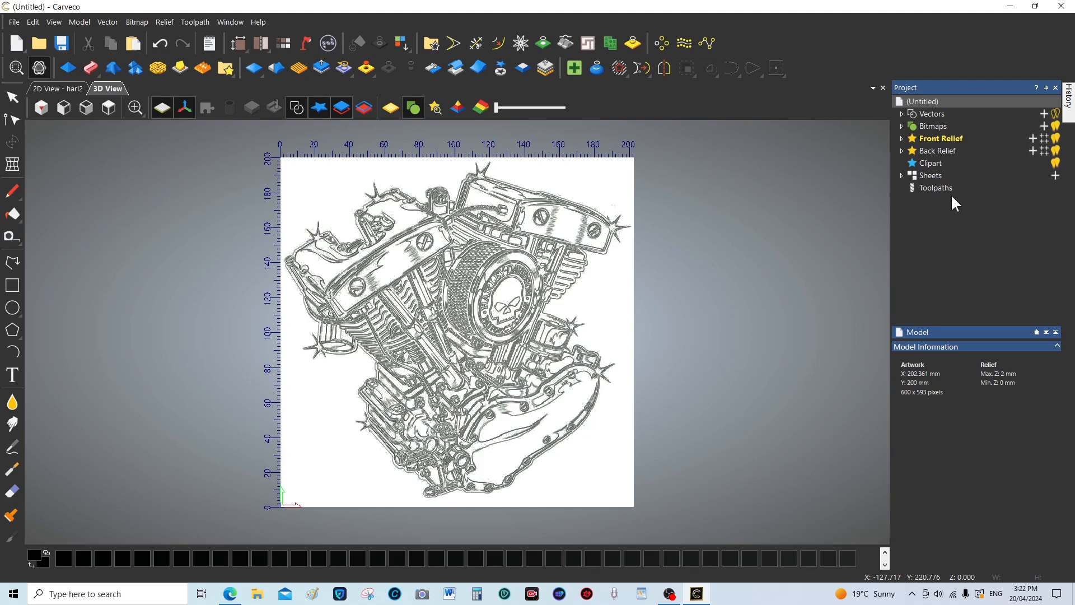
- Start a Machine Relief toolpath from the 3D Toolpaths list
click(933, 187)
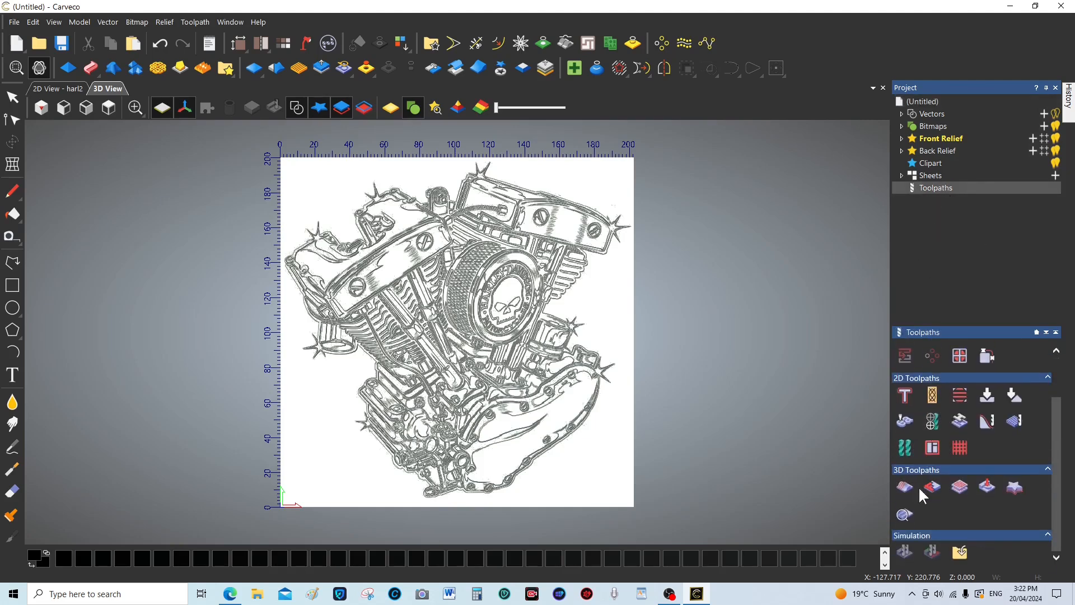
click(904, 487)
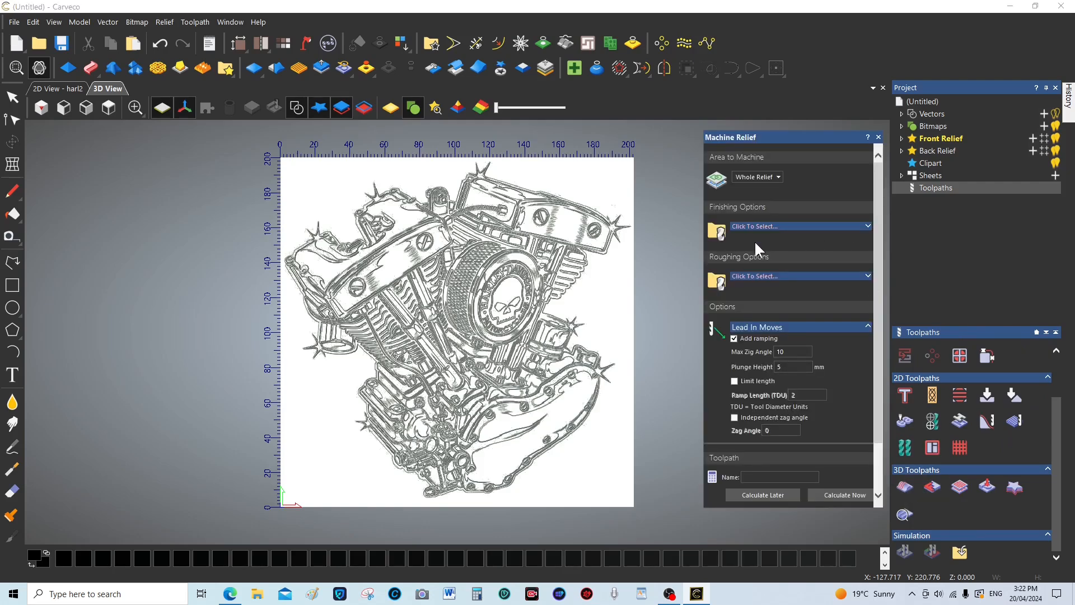
mouse_move(871, 284)
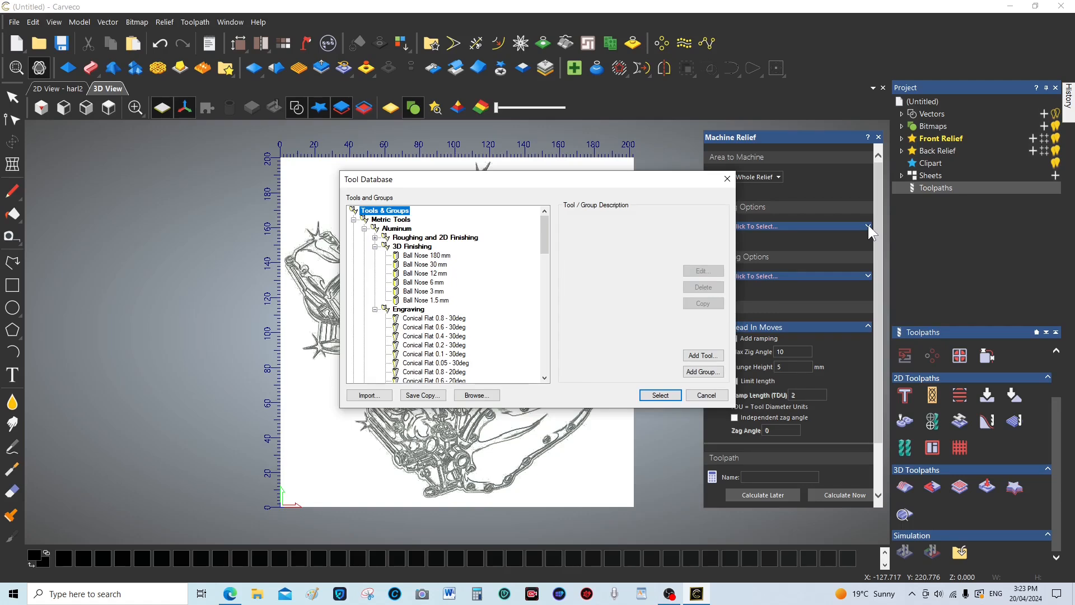
mouse_move(426, 309)
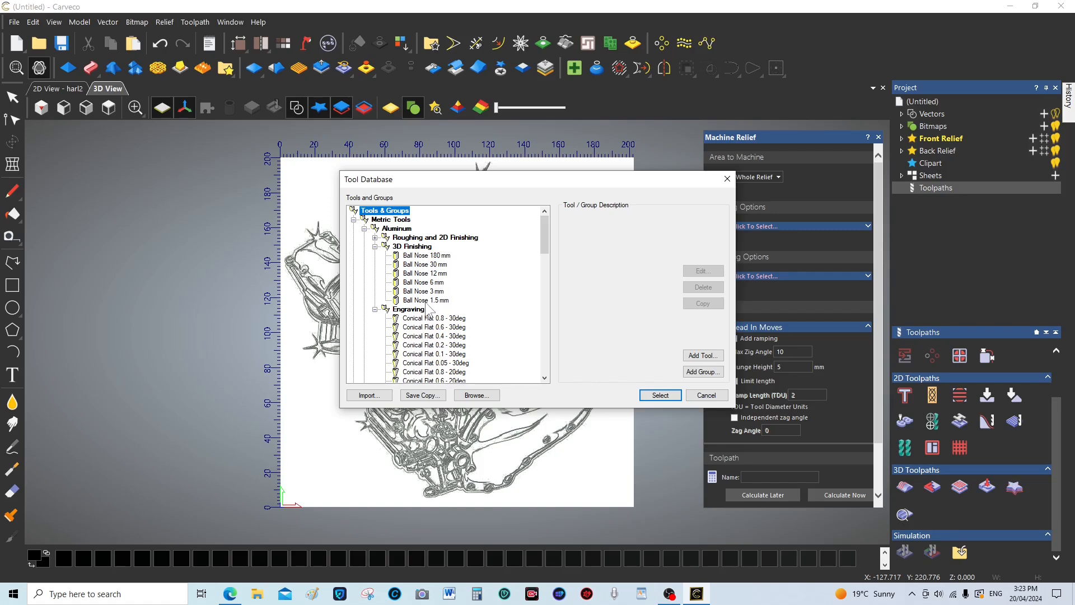
- Choose Ball Nose 1.5 mm as the finishing tool with stepover 0.2
click(426, 300)
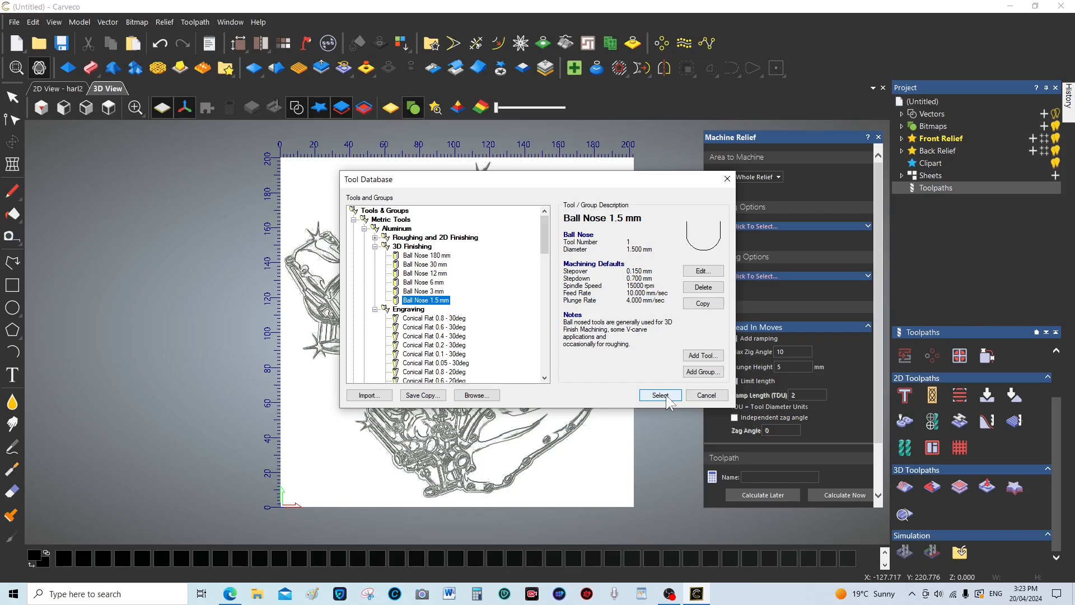
mouse_move(669, 401)
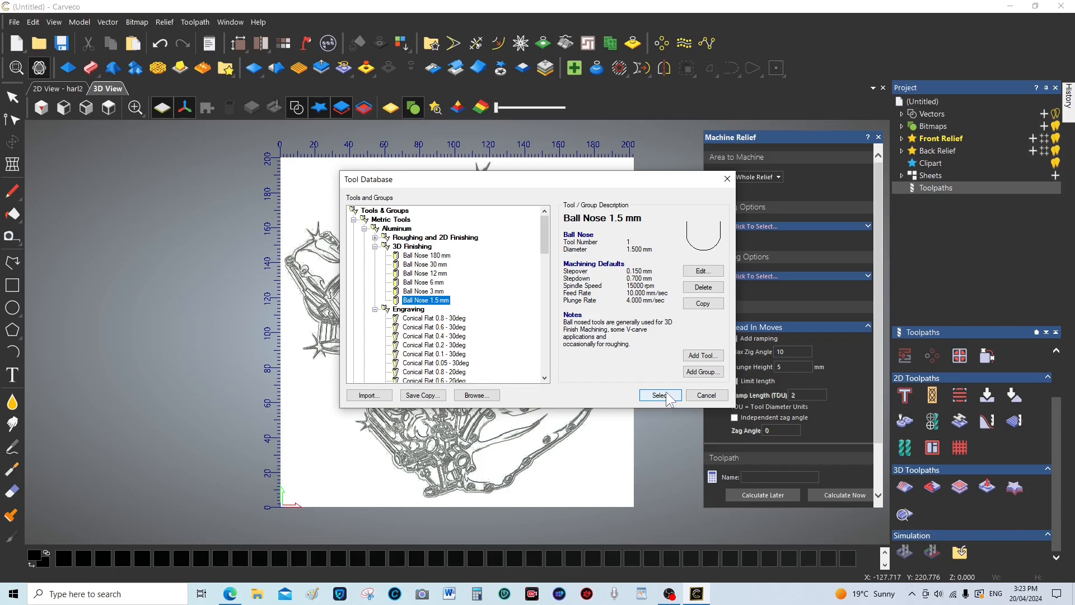
click(657, 396)
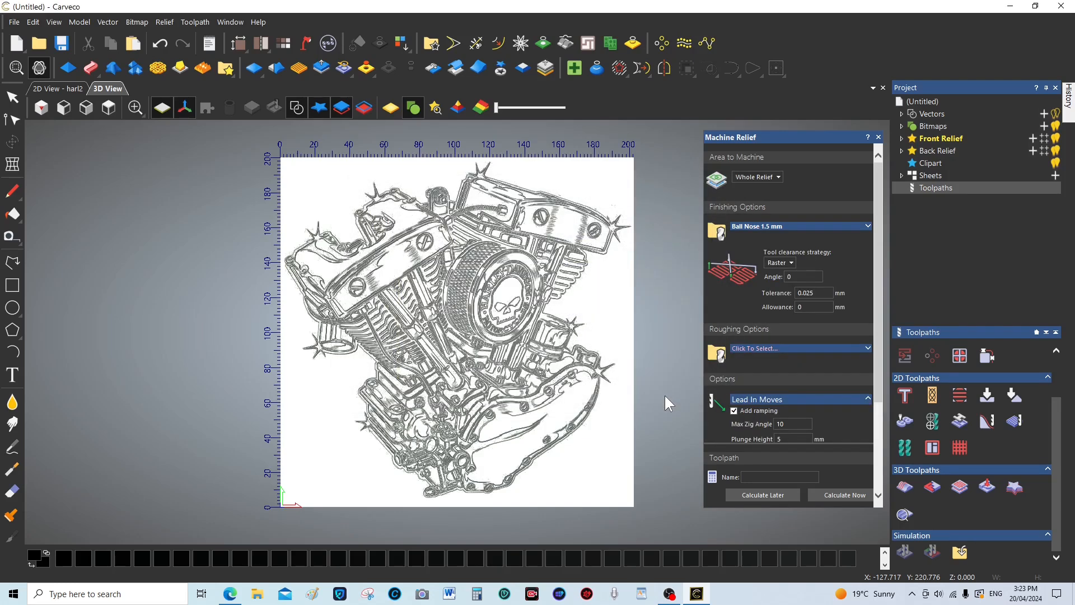
mouse_move(871, 238)
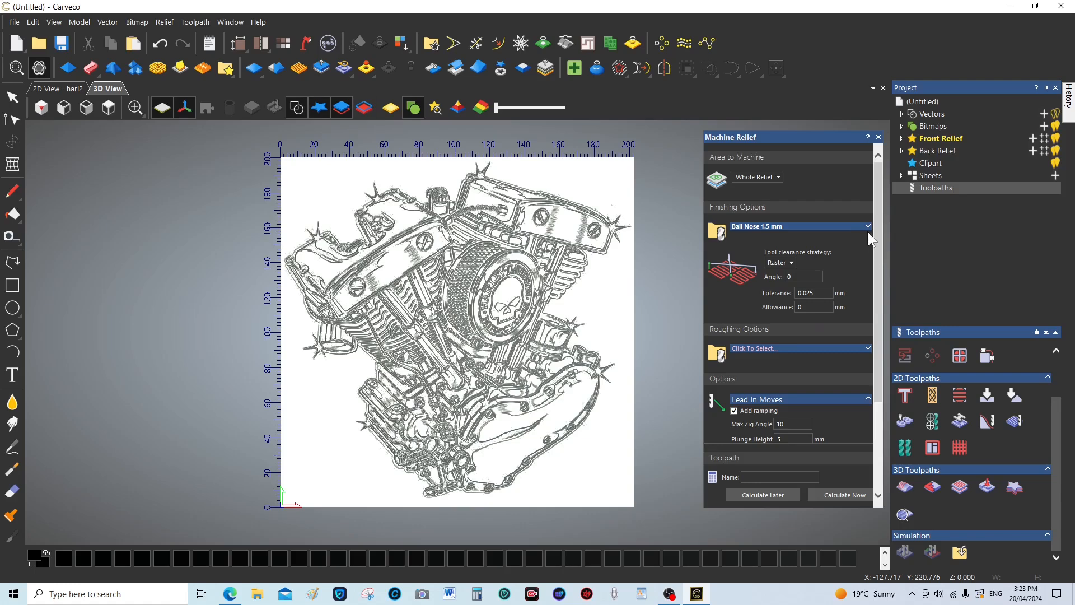
click(867, 226)
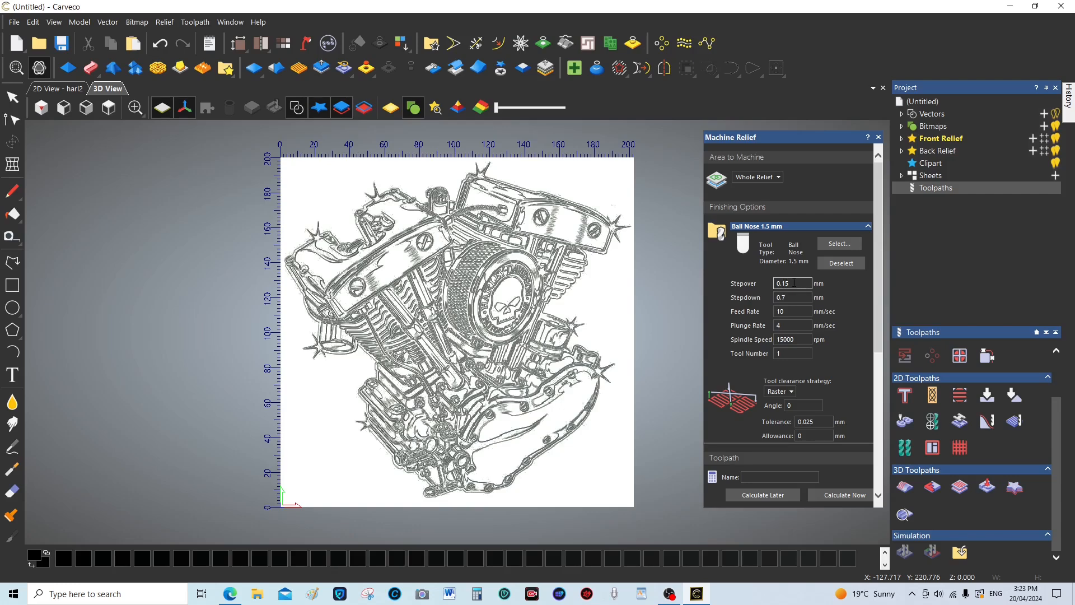
click(788, 283)
text(0.2)
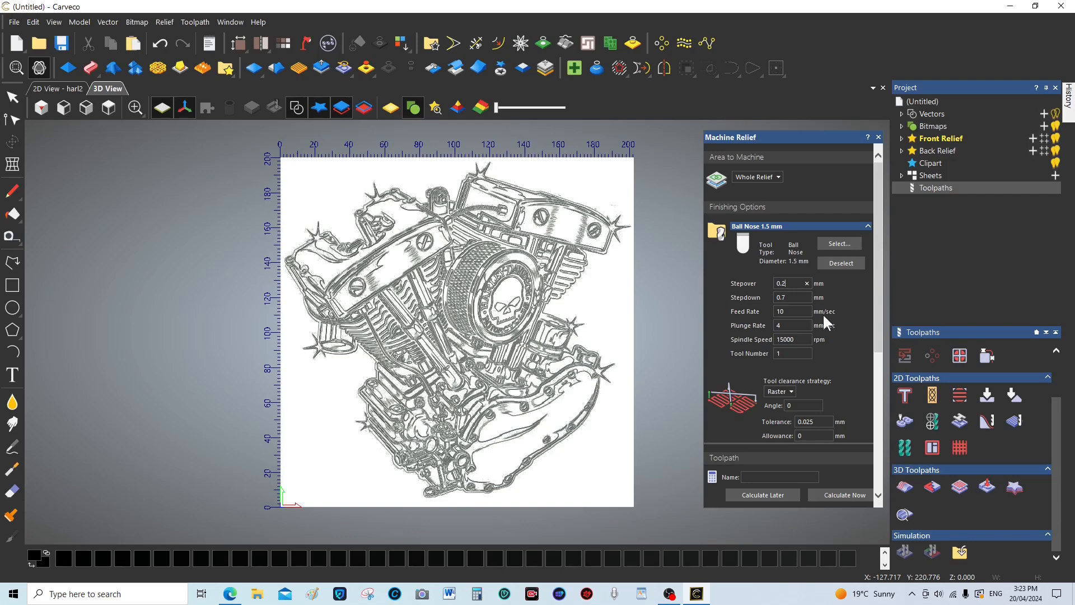
- Set the finishing tool's stepdown 3, feed rate 25.4 and spindle speed 20000
click(788, 297)
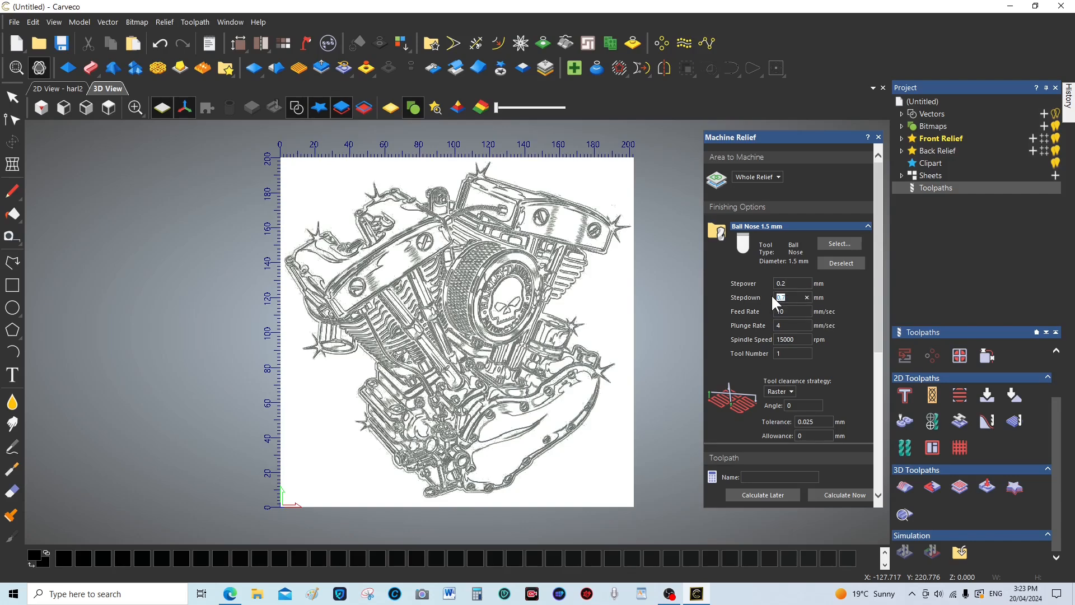
mouse_move(736, 305)
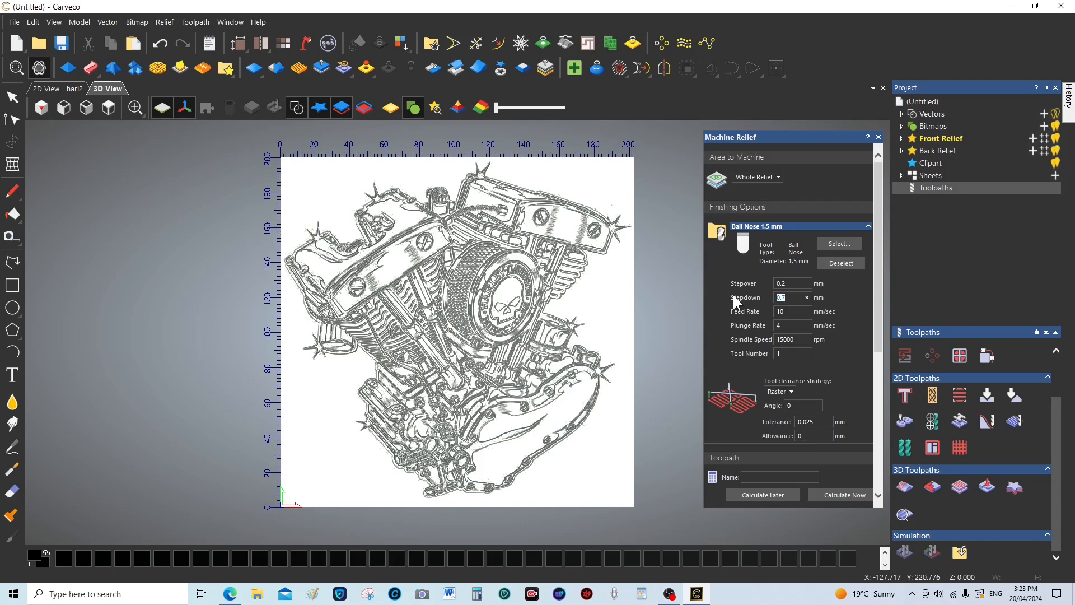
text(3)
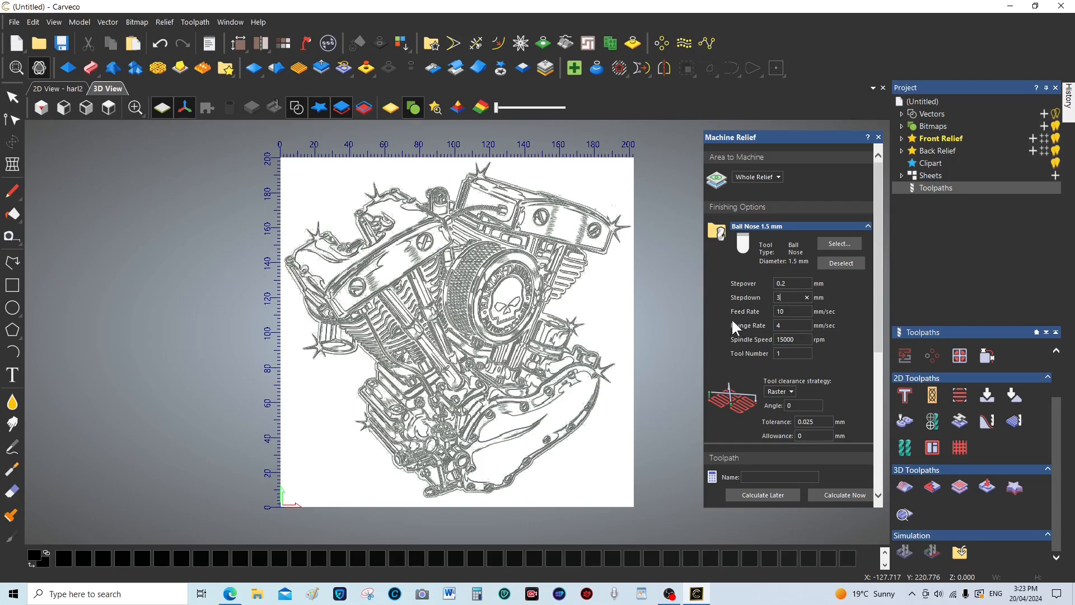
mouse_move(753, 324)
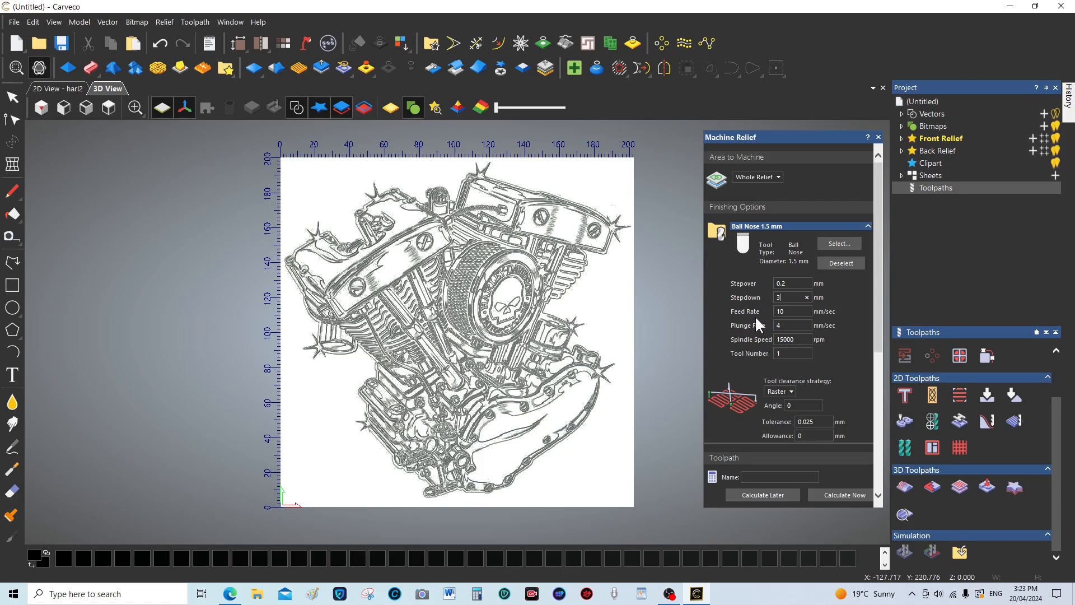
click(791, 311)
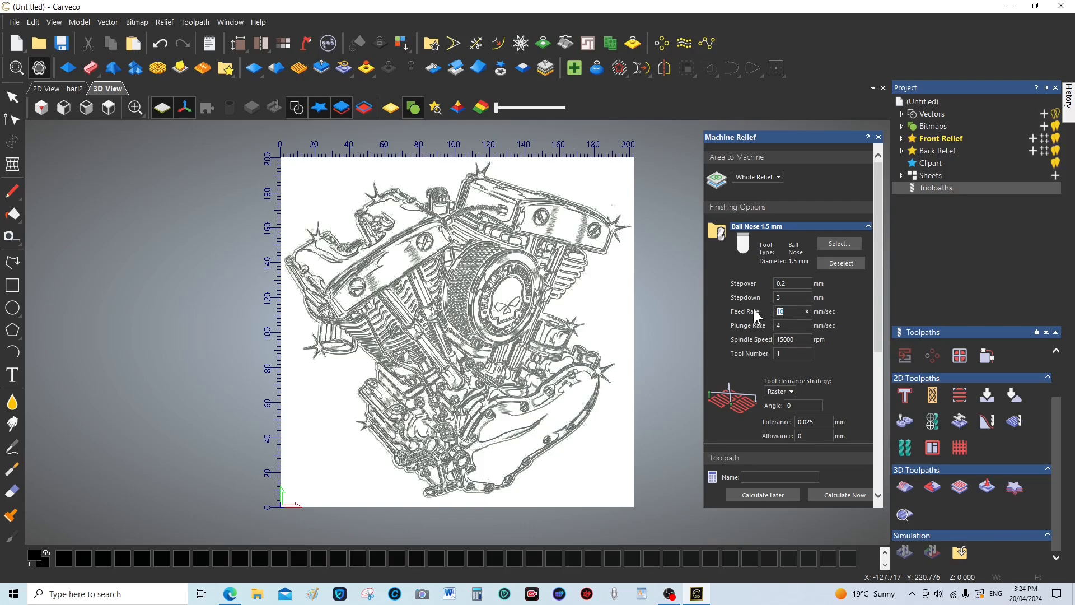
text(2)
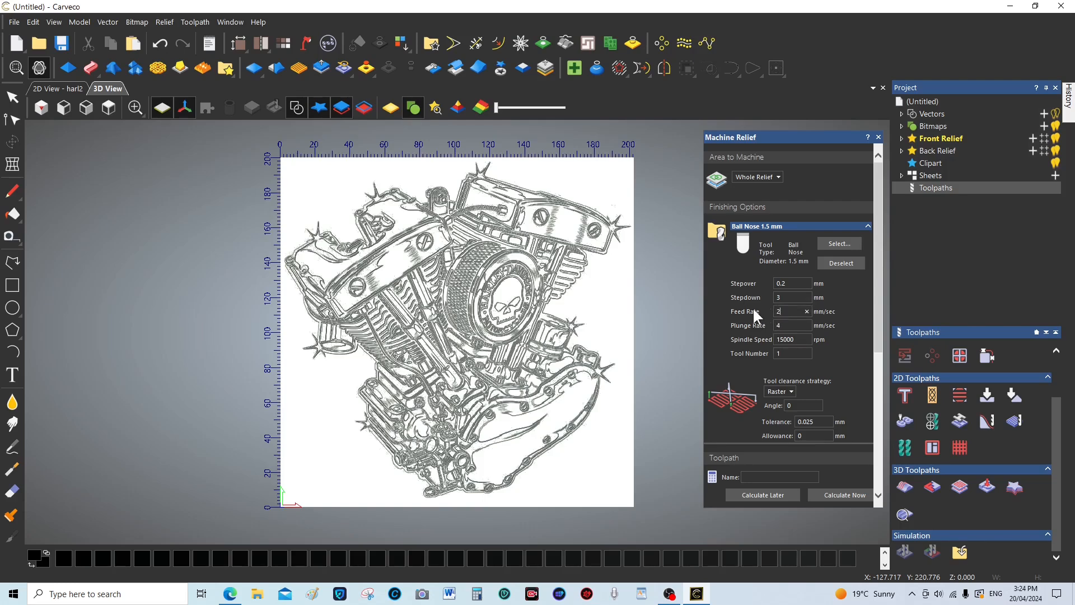
text(5.4)
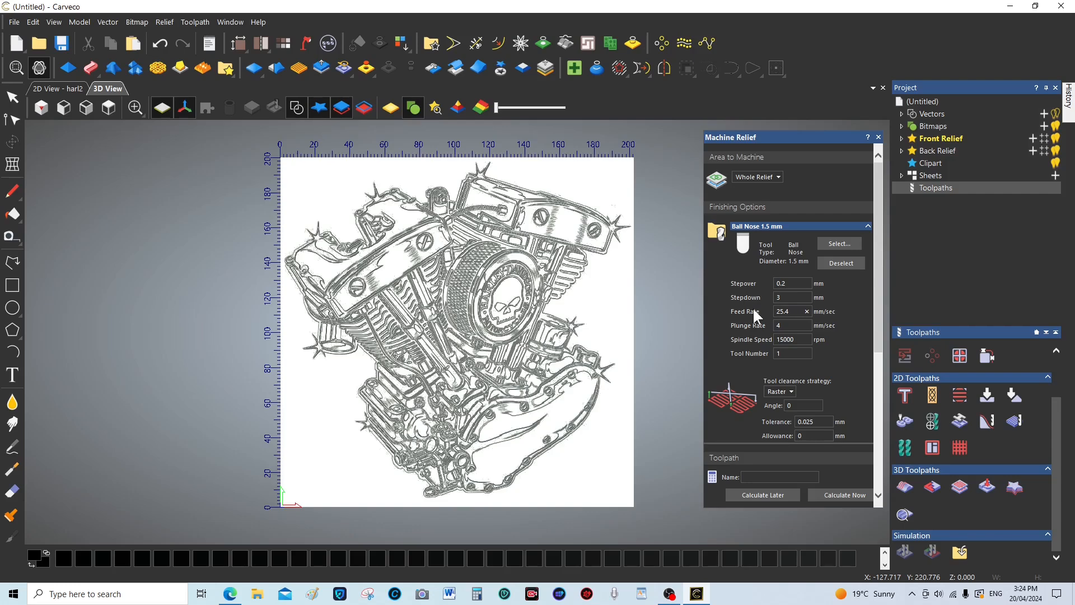
mouse_move(839, 329)
text(12)
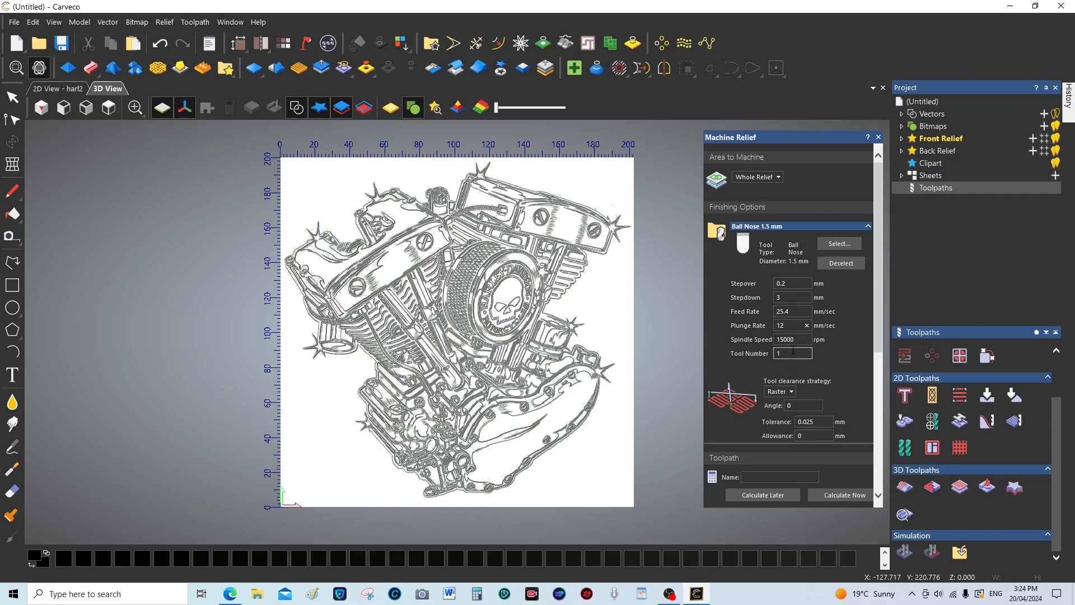
click(790, 339)
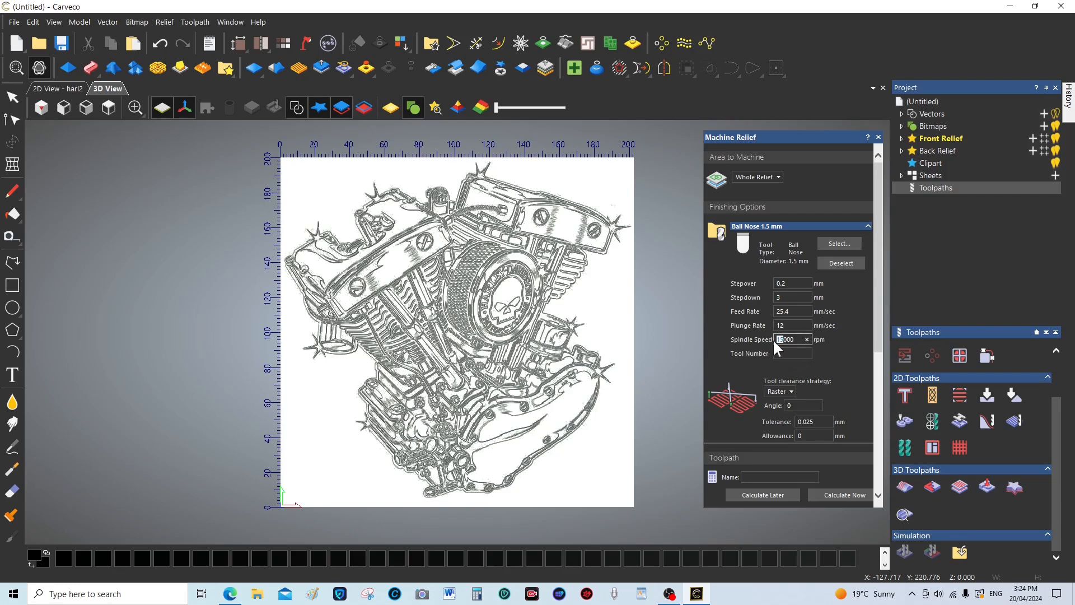
text(20000)
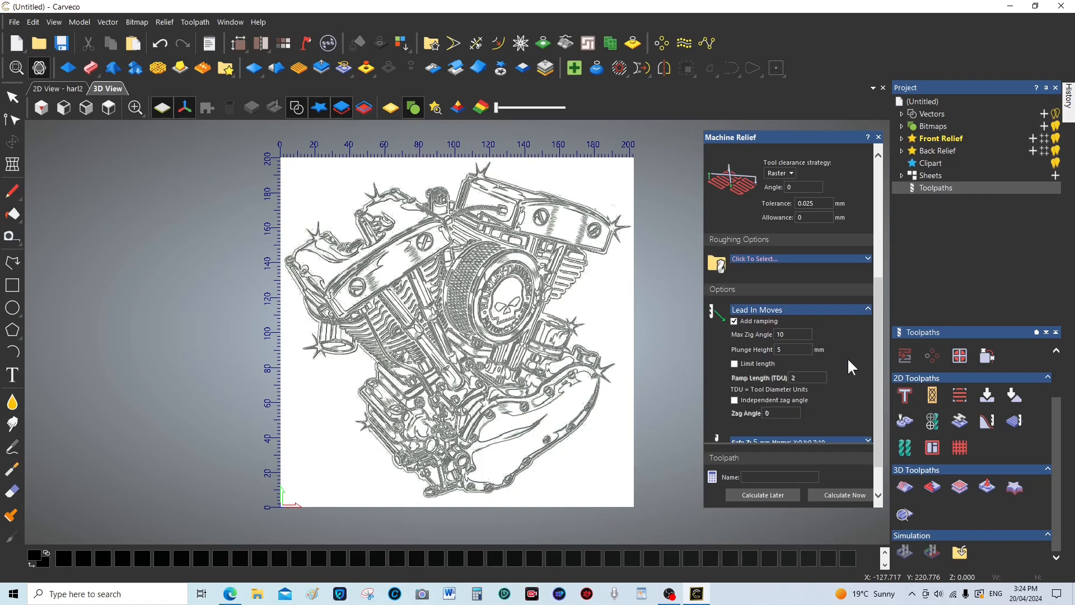
- Set the lead-in moves to a 3 mm plunge height with ramp length 2 TDU
scroll(down, 3)
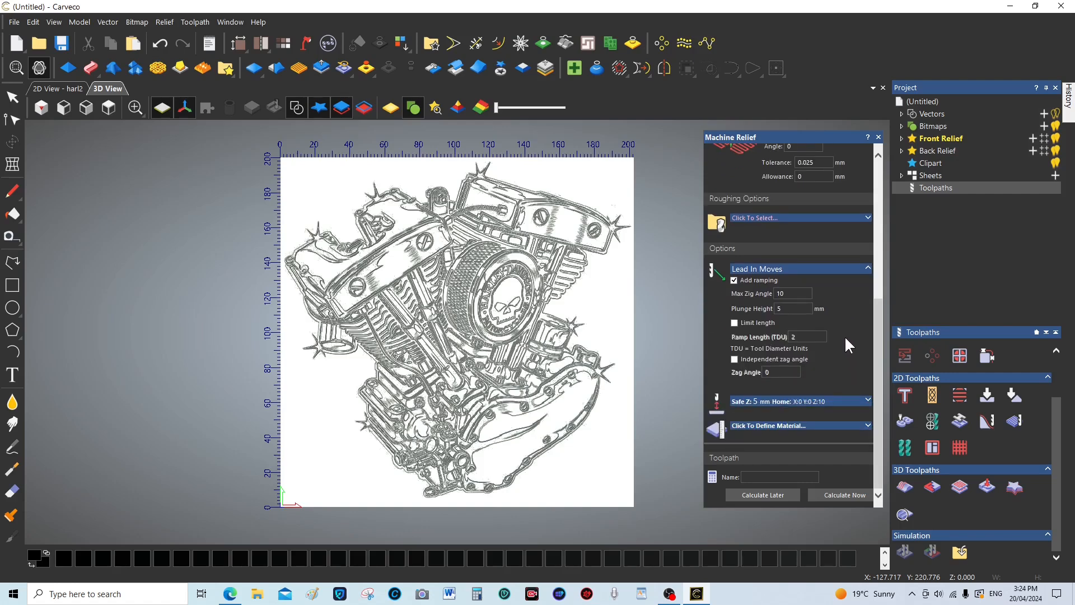
click(792, 293)
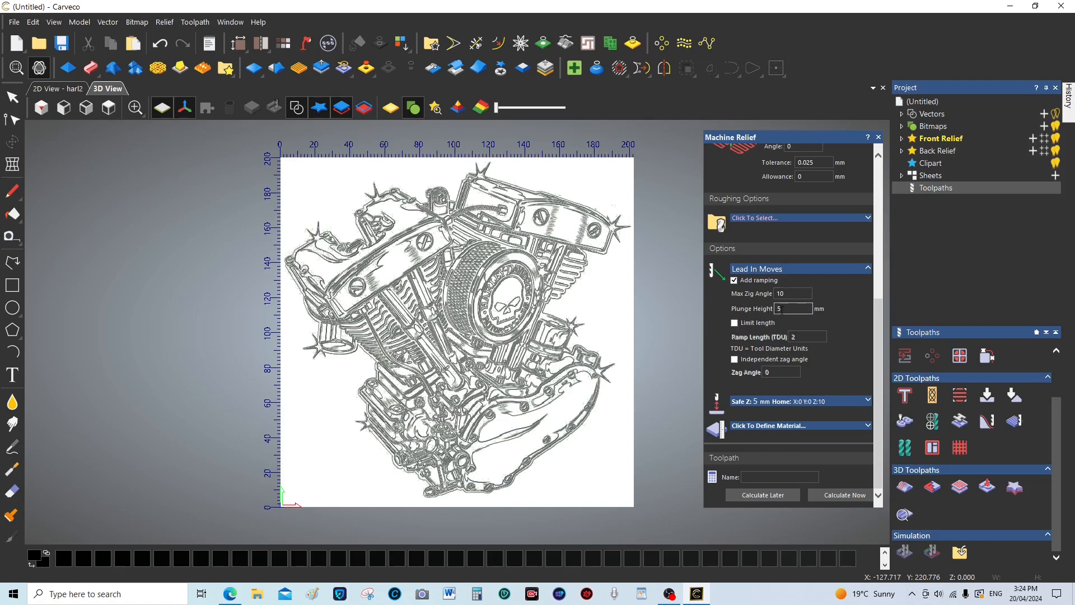
click(791, 307)
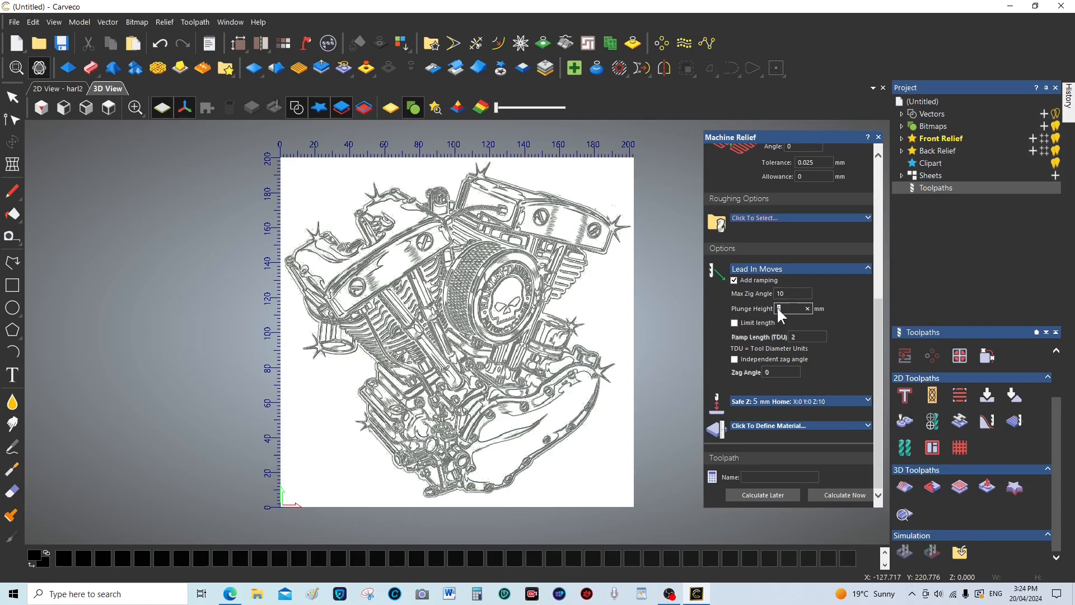
text(3)
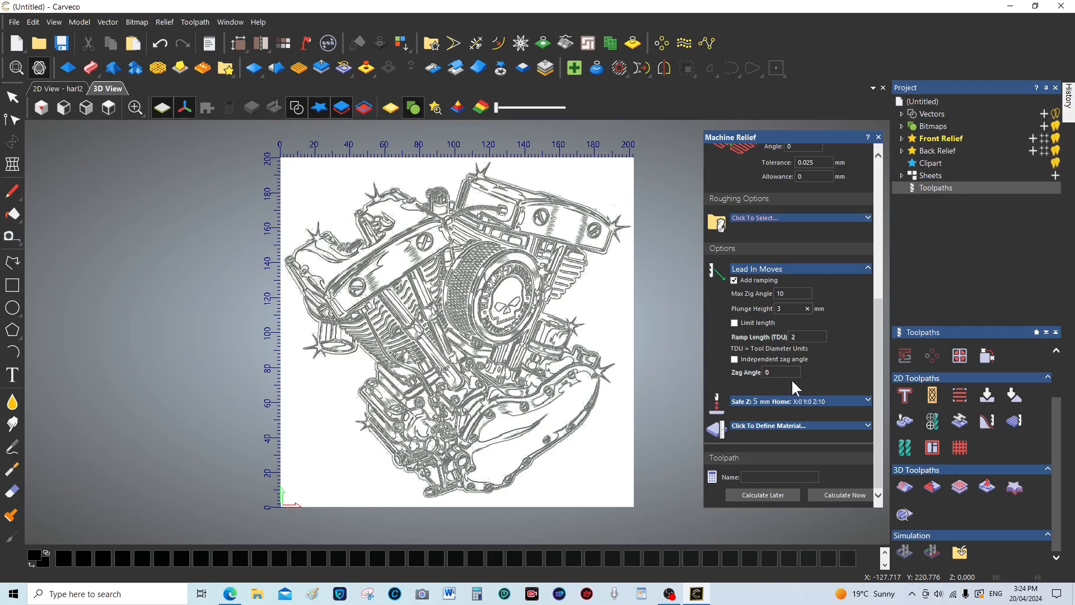
mouse_move(792, 374)
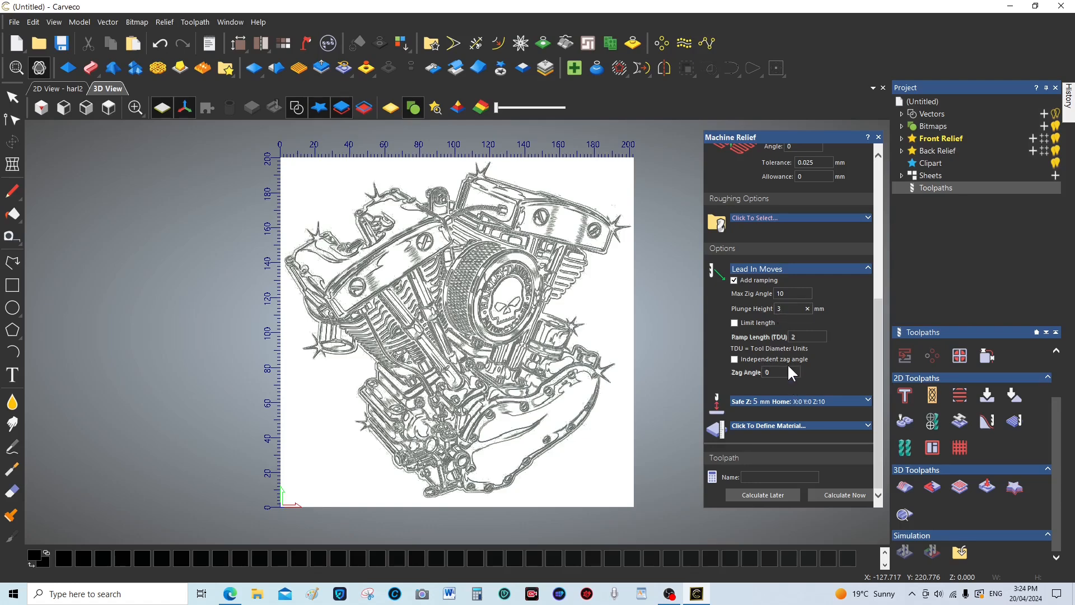
mouse_move(795, 368)
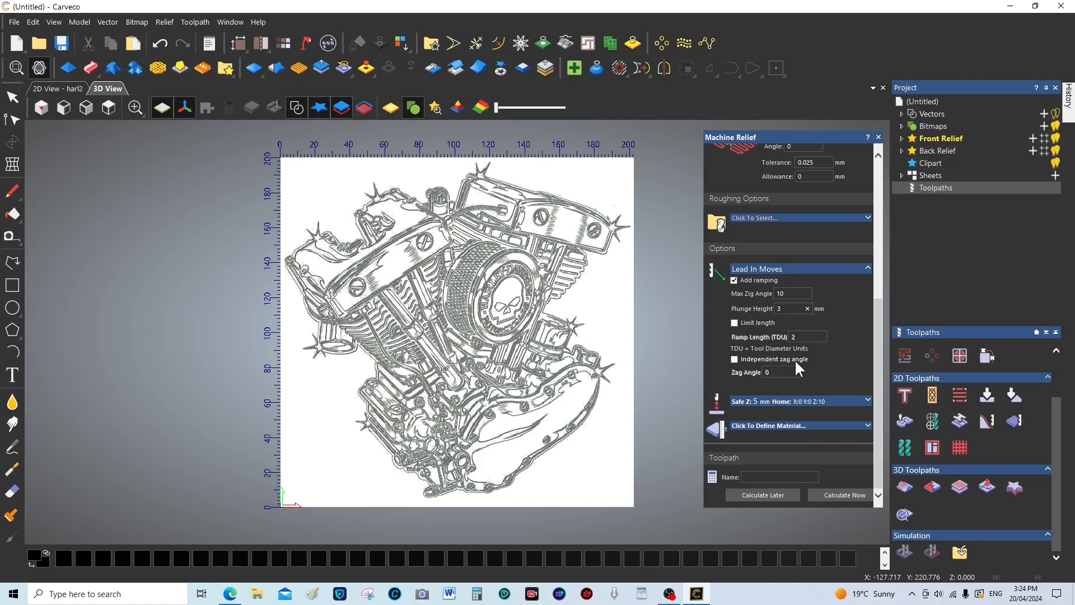
mouse_move(741, 352)
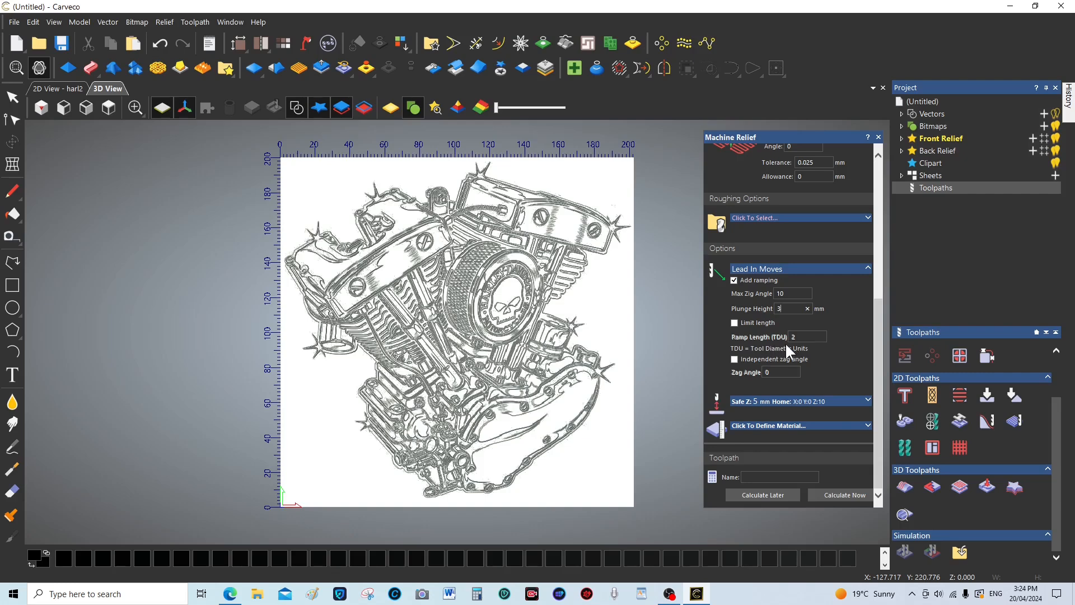
mouse_move(783, 349)
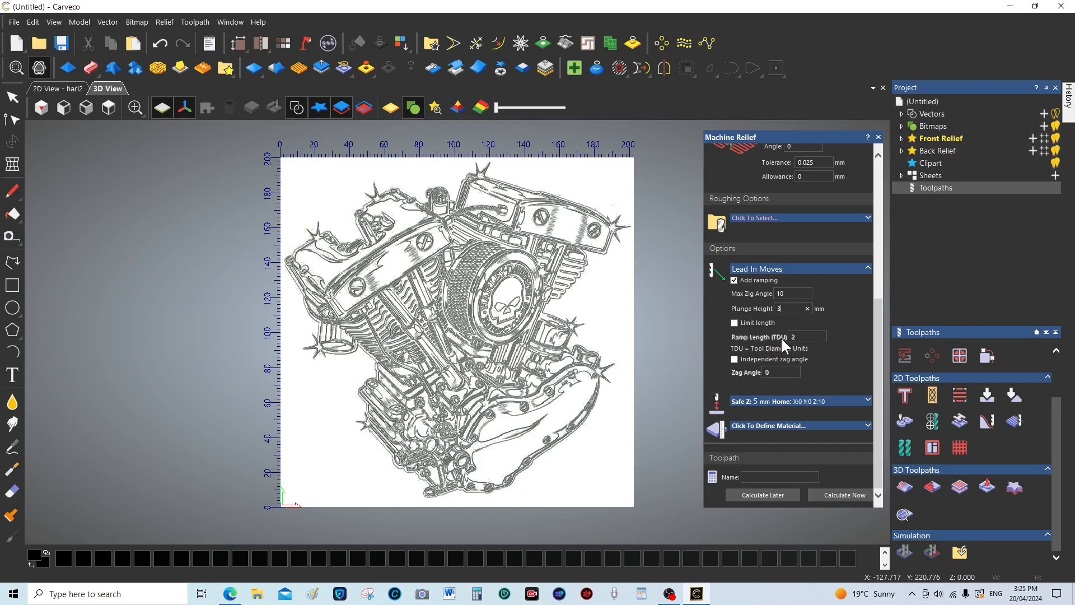
mouse_move(732, 359)
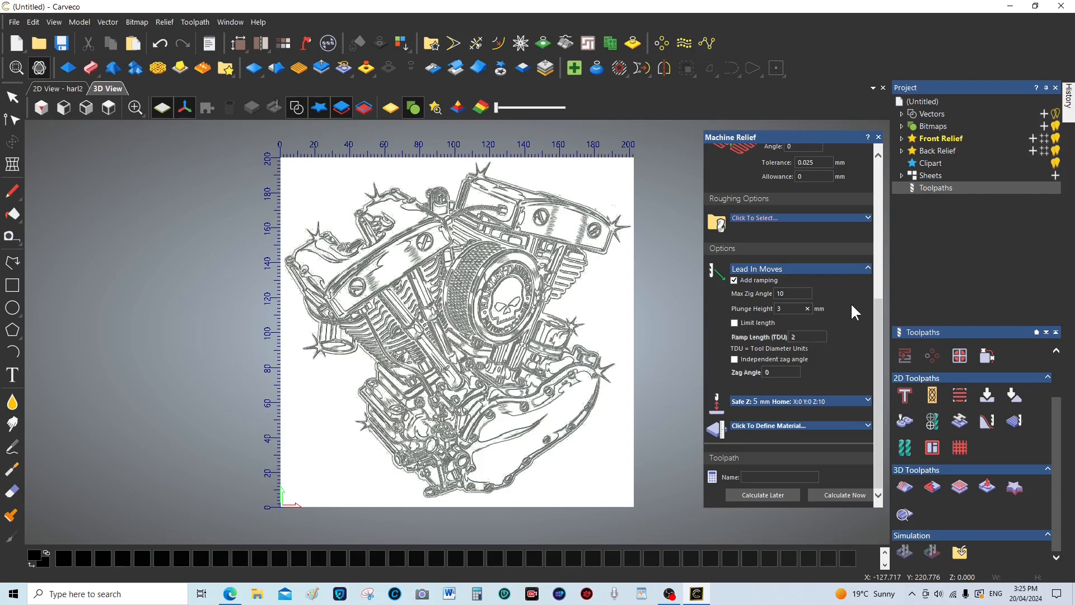
mouse_move(842, 307)
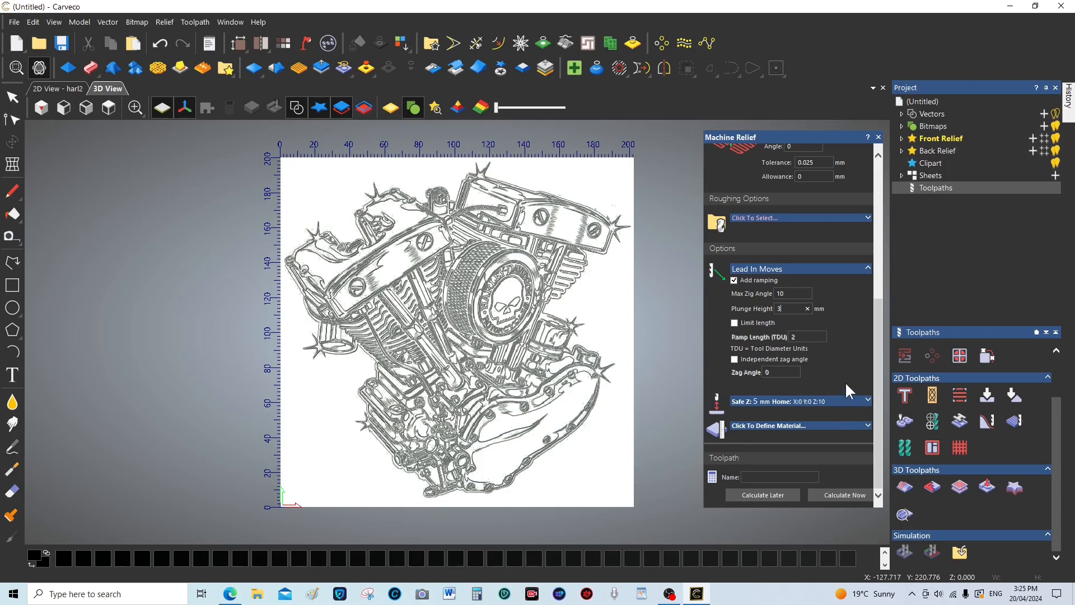
mouse_move(811, 351)
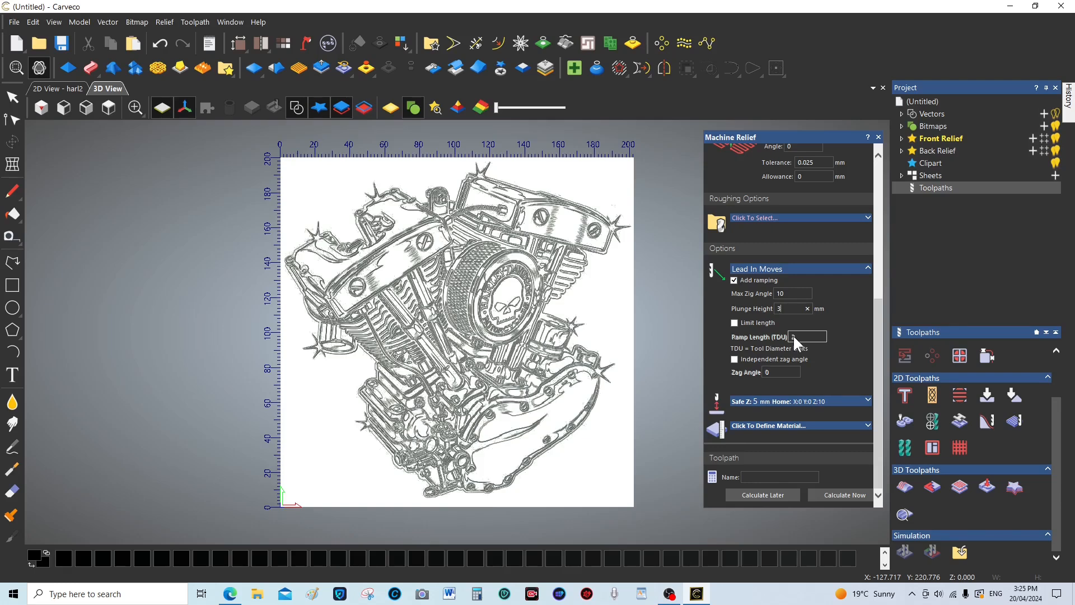
text(2)
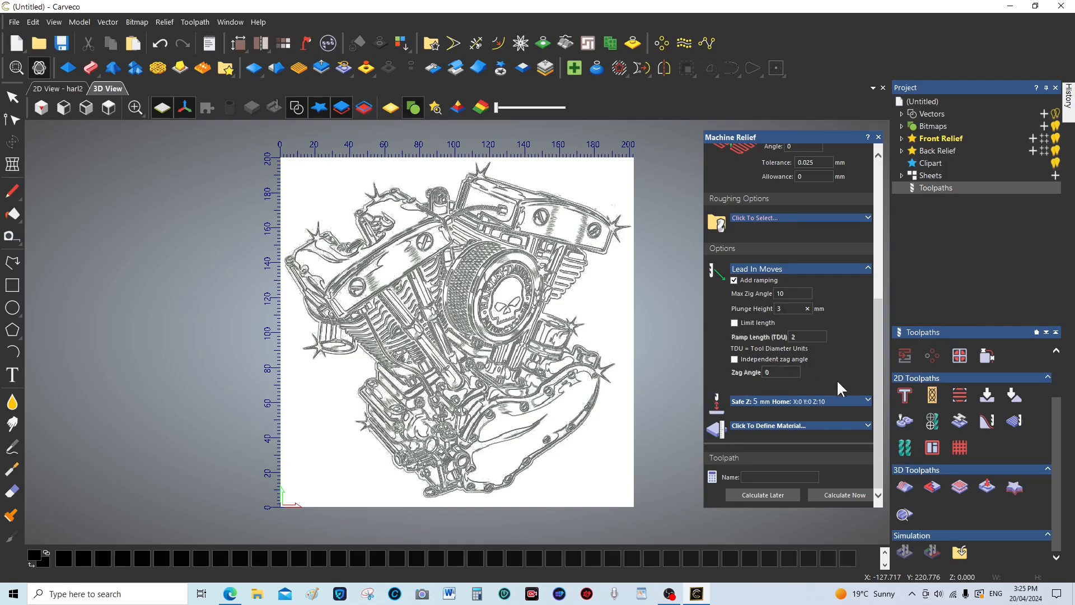
mouse_move(797, 369)
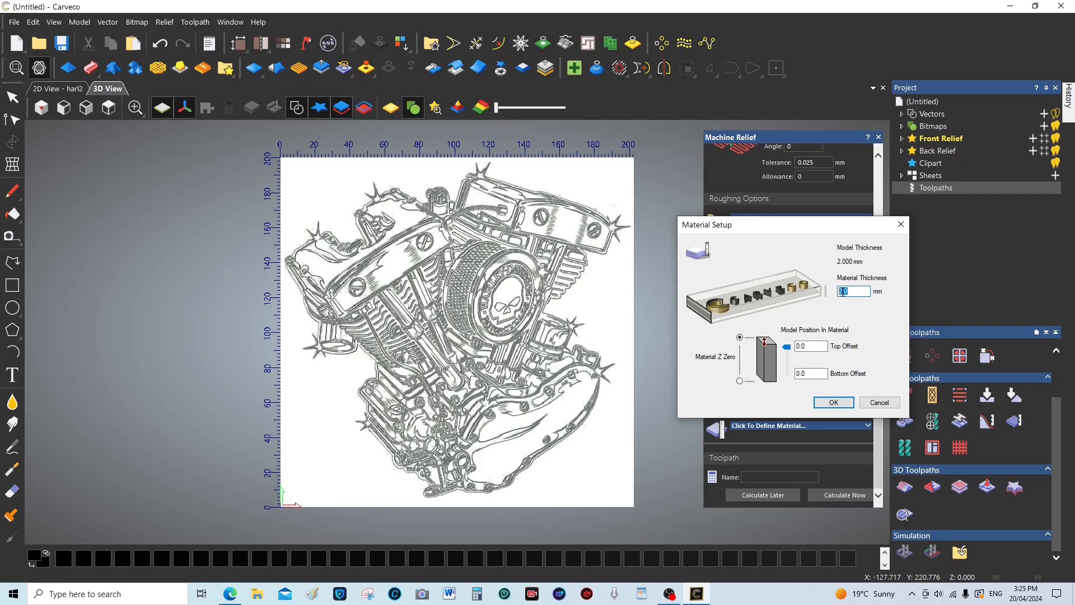
- Define the material as 5 mm thick with the model at the top
text(5)
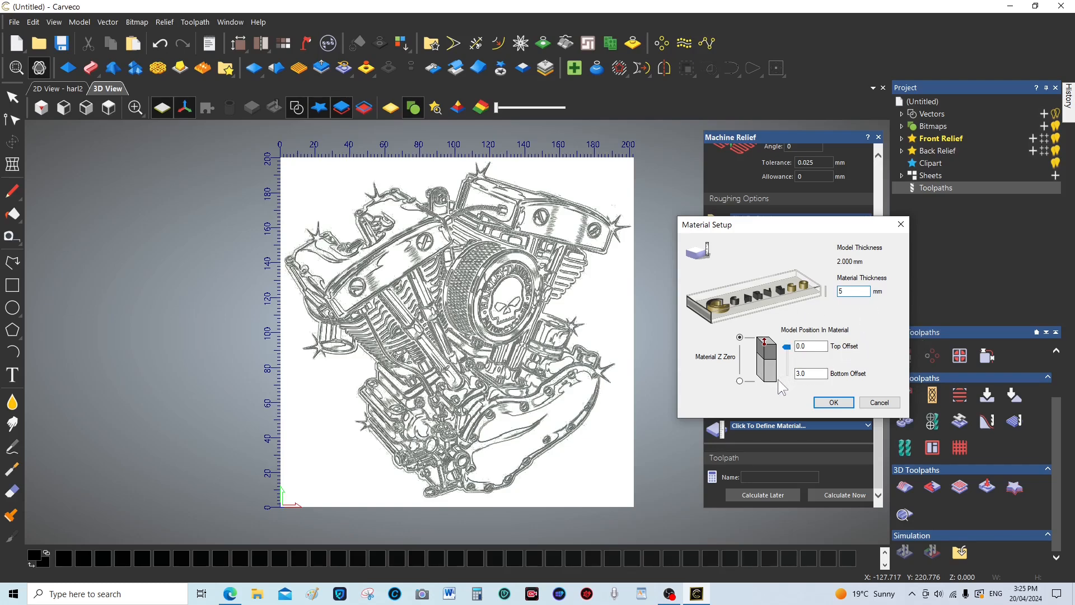
mouse_move(772, 390)
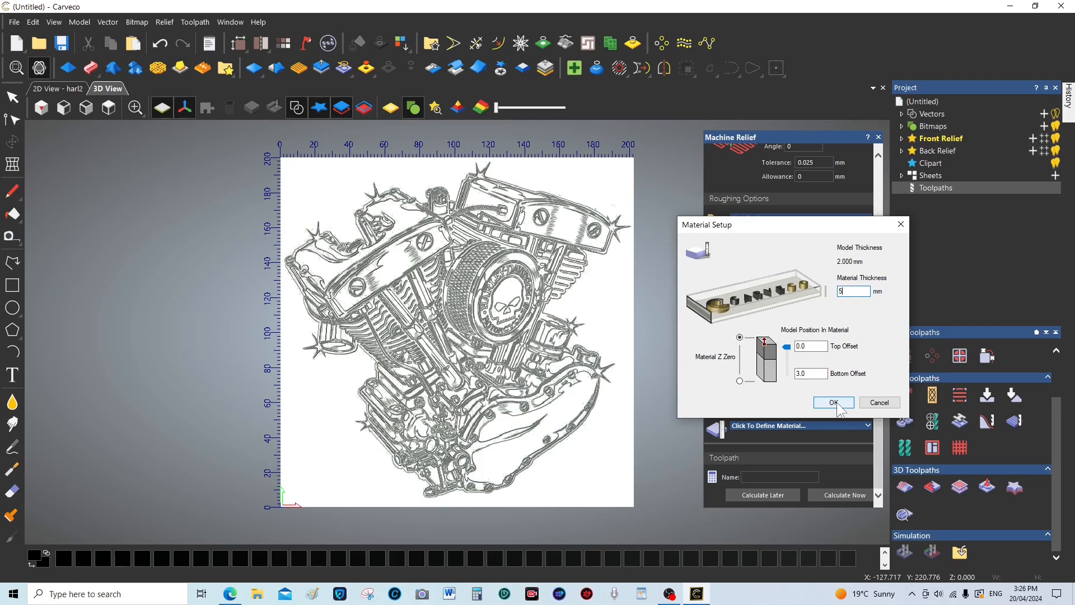
click(833, 402)
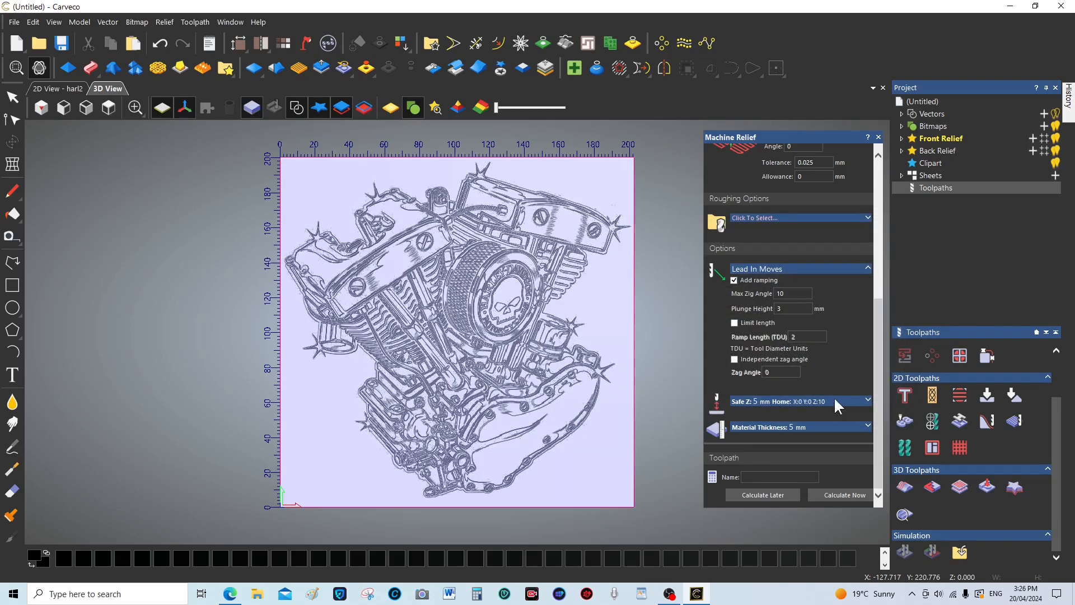
- Name the toolpath R1 and calculate it over the whole relief
click(778, 477)
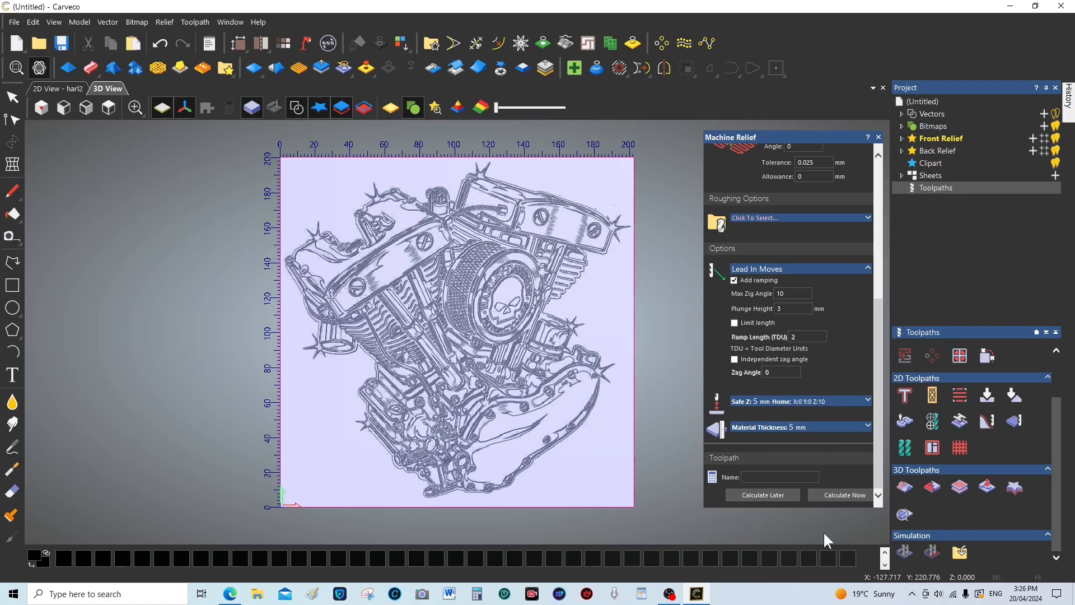
text(R)
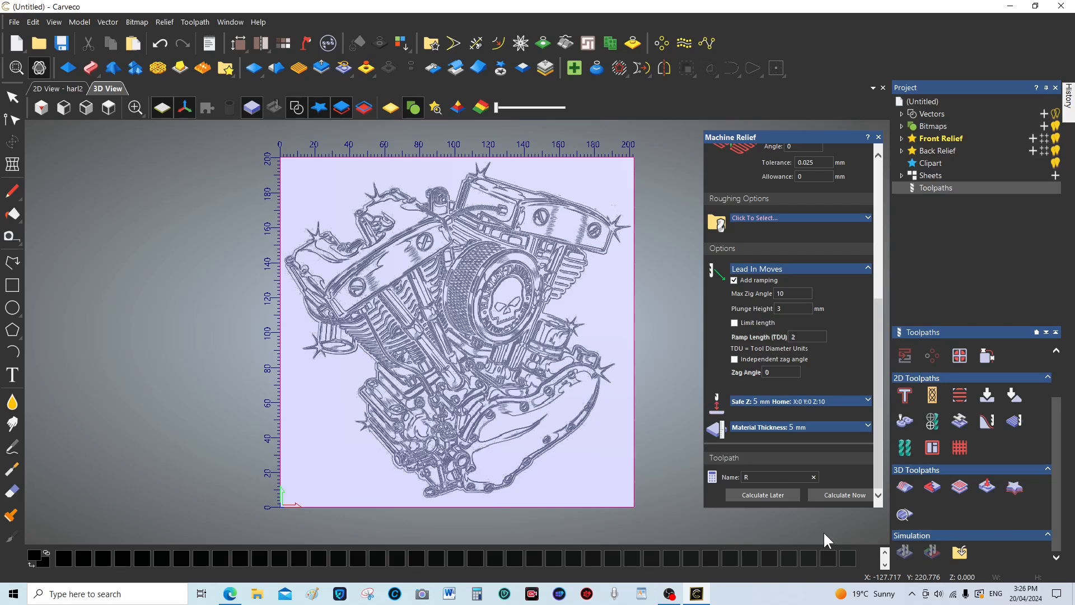
text(1)
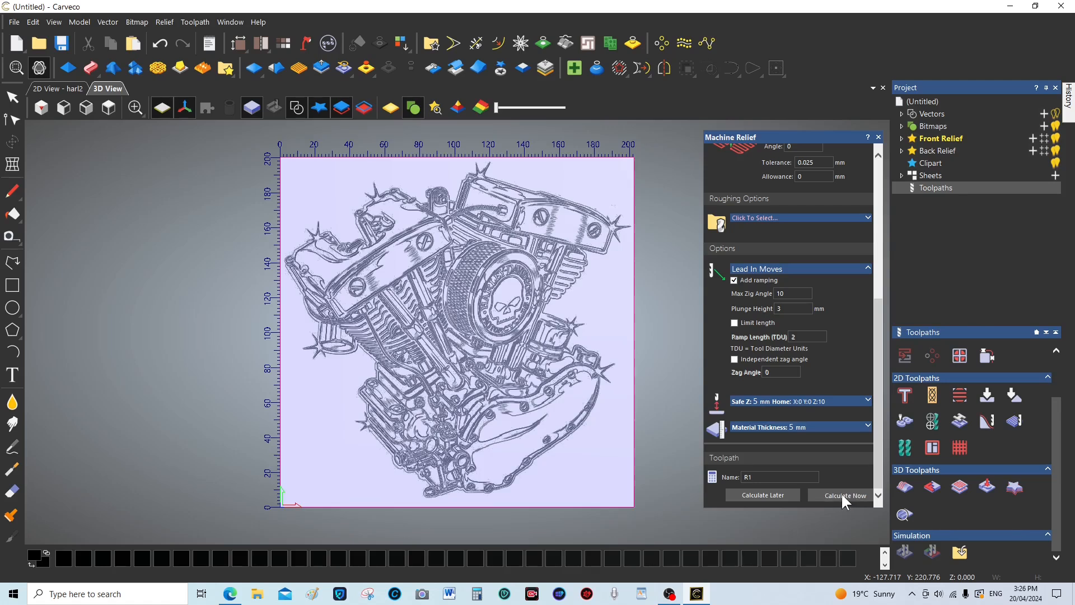
click(846, 493)
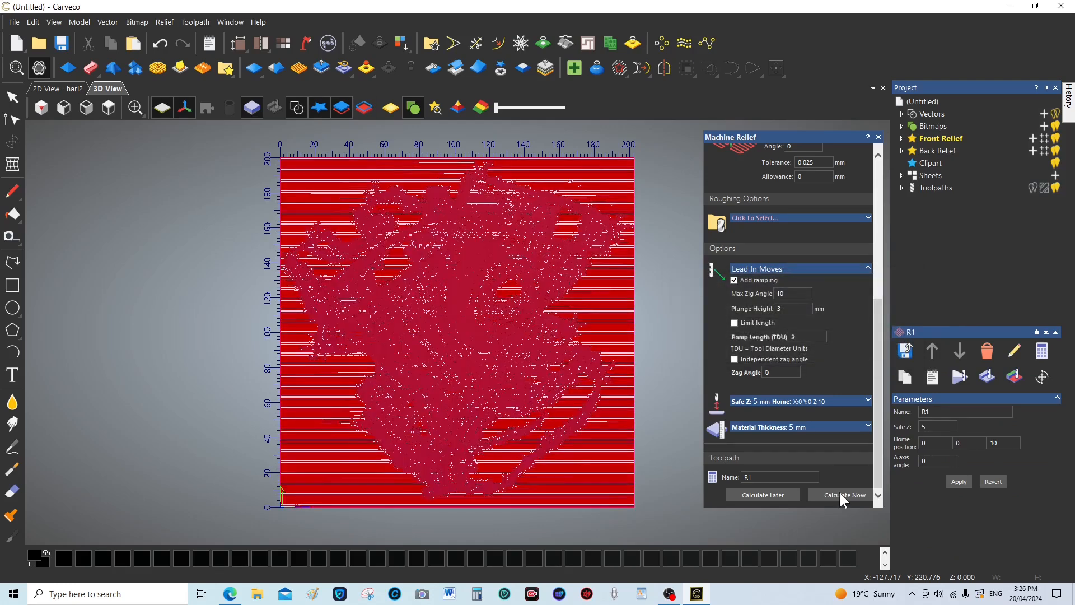
mouse_move(805, 506)
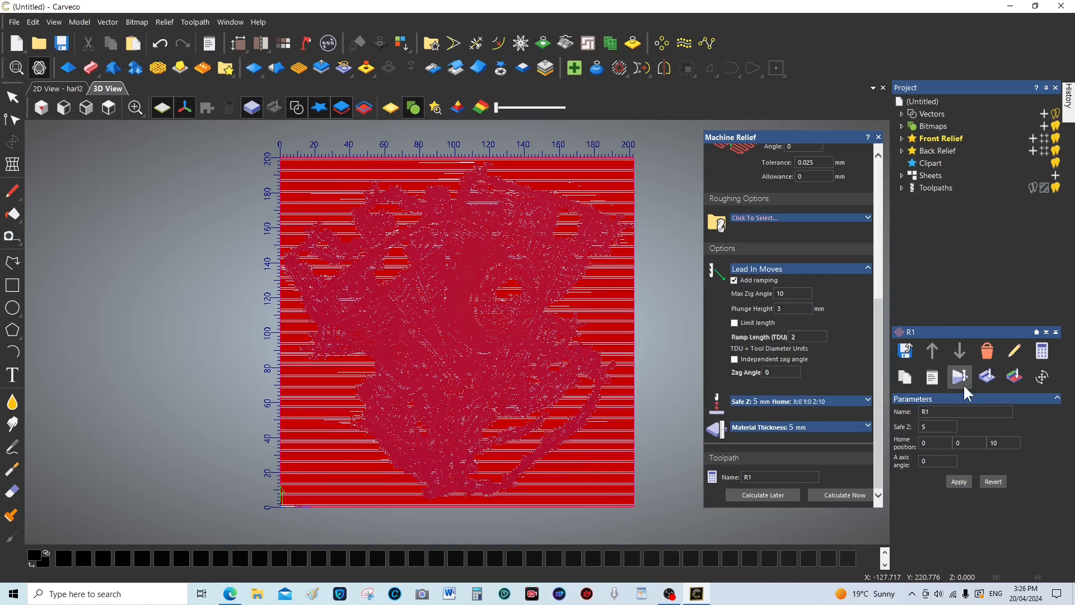
- Simulate R1 at fast resolution and play it through at fast speed
click(959, 377)
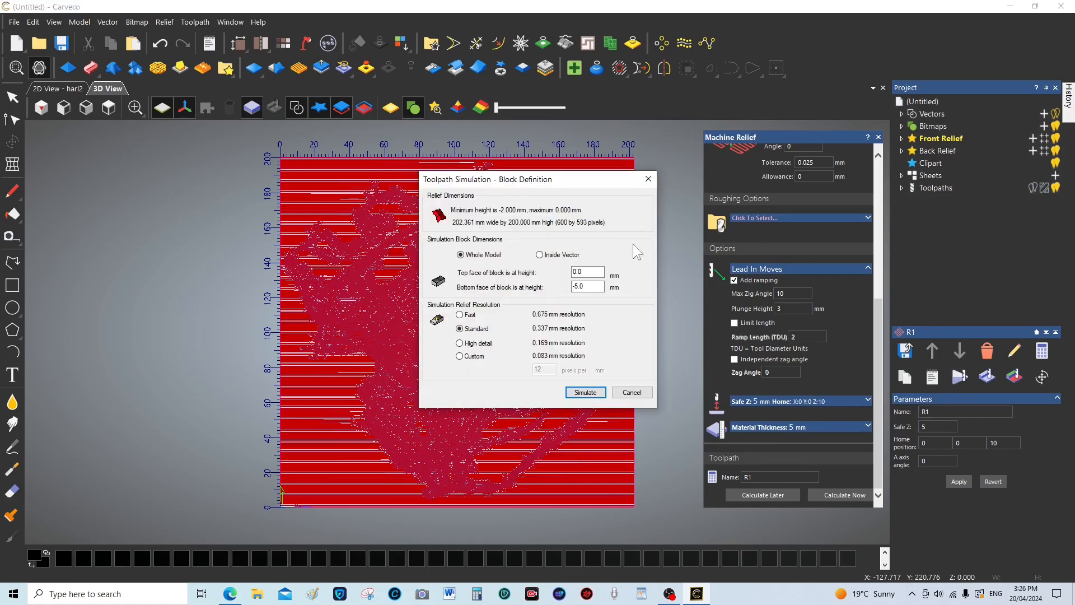
click(459, 313)
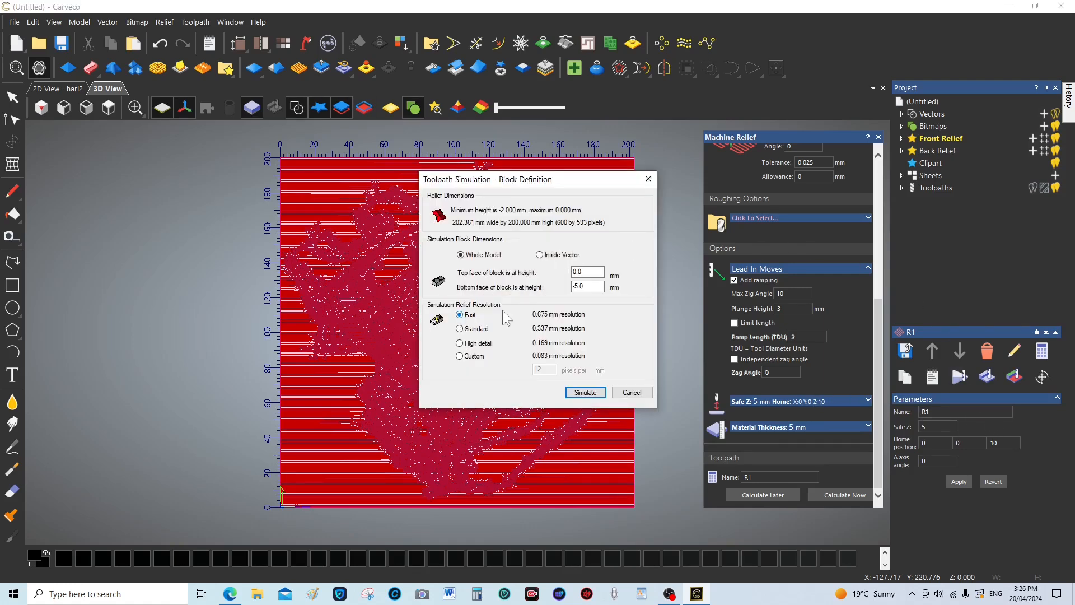
click(584, 392)
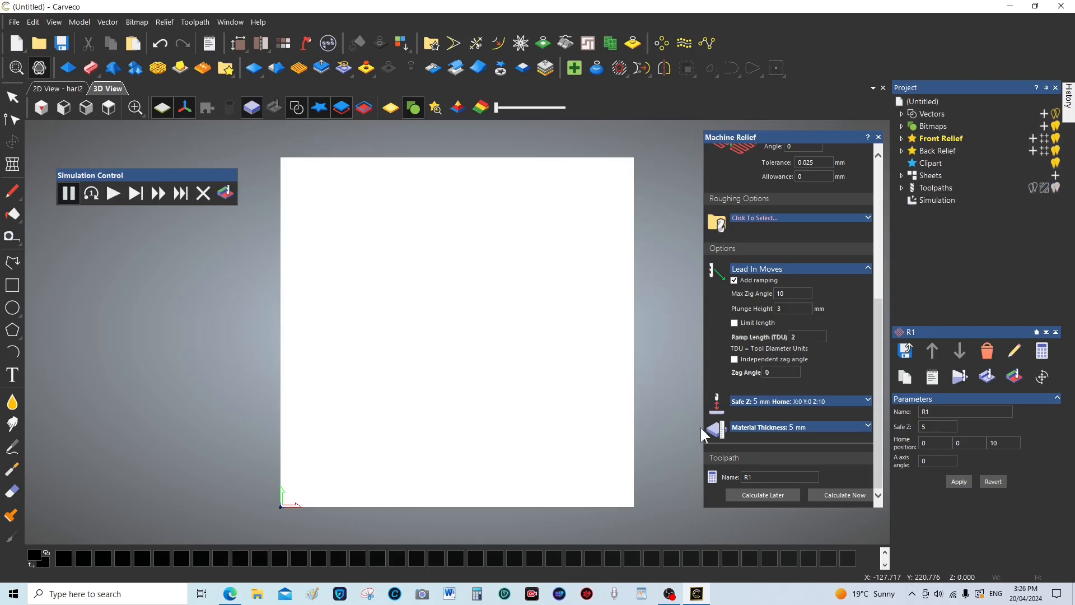
click(112, 192)
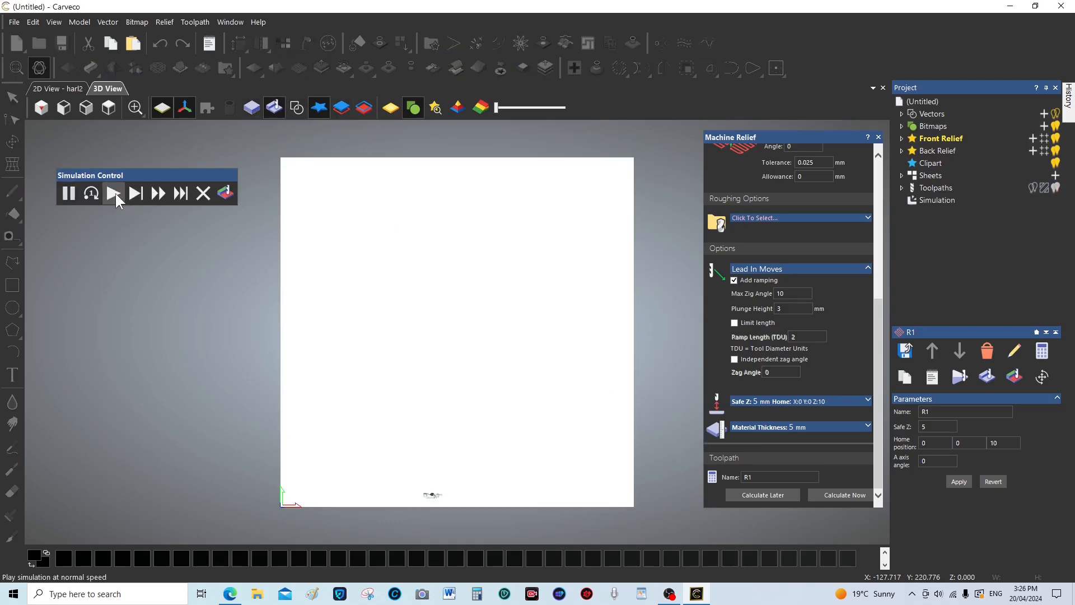
click(156, 193)
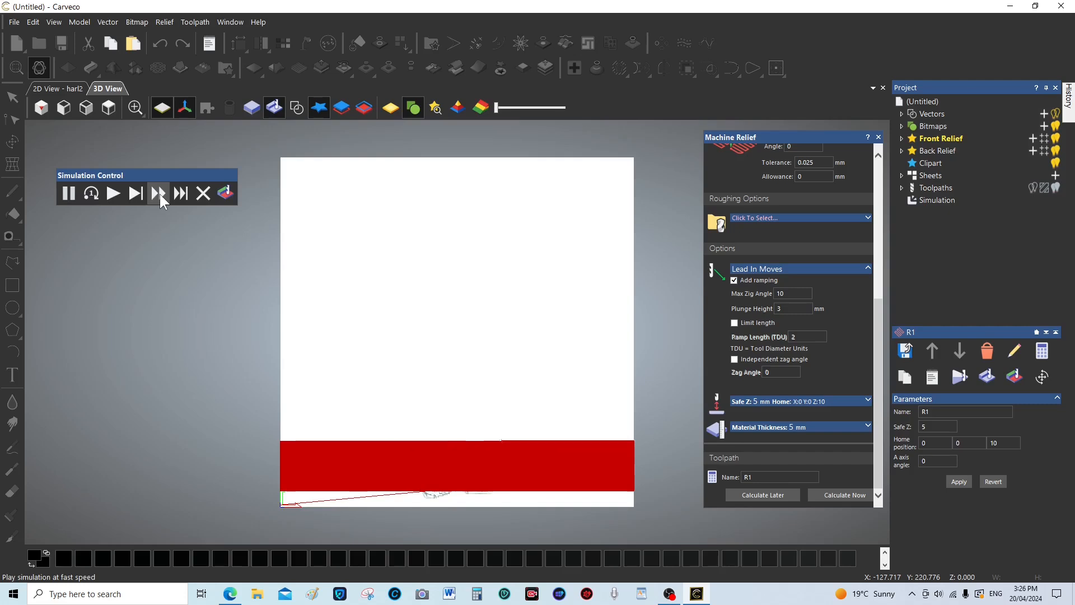
click(157, 194)
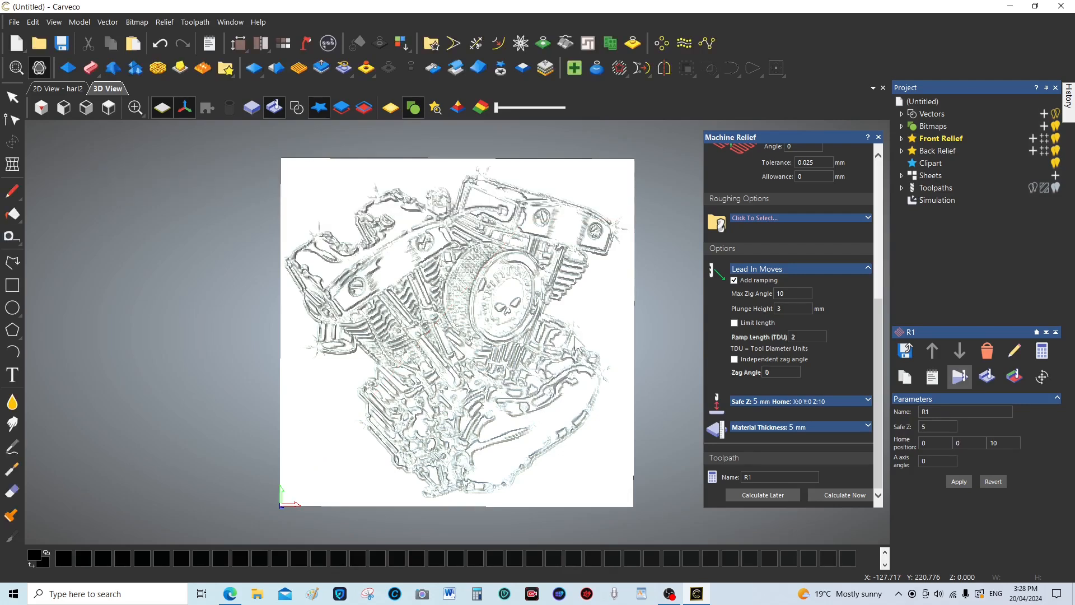
mouse_move(444, 310)
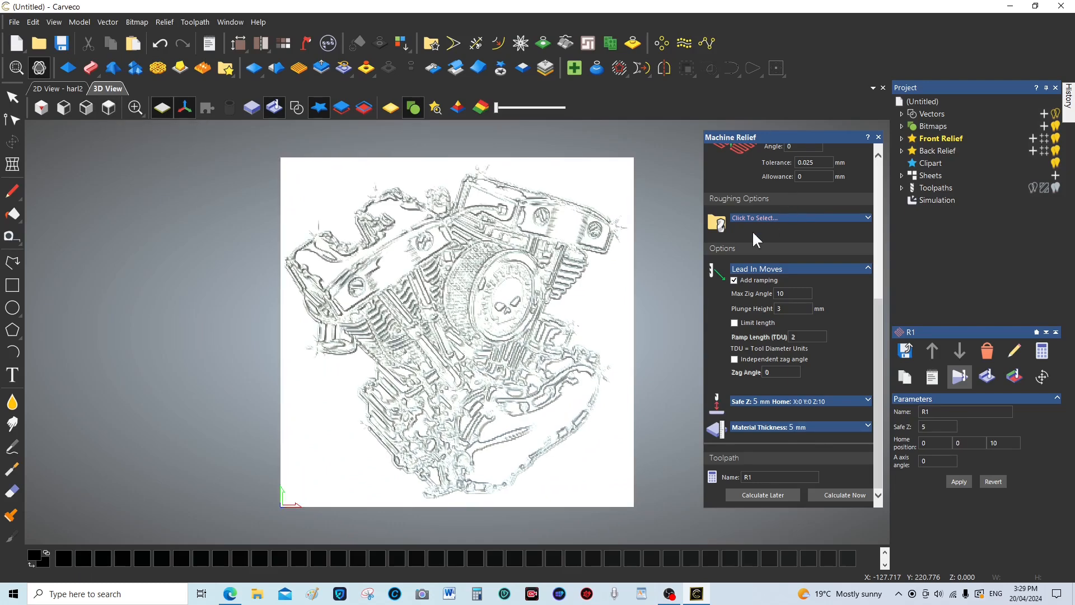
- Close the relief machining form and show the project's toolpath operations list
click(877, 137)
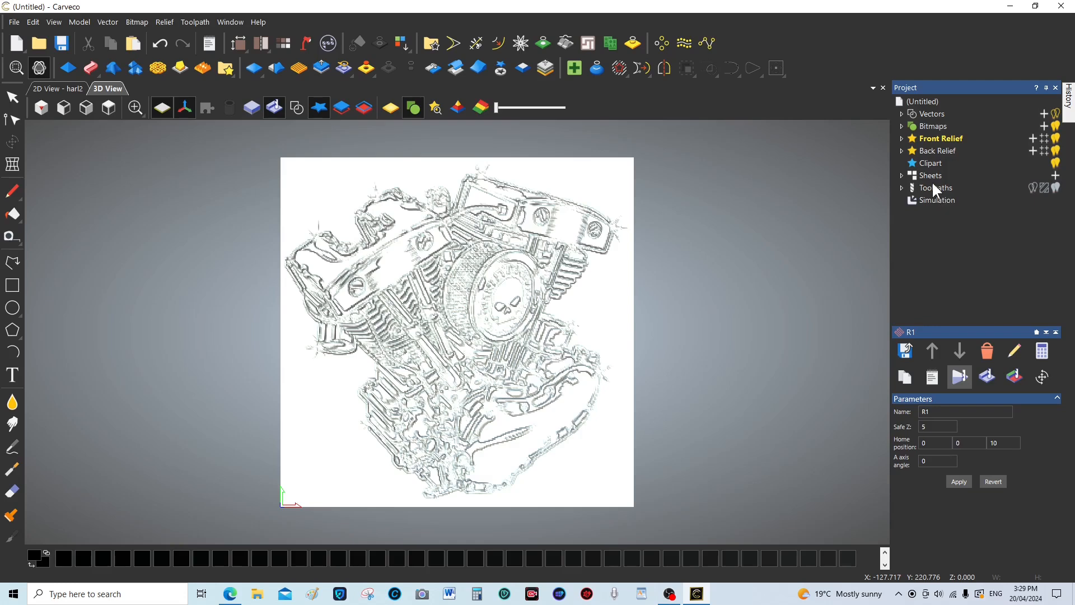
click(935, 187)
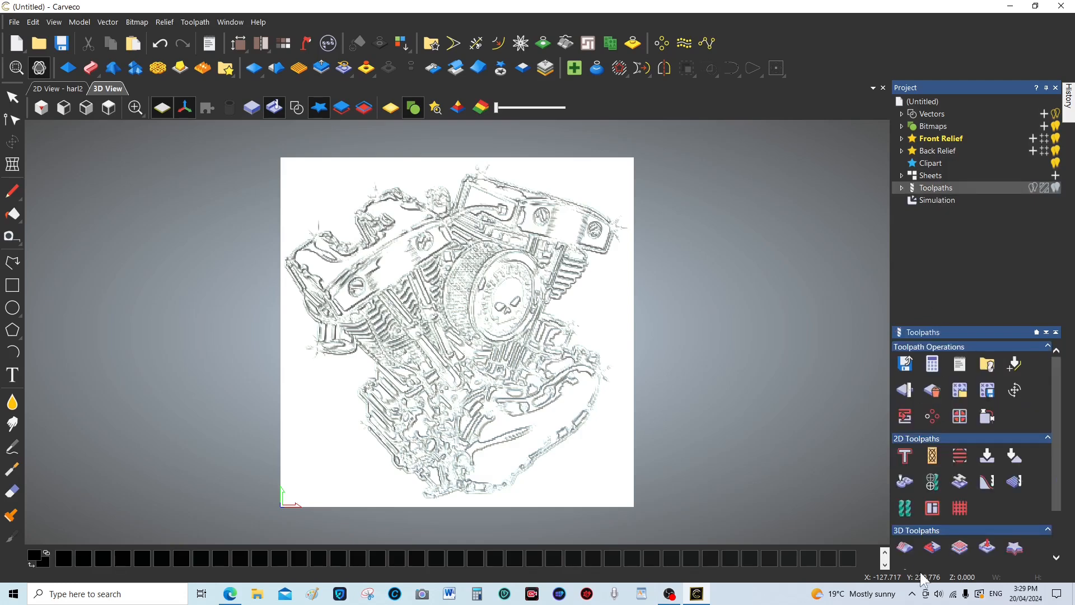
- Start Machine Relief and highlight the Conical 0.125 Flat - 10 degrees engraving tool
click(904, 417)
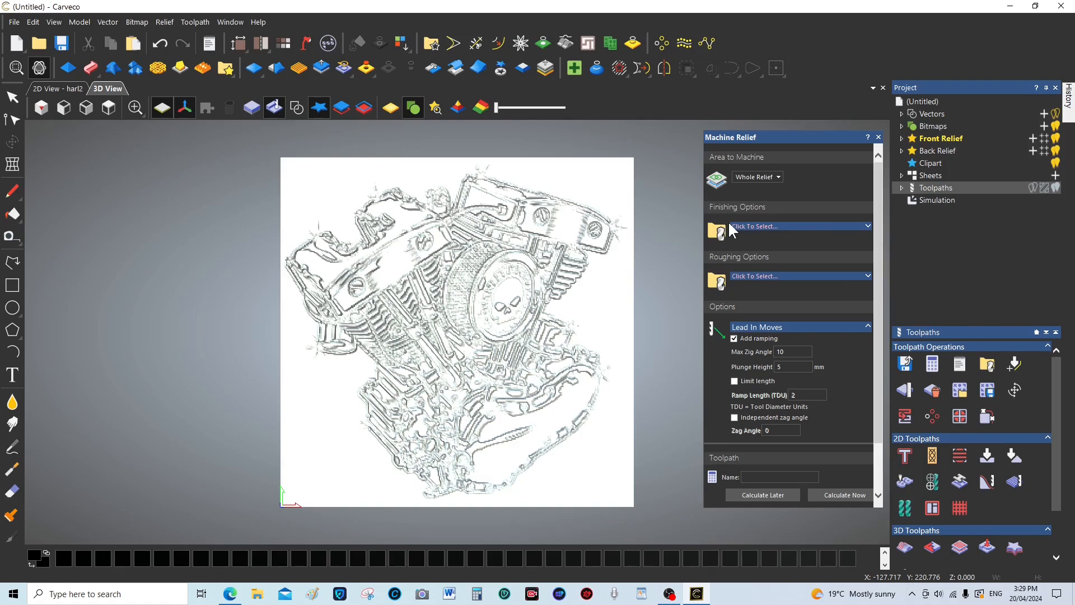
mouse_move(731, 238)
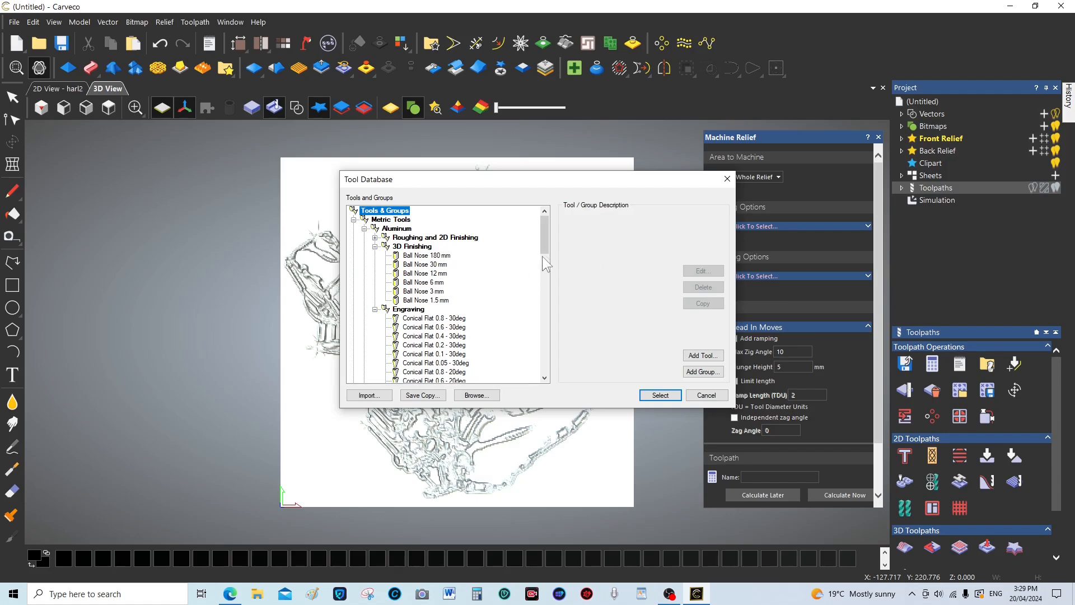
scroll(down, 3)
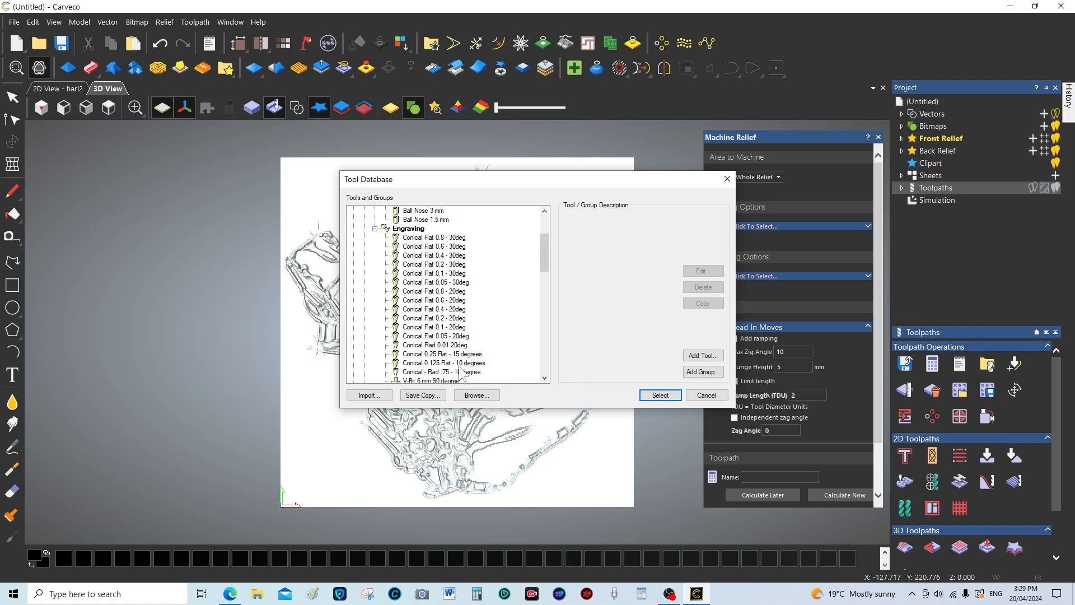
mouse_move(462, 374)
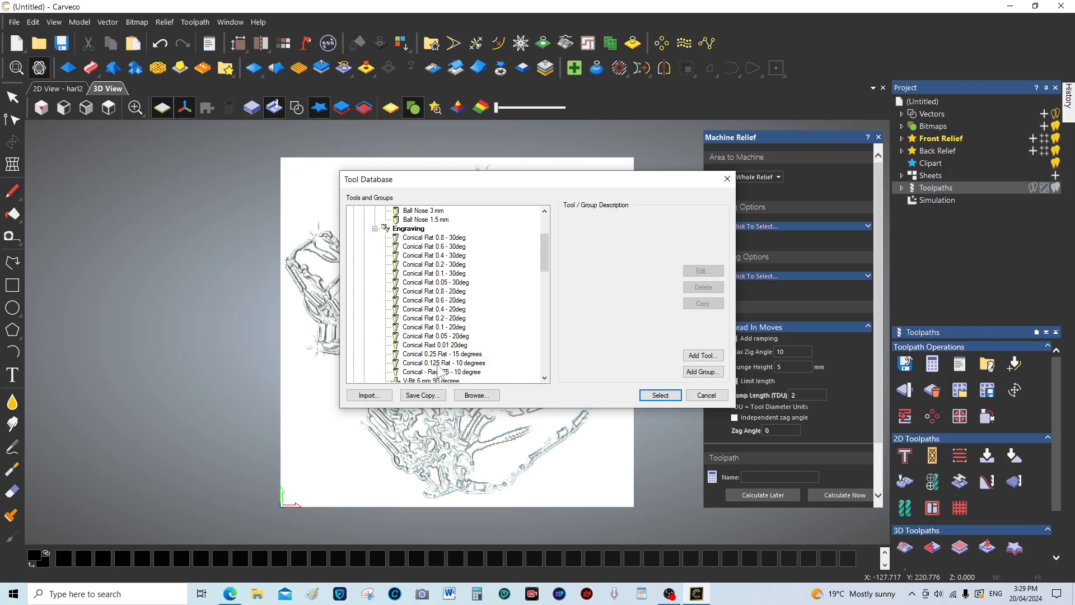
click(444, 362)
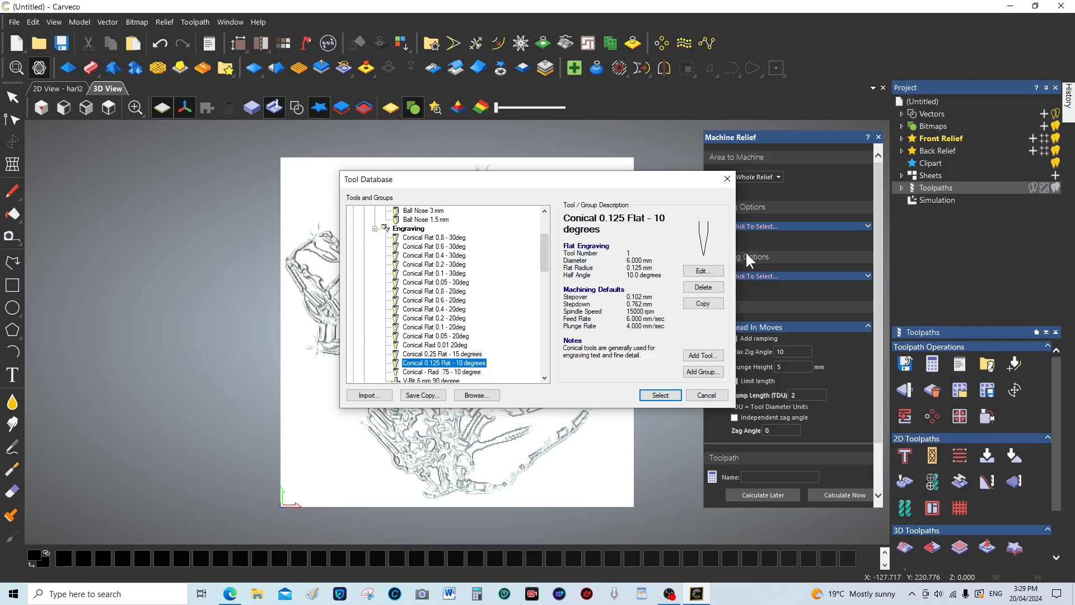
mouse_move(703, 270)
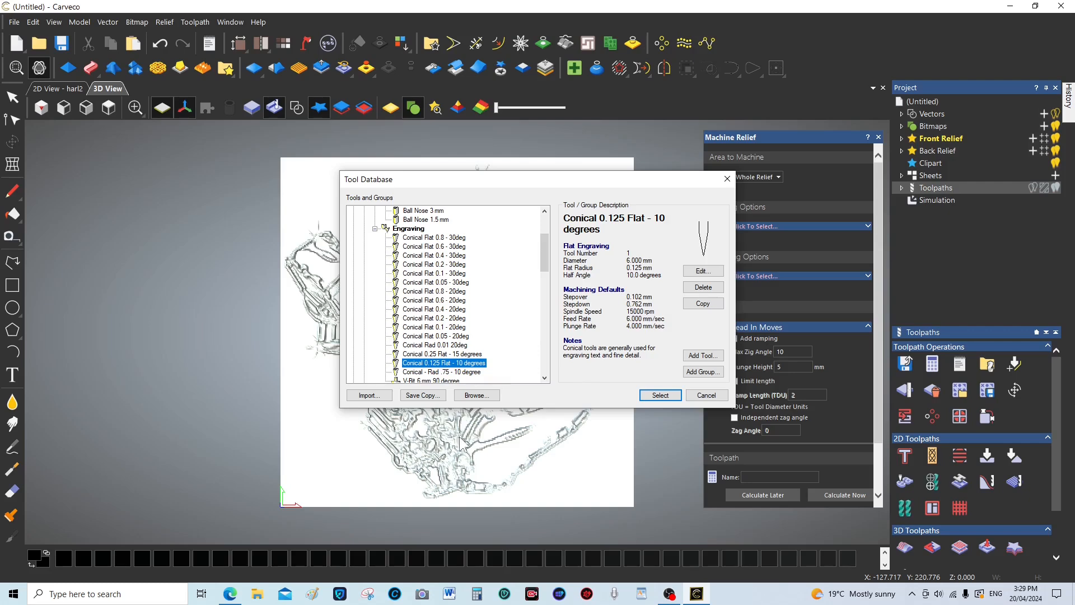
mouse_move(685, 405)
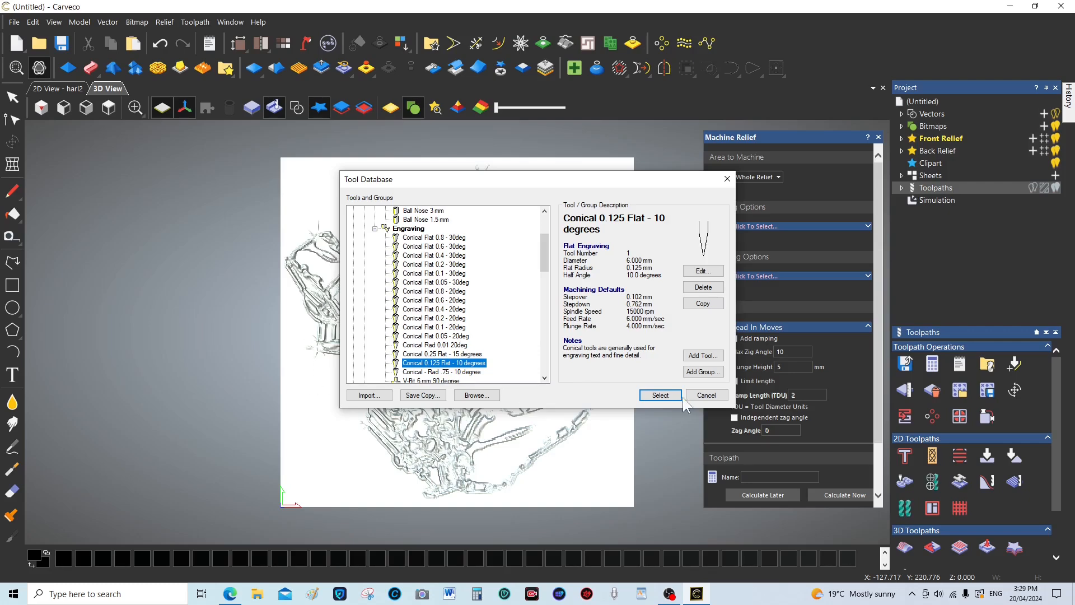
- Select the conical tool and set stepdown 3, feed 20, plunge 12, spindle 24000, tool number 2
click(659, 395)
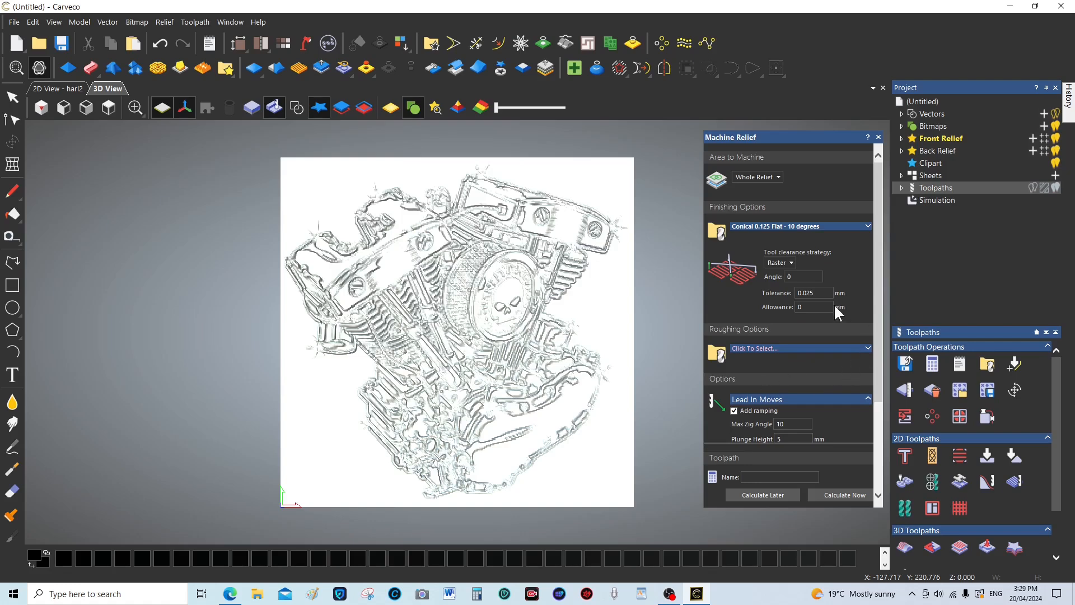
mouse_move(752, 300)
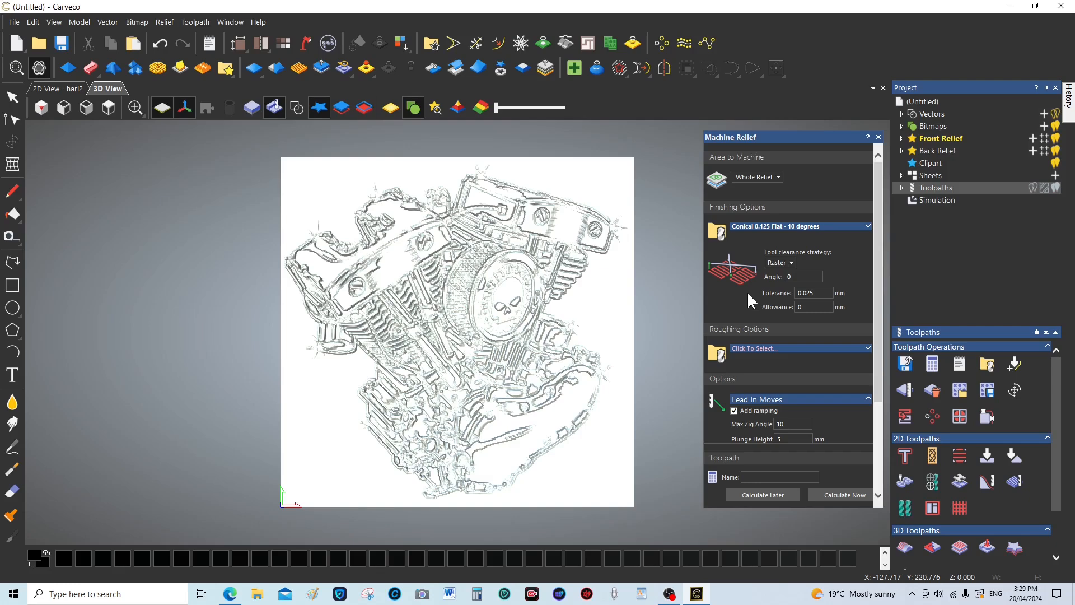
mouse_move(871, 231)
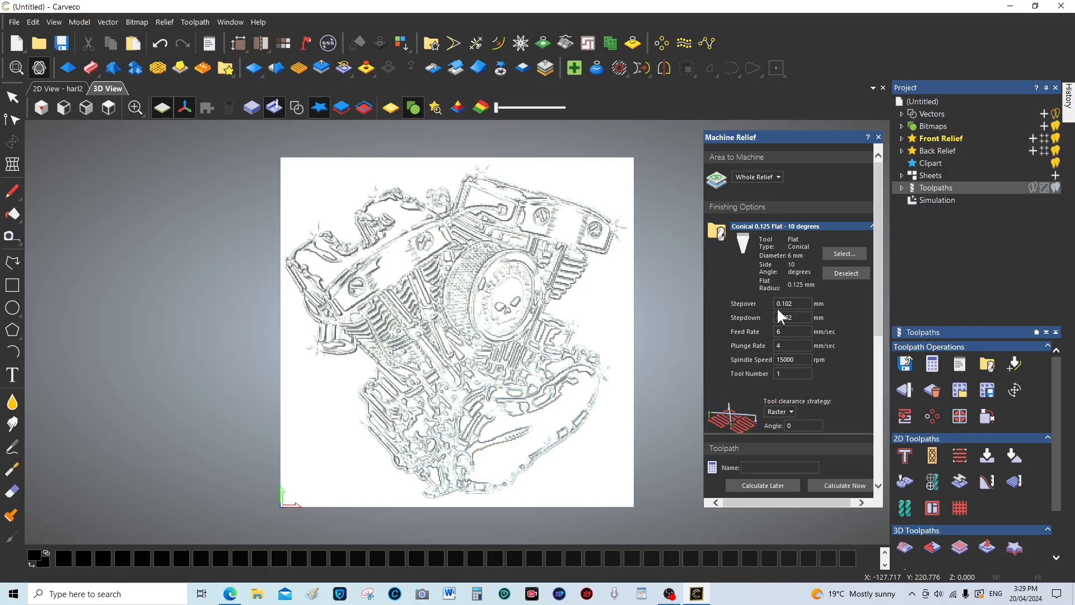
text(0.762)
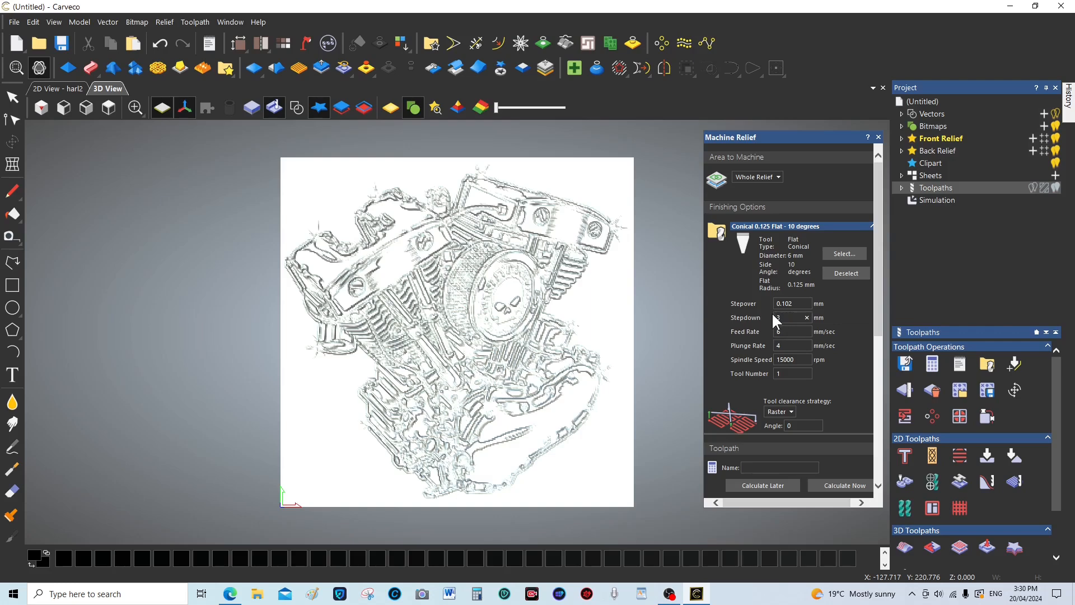
click(791, 331)
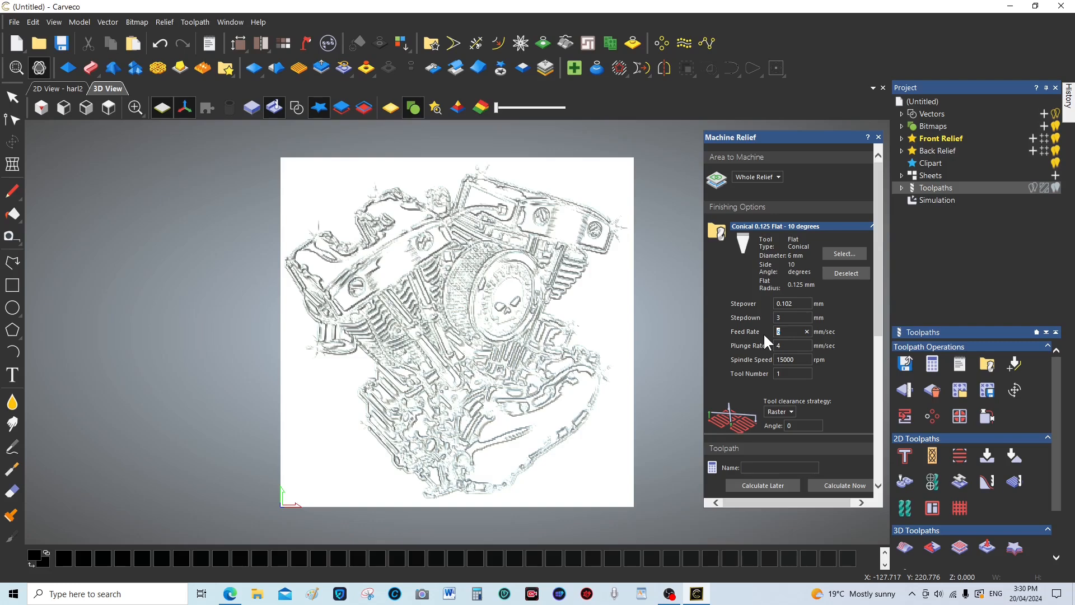
text(20)
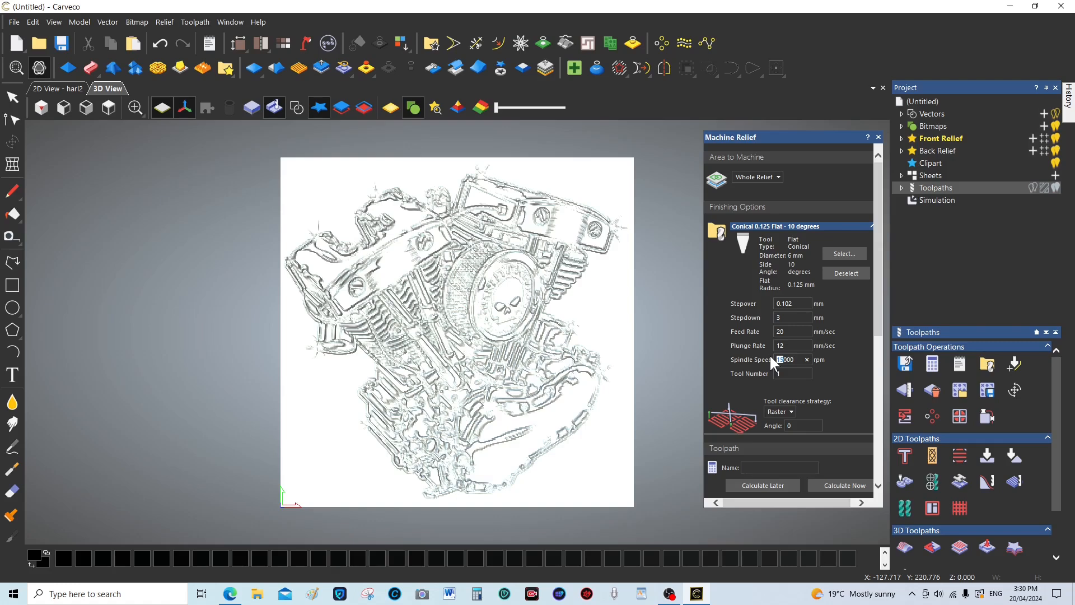
text(24000)
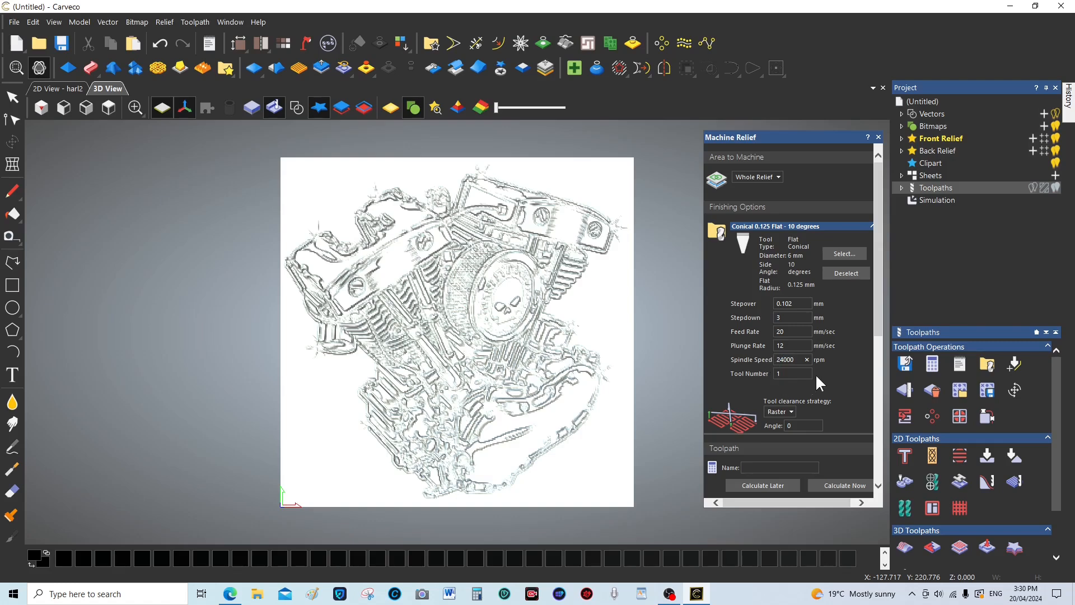
click(789, 373)
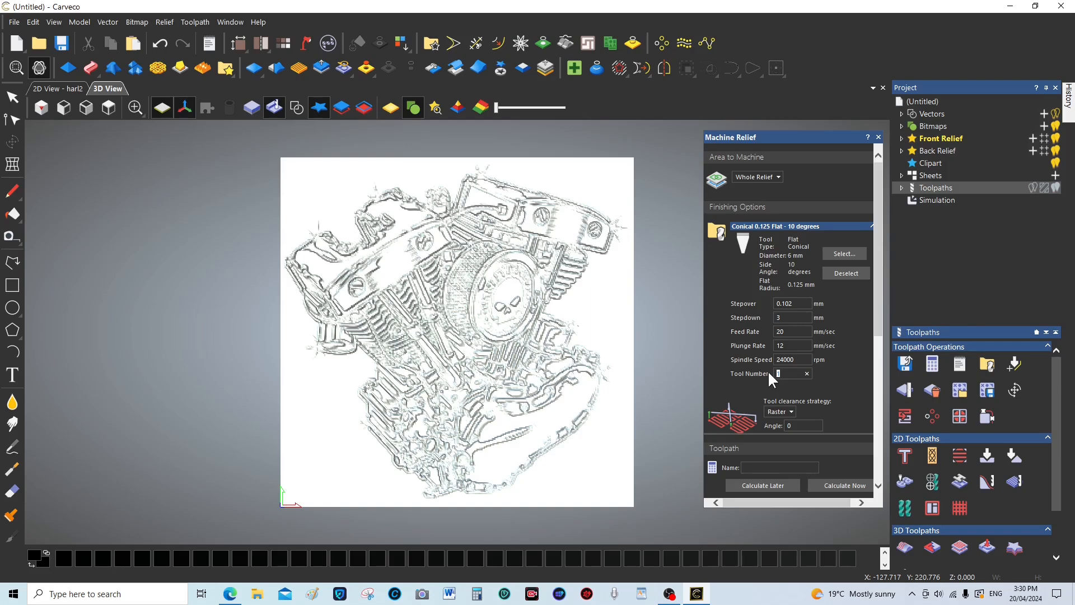
text(2)
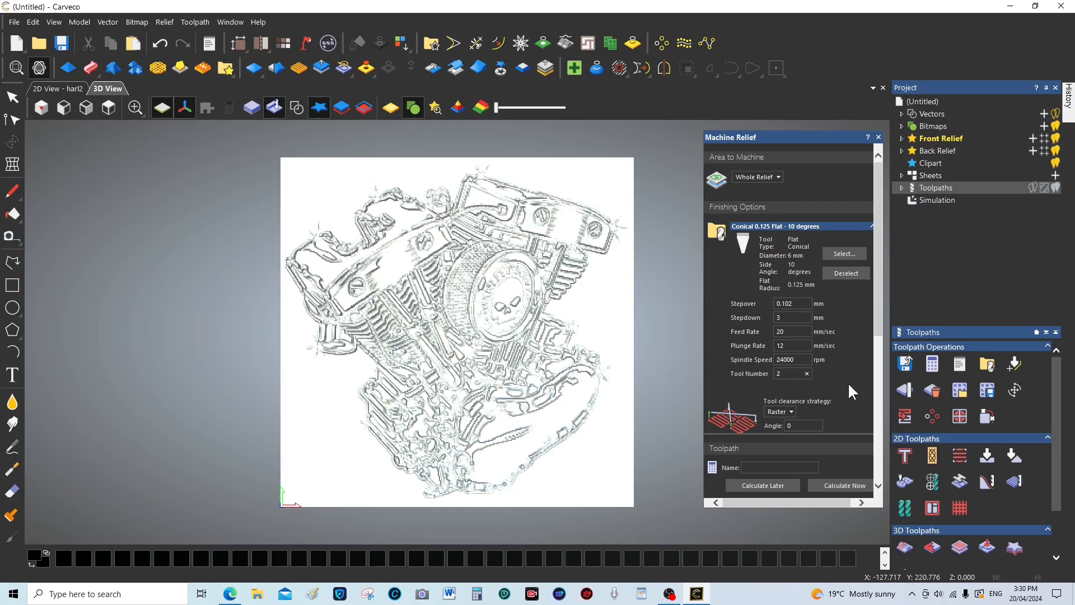
scroll(down, 3)
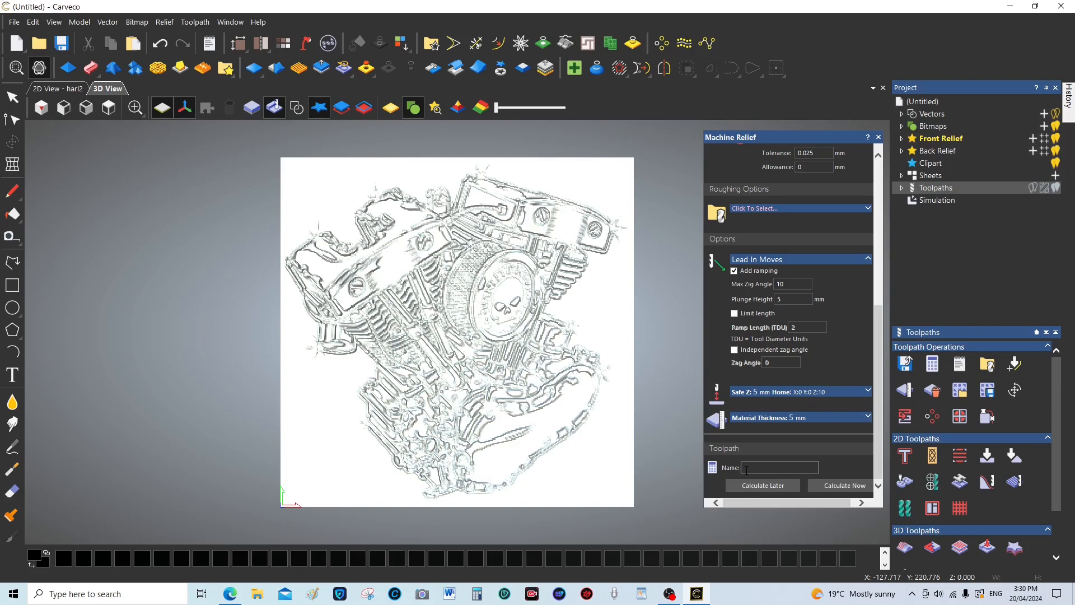
- Name the finishing toolpath FT2, calculate it, and close the machining form
click(778, 467)
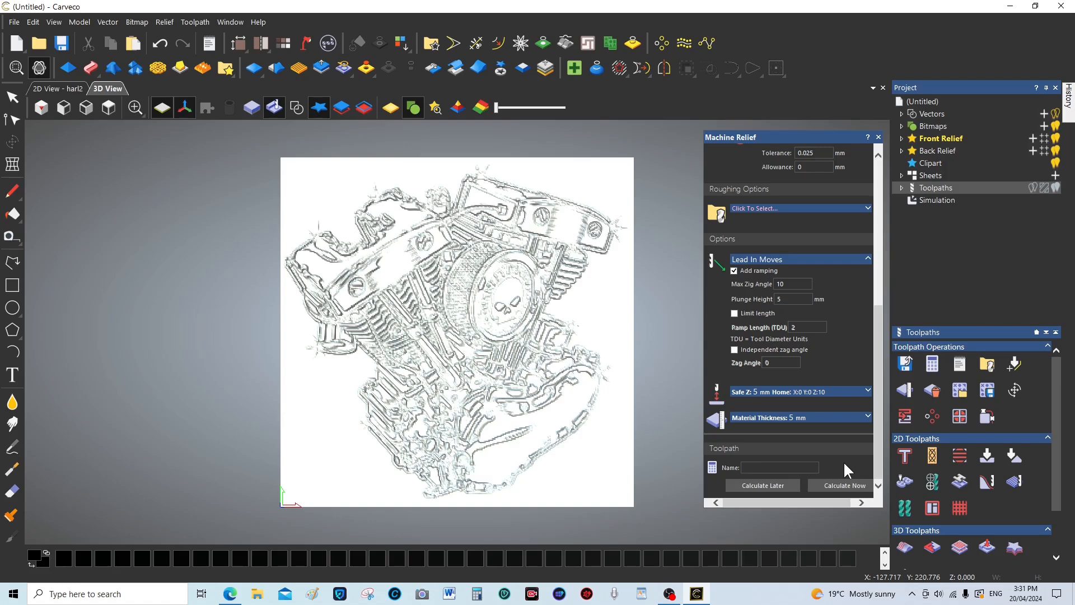
text(F)
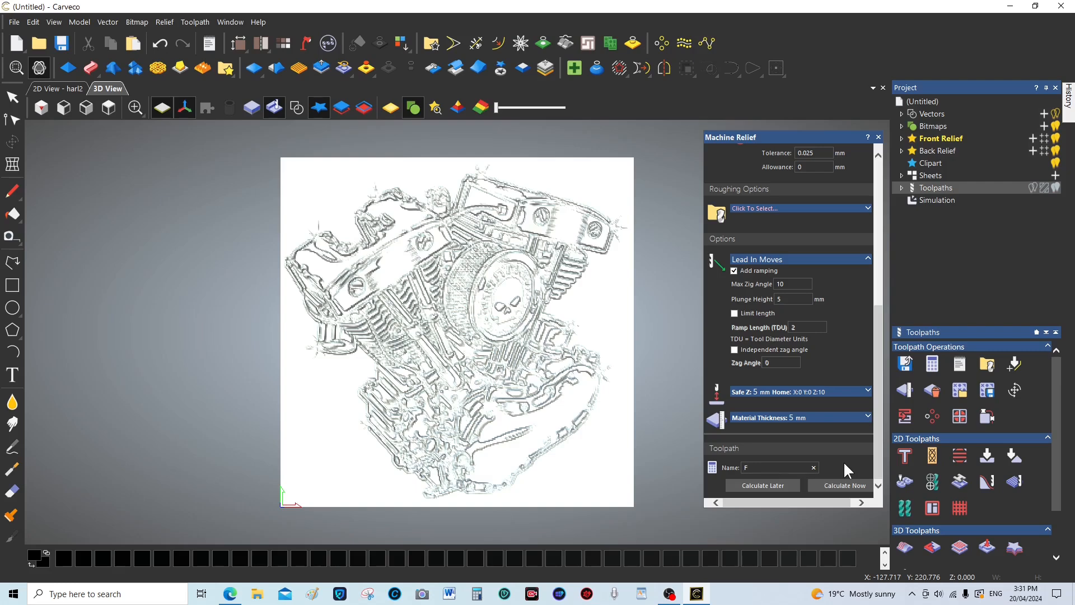
text(T2)
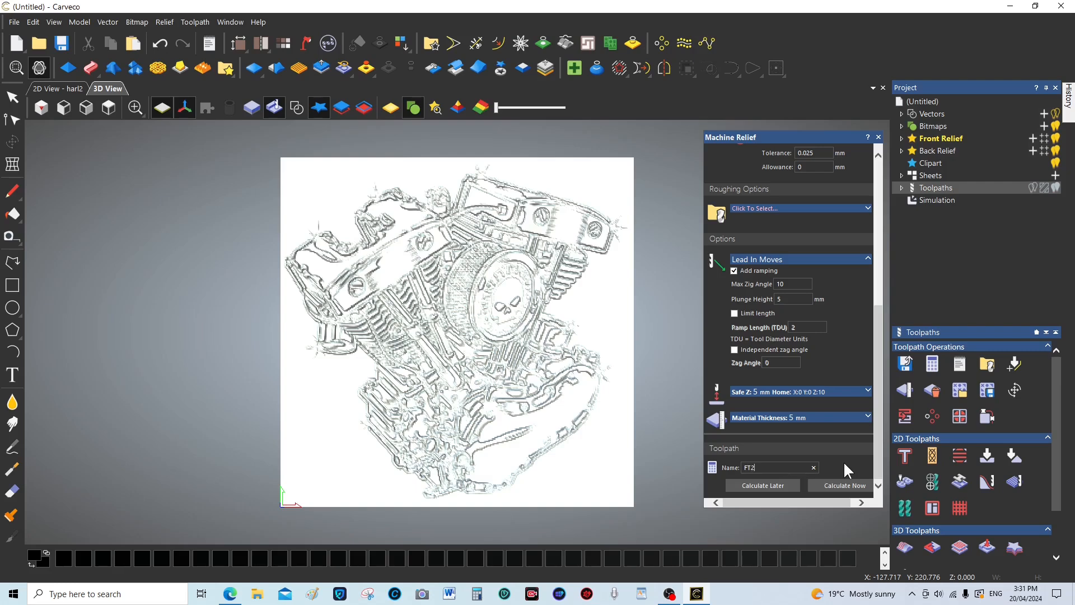
mouse_move(853, 494)
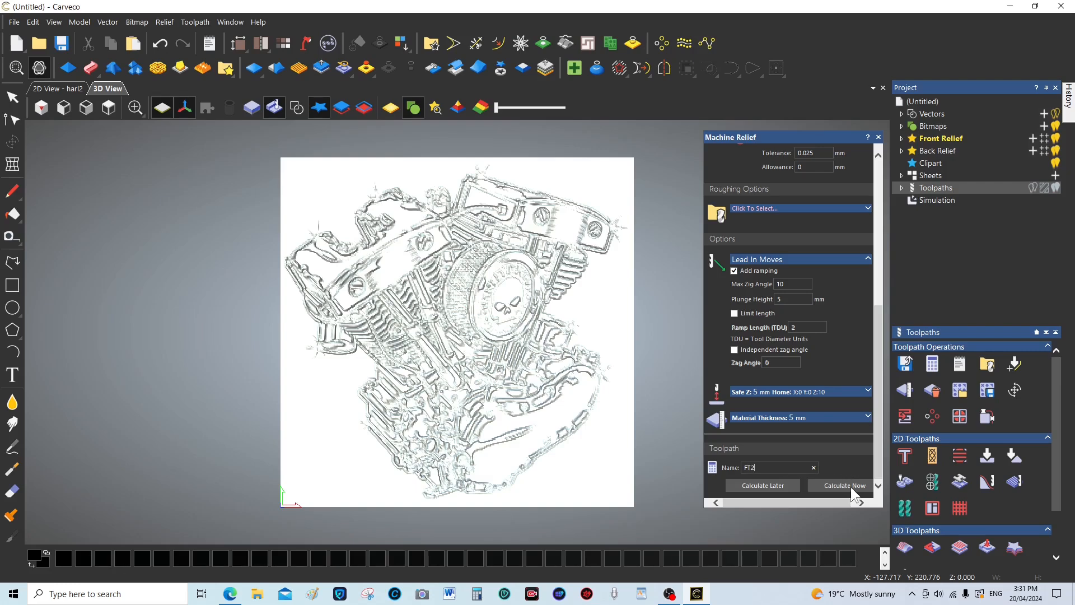
click(842, 484)
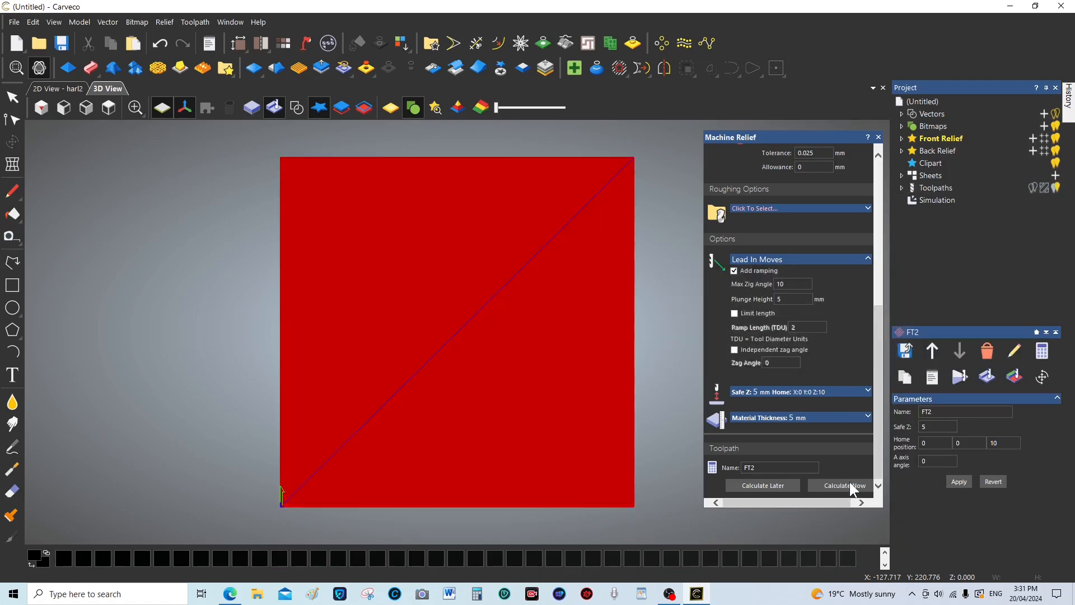
mouse_move(549, 458)
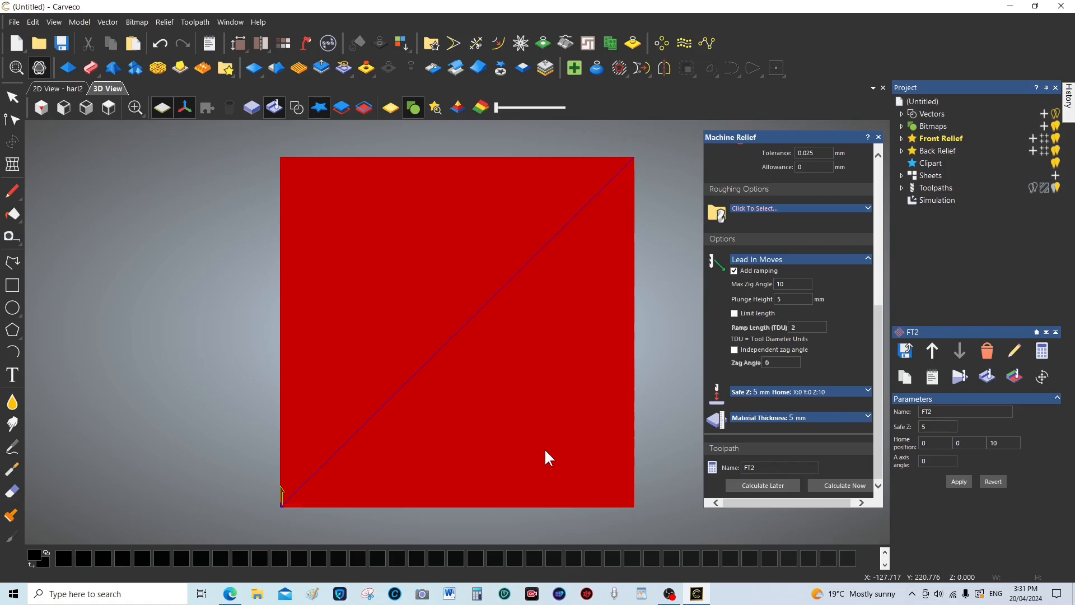
mouse_move(516, 458)
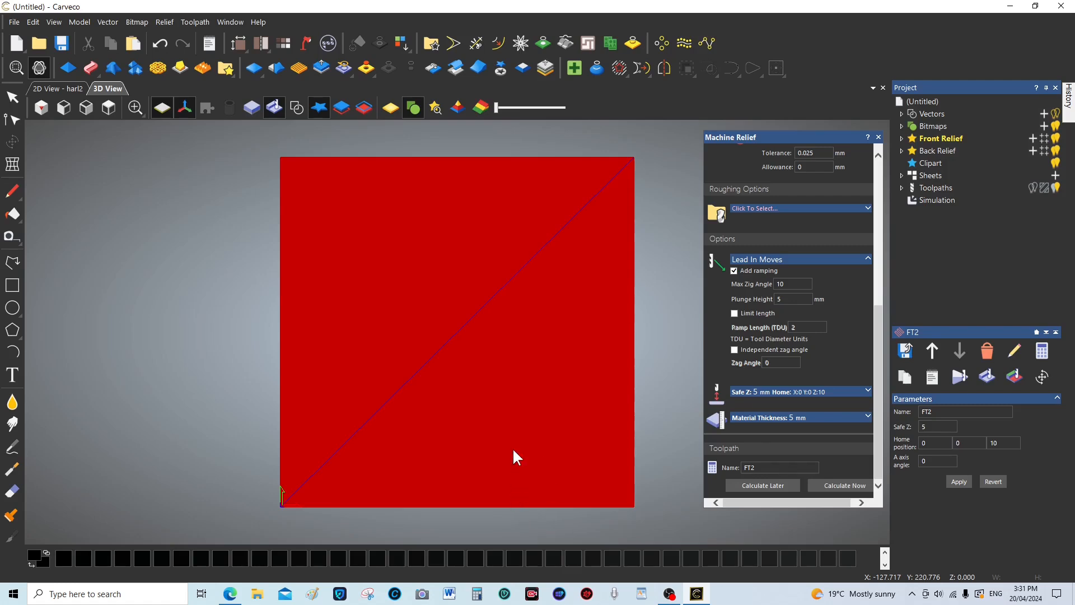
mouse_move(355, 395)
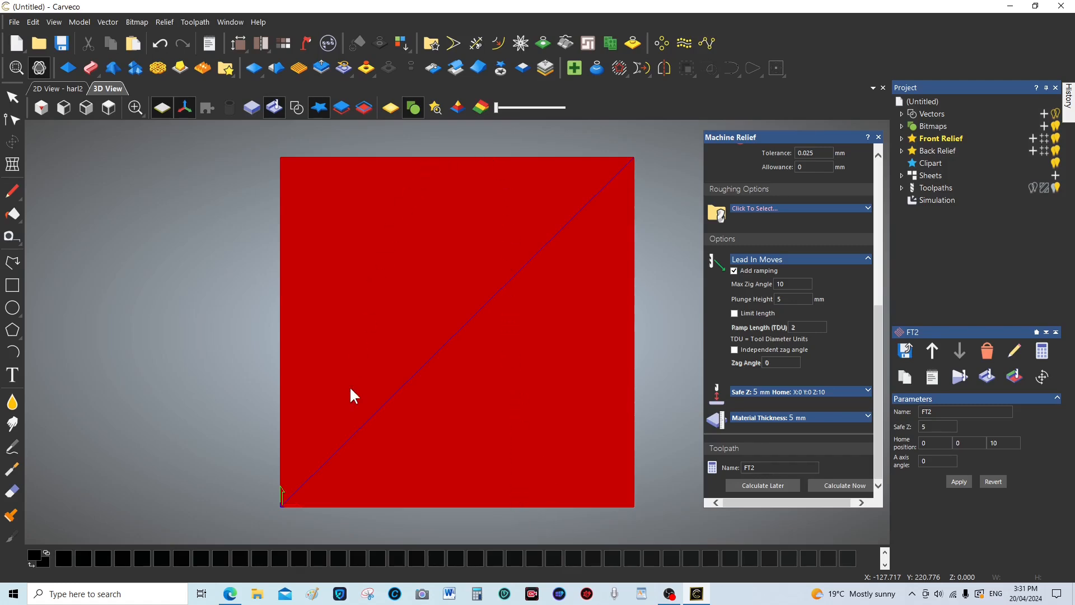
mouse_move(386, 212)
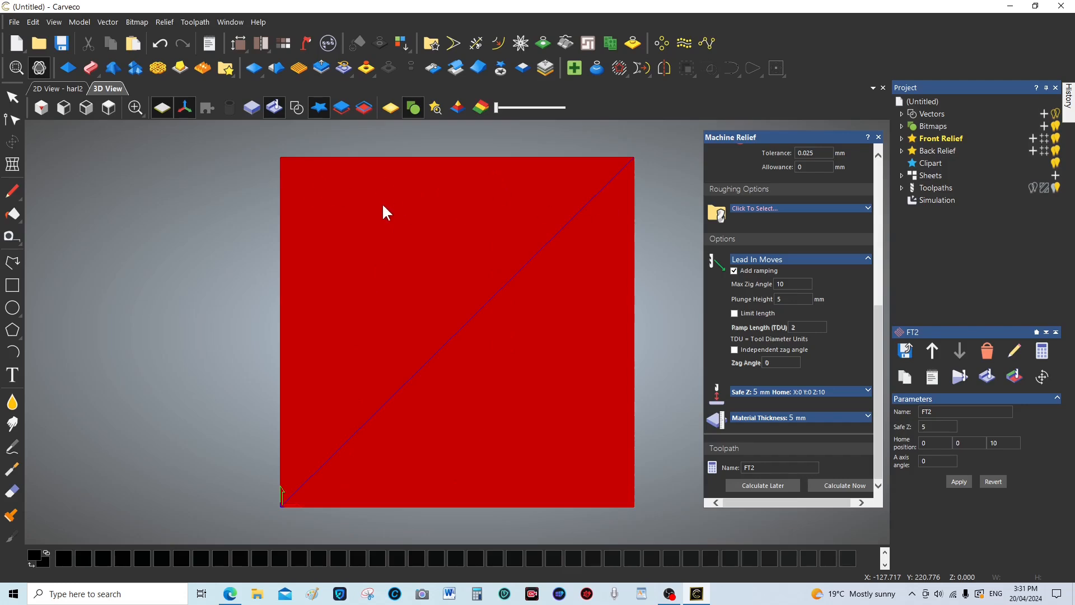
mouse_move(535, 490)
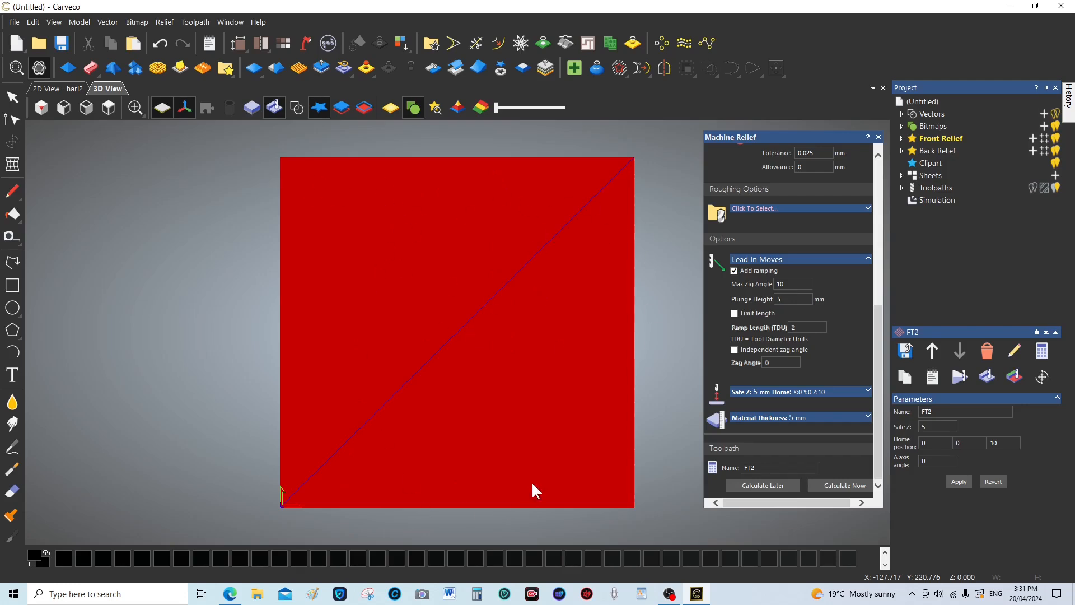
mouse_move(544, 435)
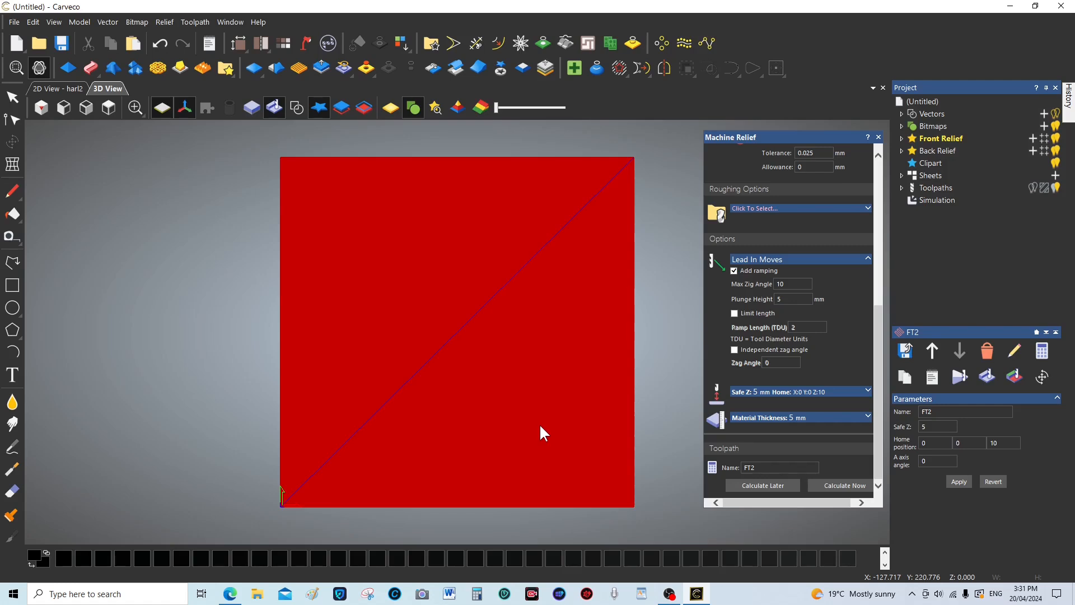
mouse_move(649, 439)
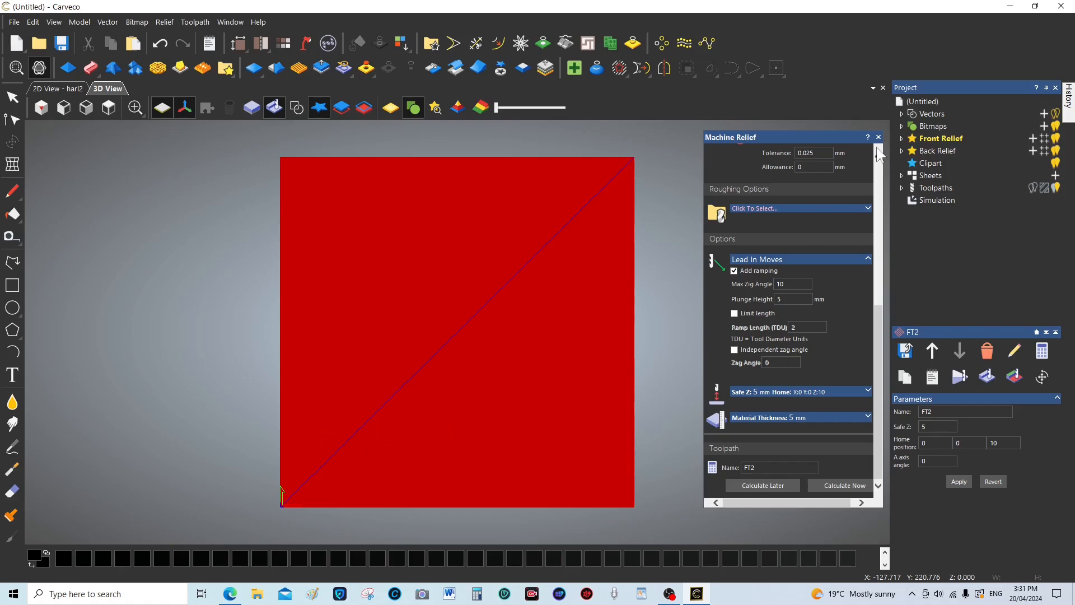
click(878, 137)
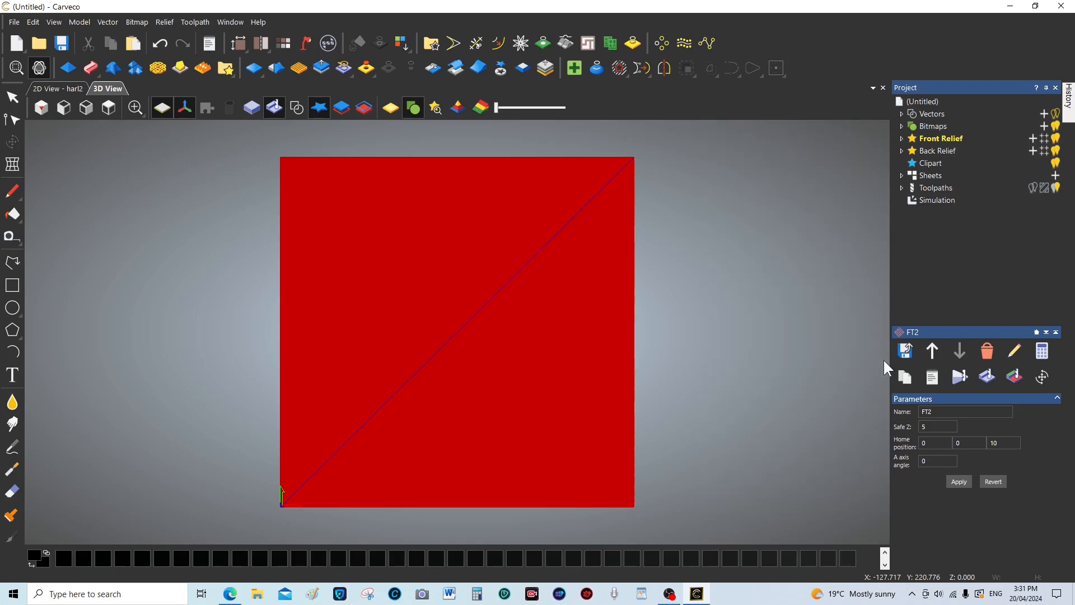
- Run the toolpath simulation and play it through to reveal the carved engine relief
click(960, 377)
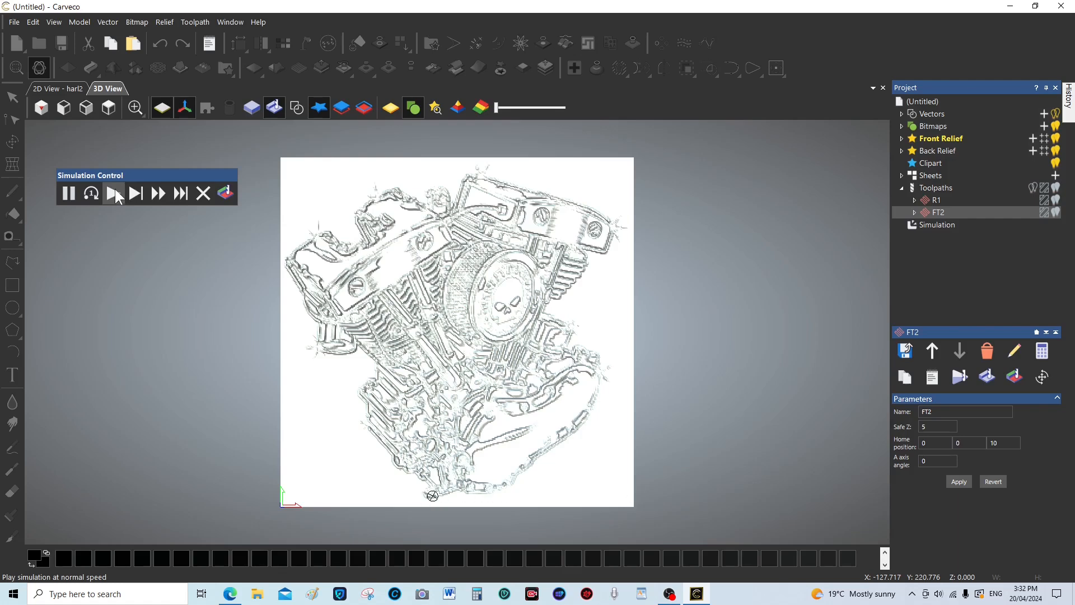
click(113, 193)
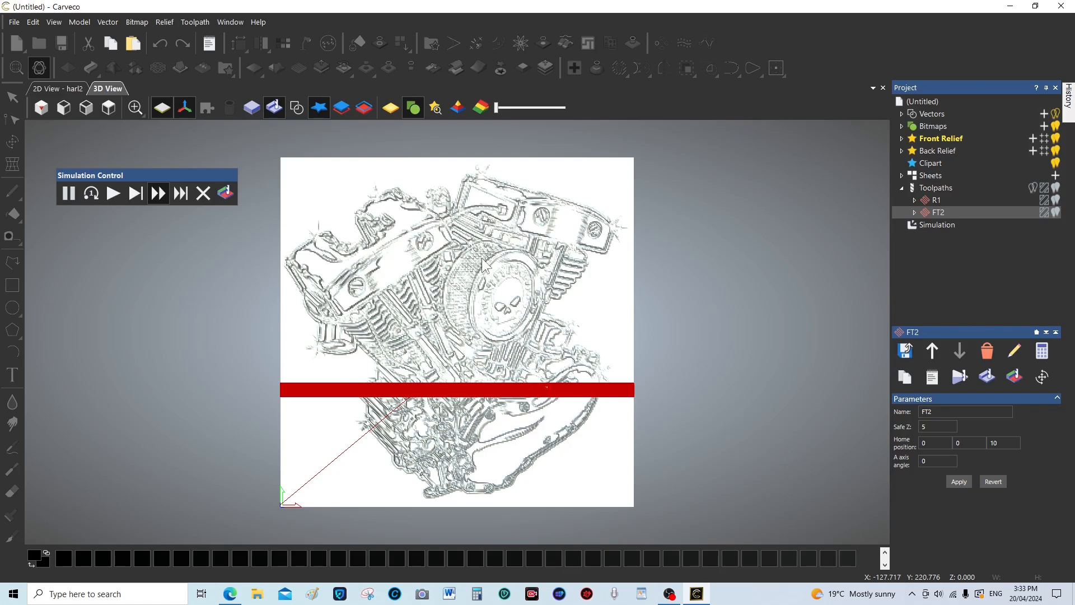
mouse_move(465, 329)
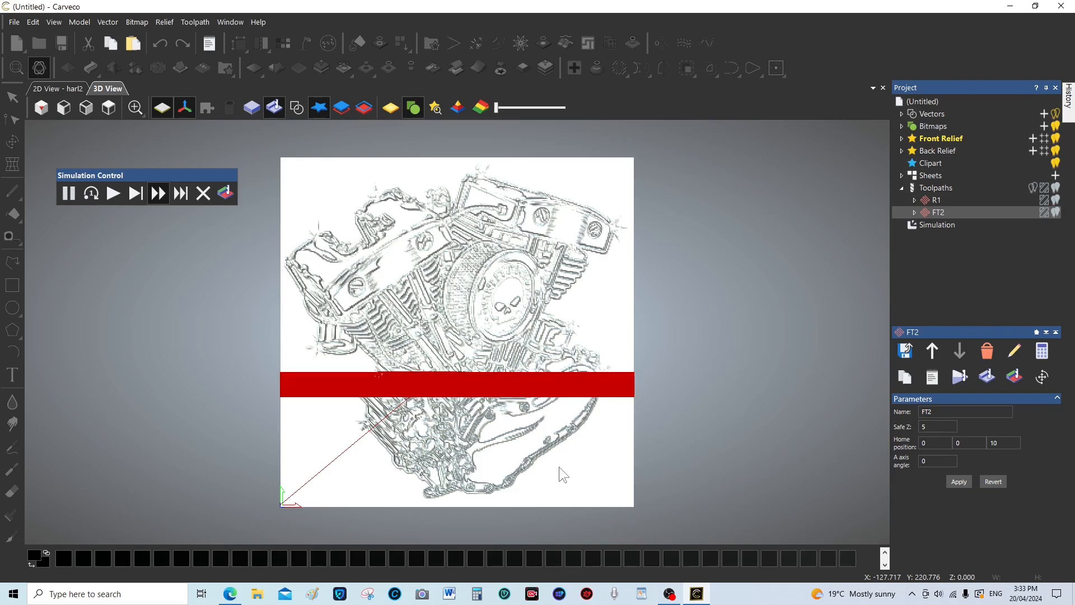
click(180, 193)
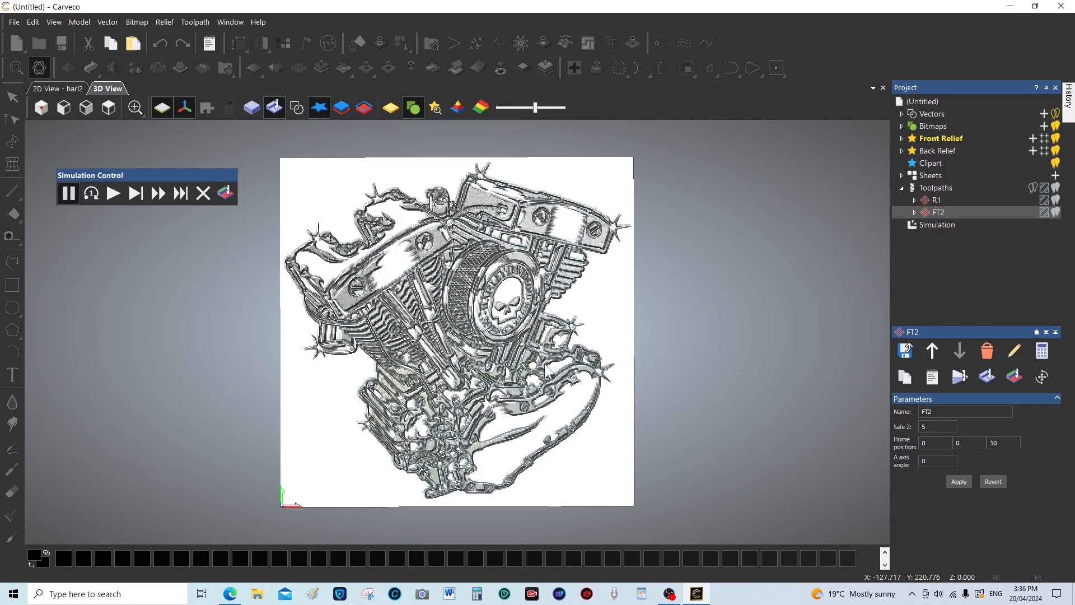
mouse_move(550, 371)
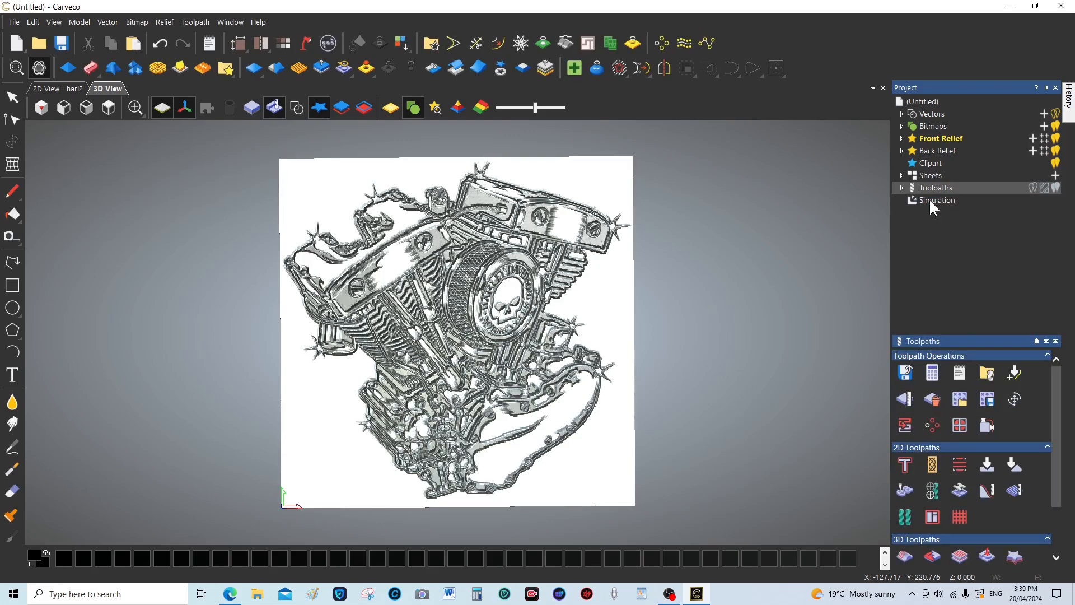
- Set the simulation material to Soft Gold and apply it
click(937, 200)
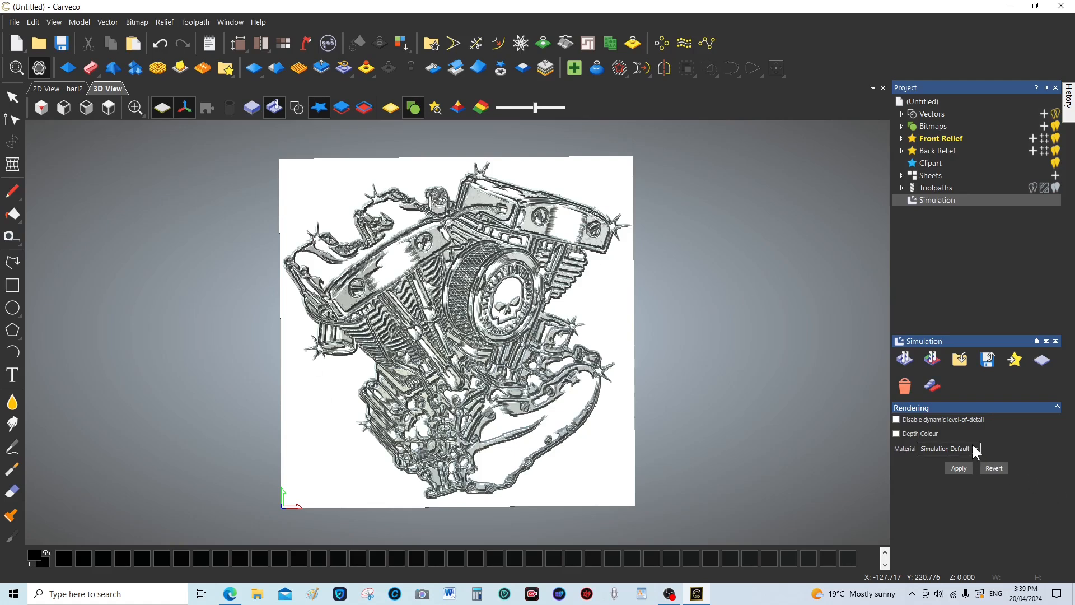
mouse_move(976, 453)
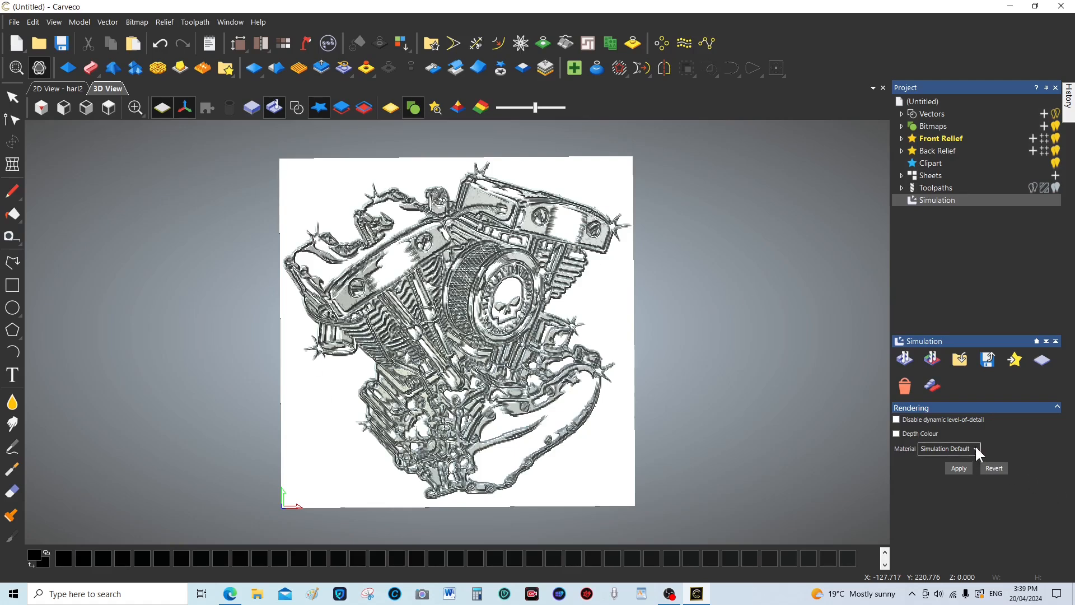
click(974, 448)
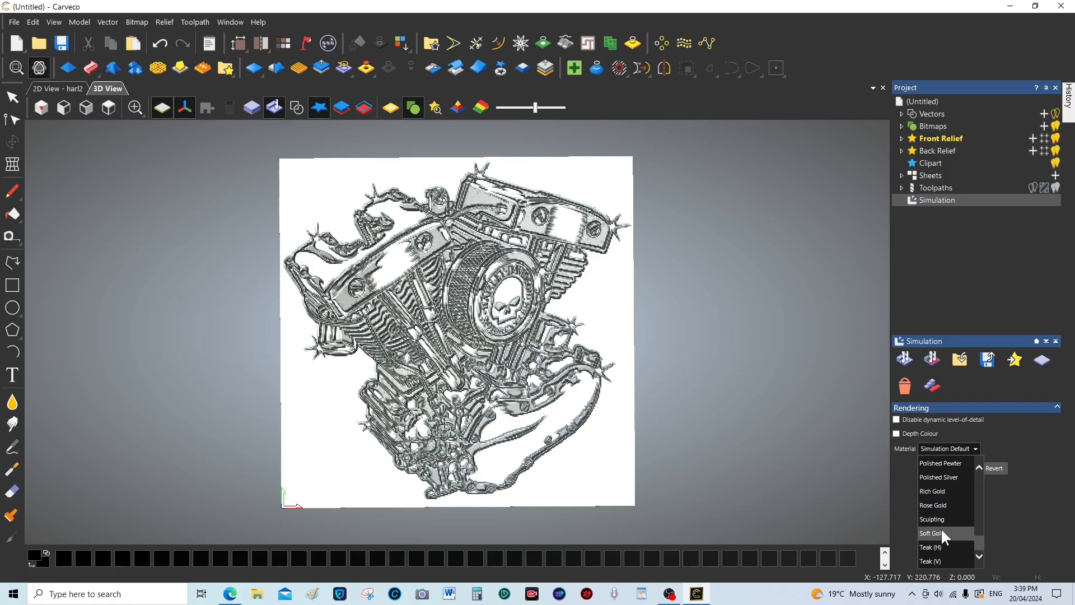
click(932, 533)
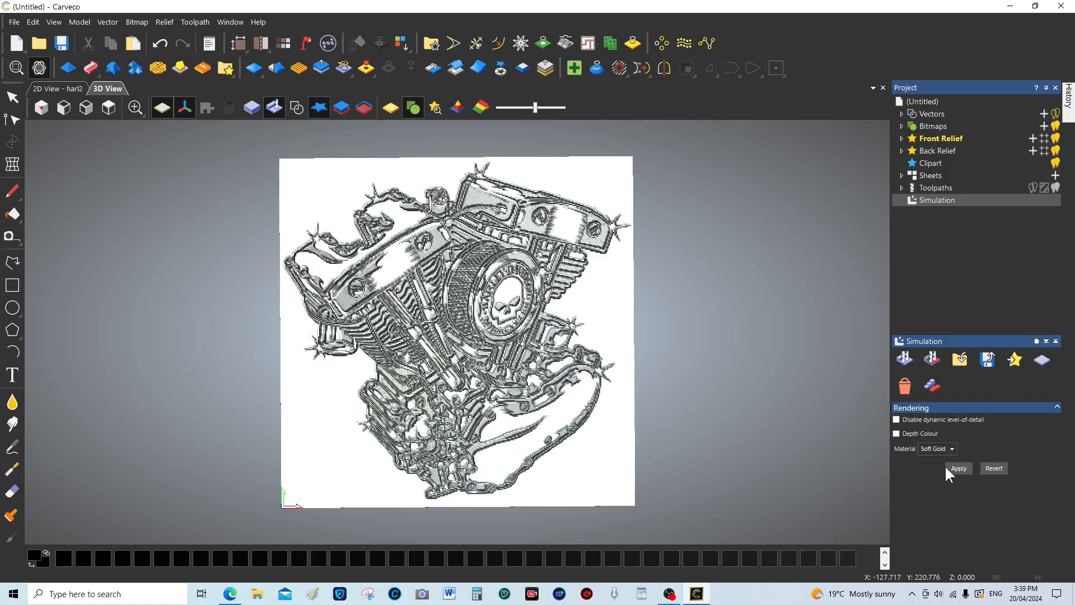
click(958, 468)
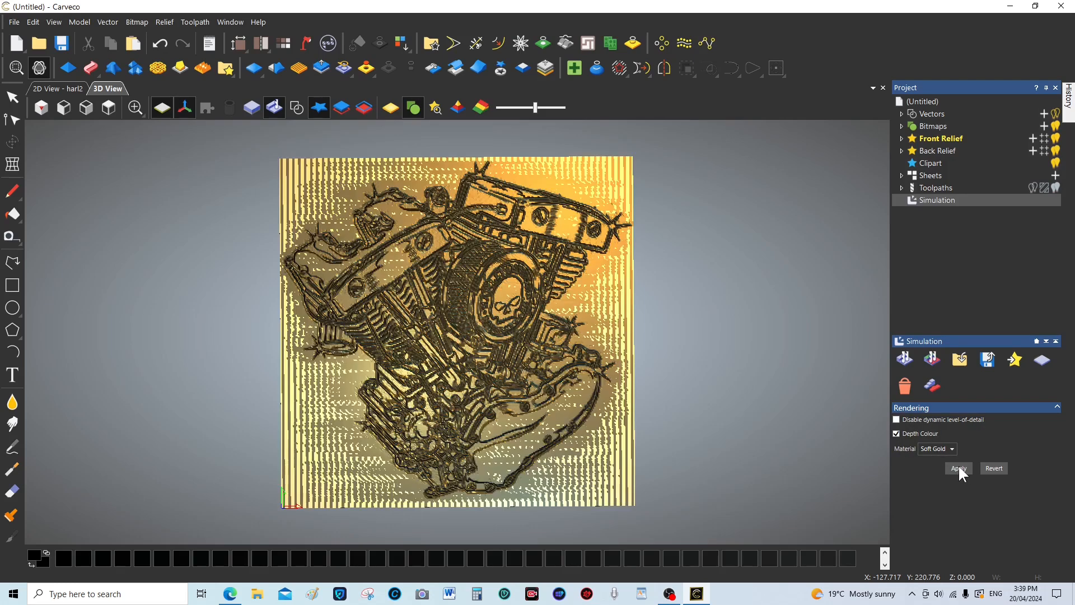
- Adjust rendering options with dynamic level-of-detail, keeping Soft Gold, and inspect the relief
click(896, 432)
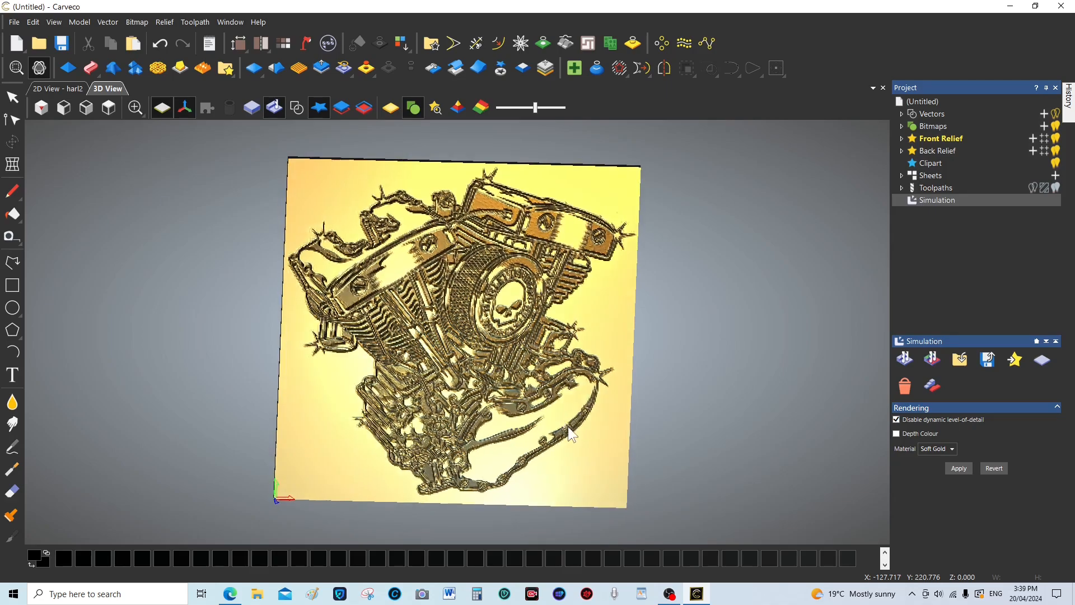
drag(573, 433, 417, 314)
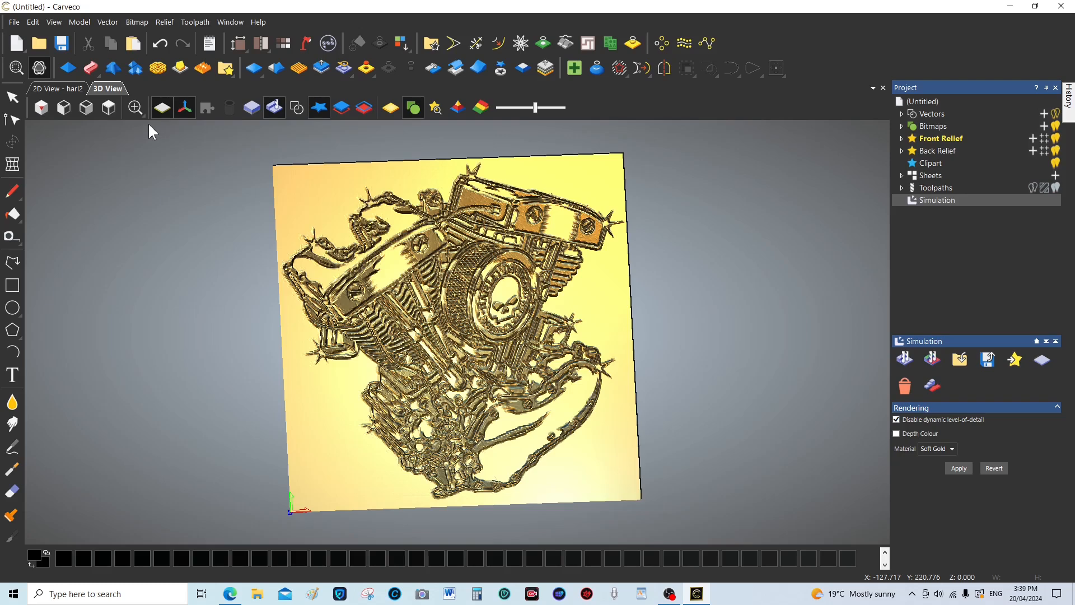
click(107, 107)
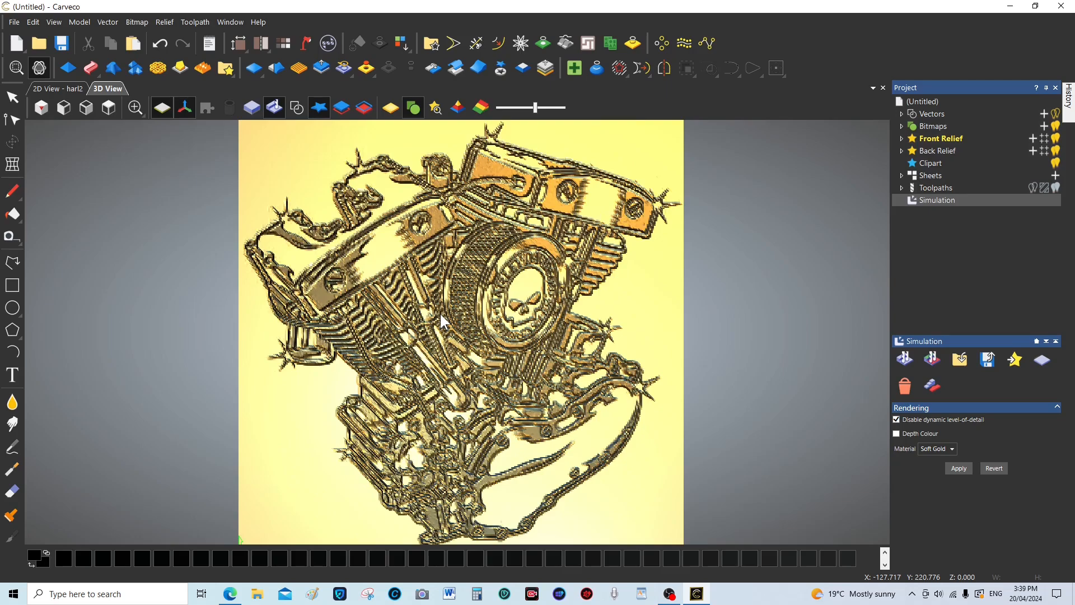
mouse_move(537, 455)
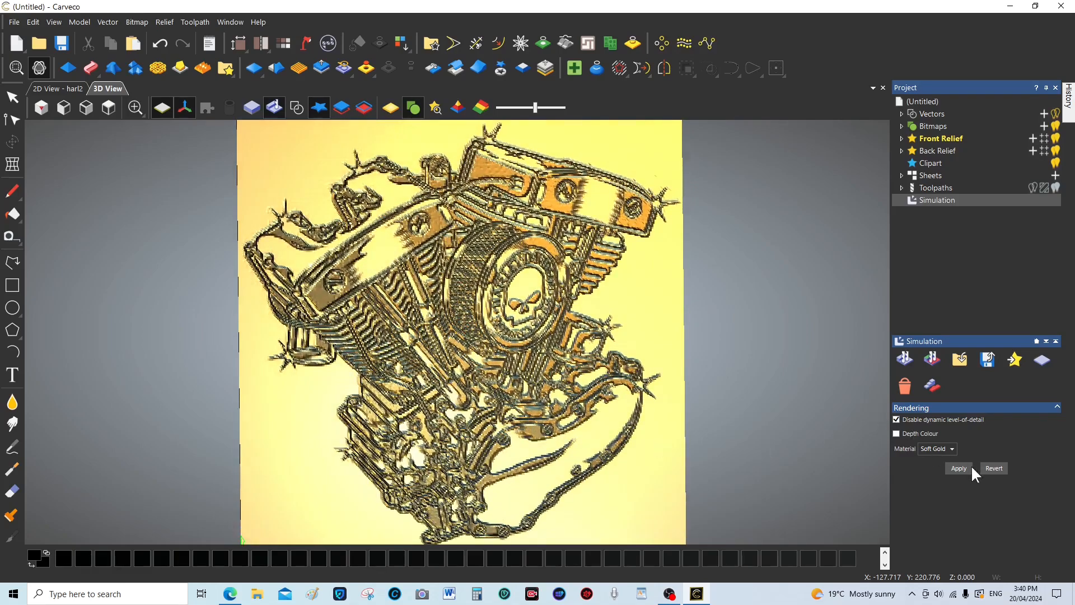
click(896, 419)
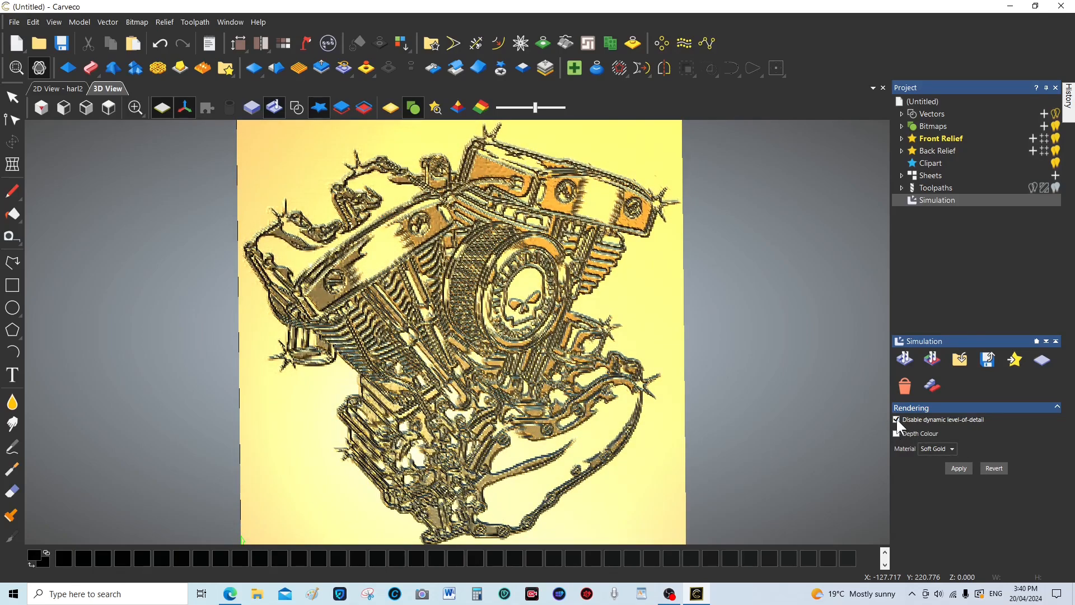
click(951, 448)
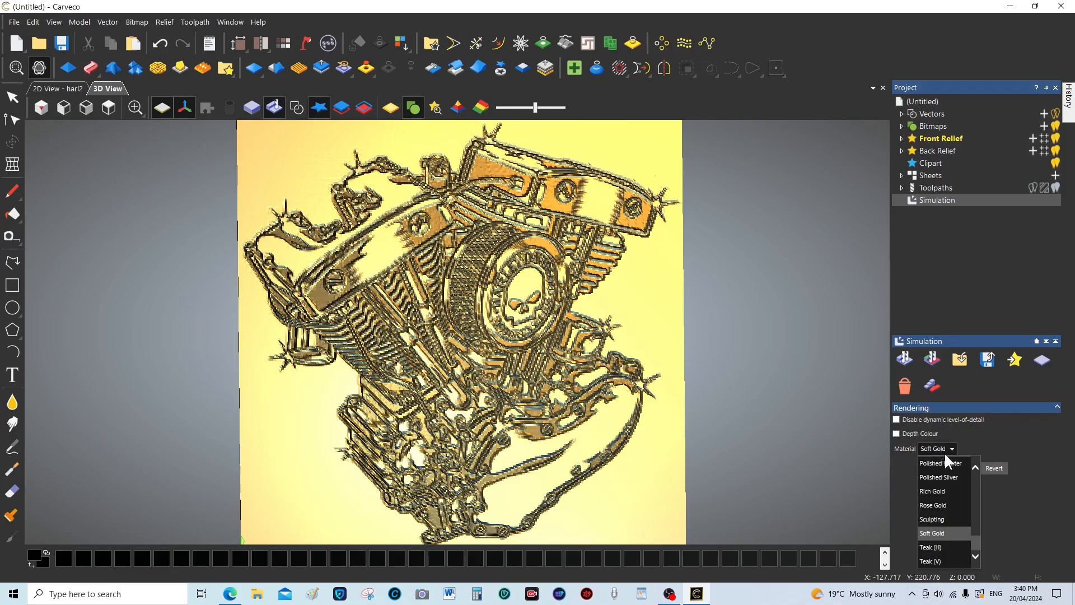
click(950, 448)
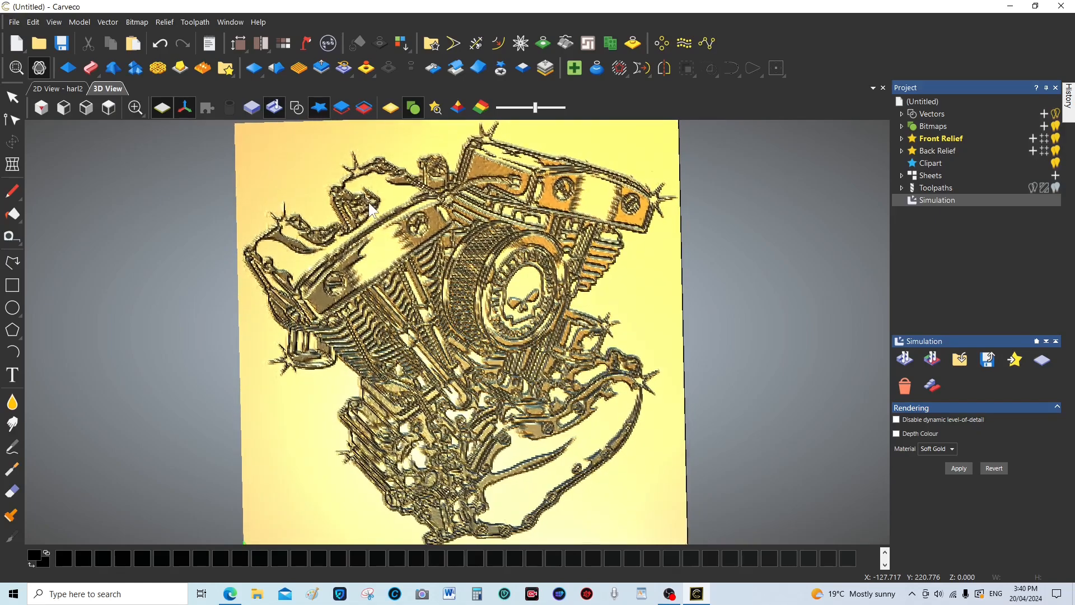
drag(370, 211, 570, 437)
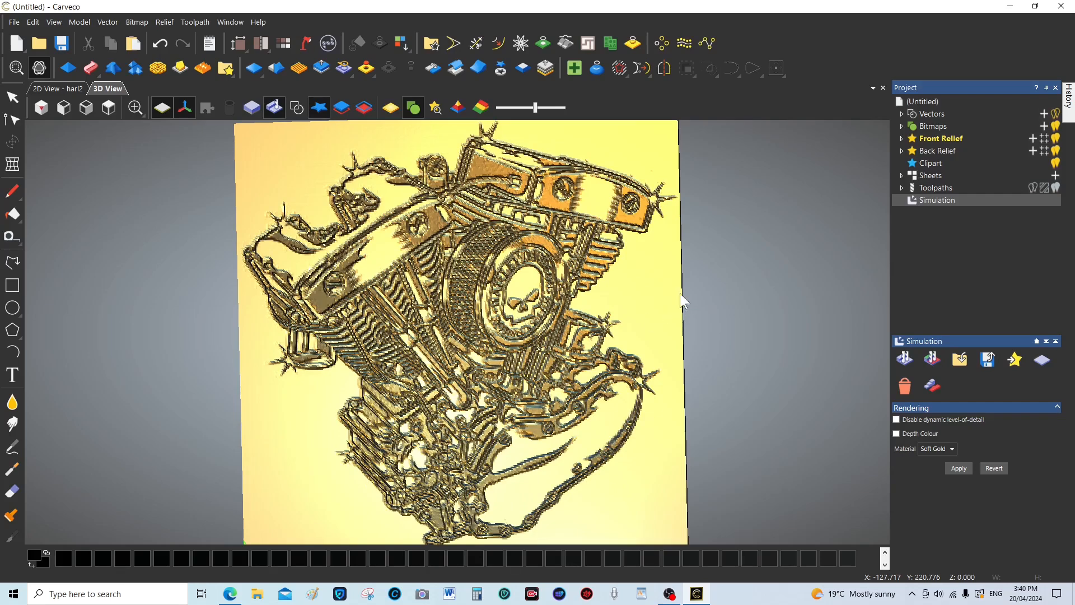
mouse_move(679, 288)
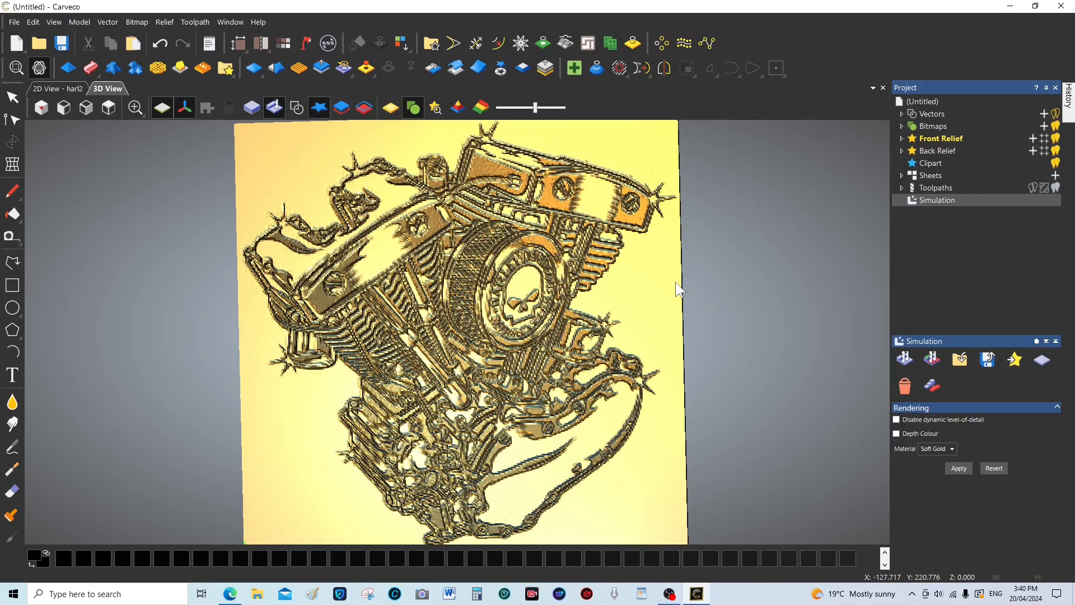
mouse_move(930, 194)
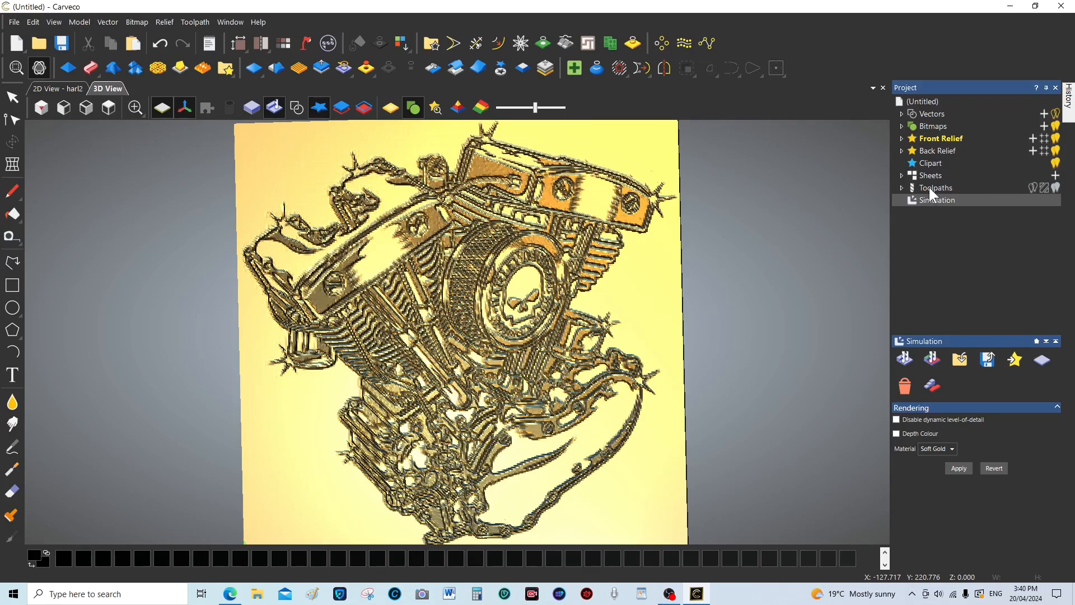
- In Save Toolpaths, remove FT2 so only R1 is queued for saving
click(933, 187)
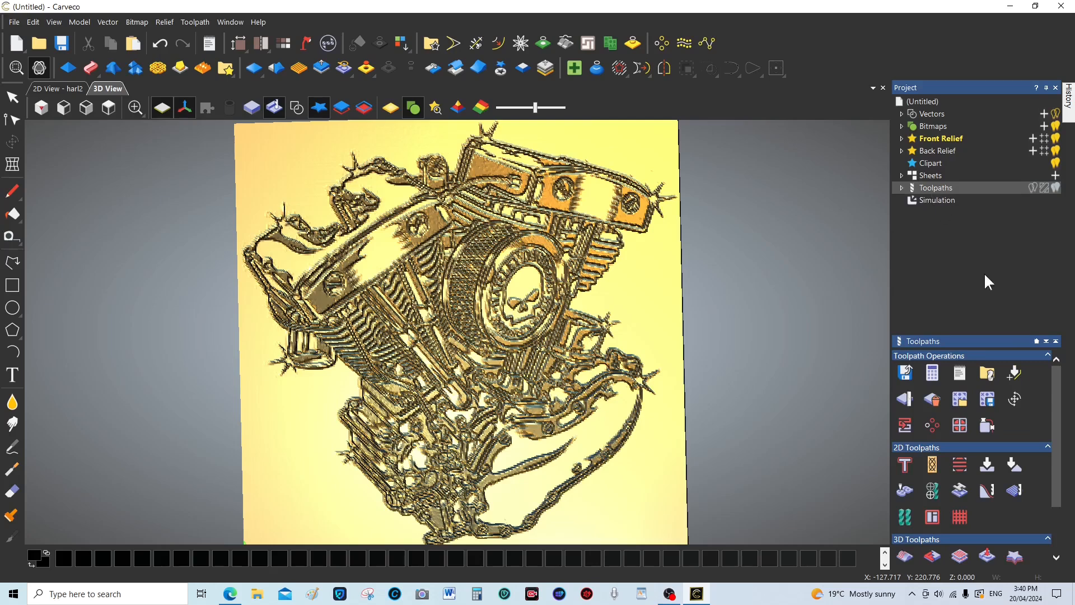
mouse_move(905, 371)
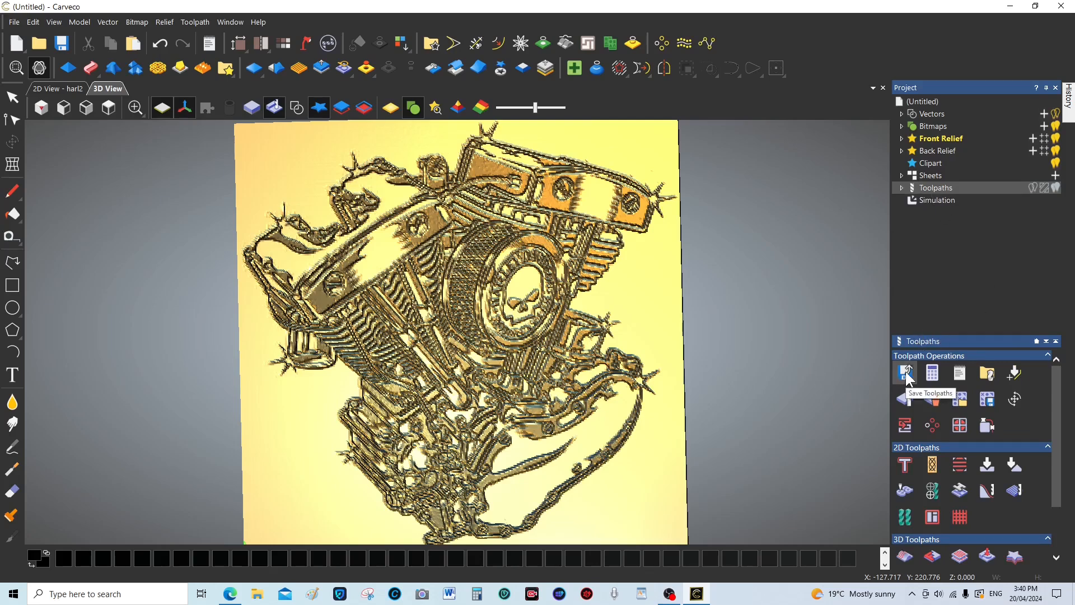
click(904, 371)
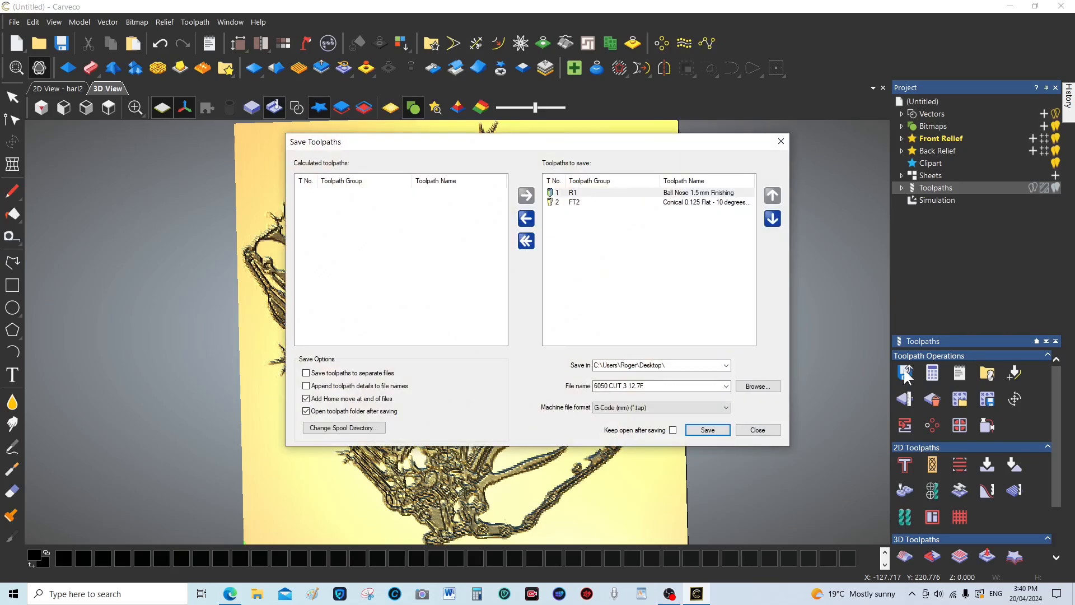
mouse_move(907, 378)
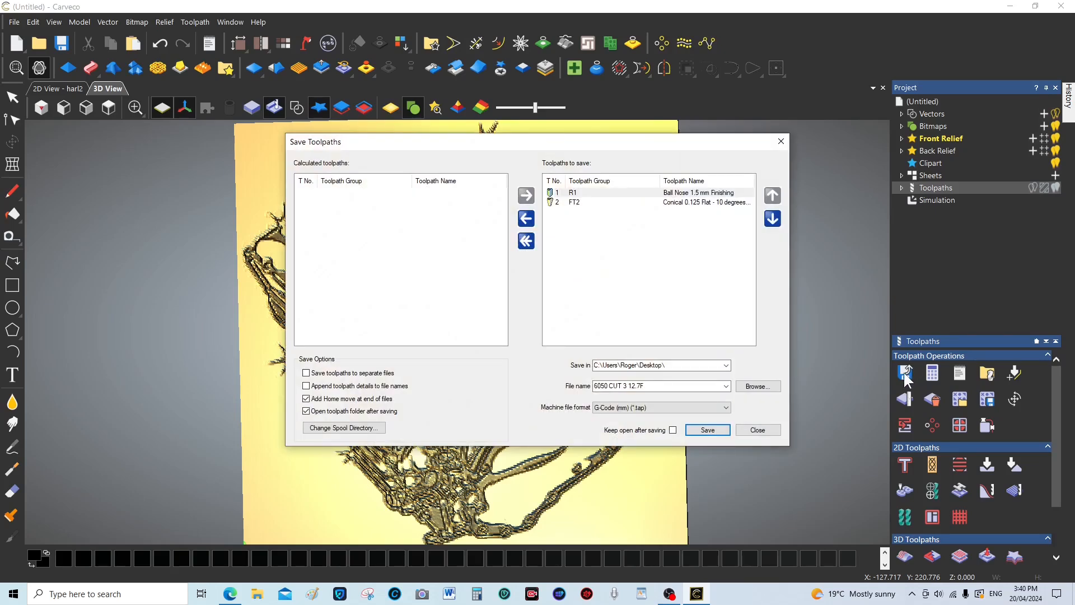
mouse_move(571, 210)
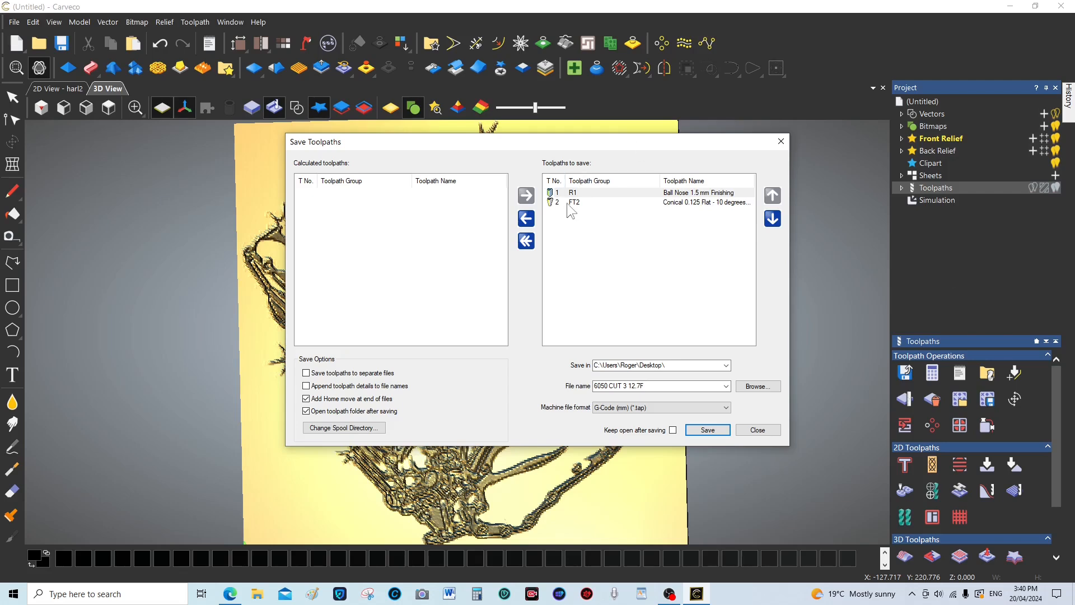
click(637, 202)
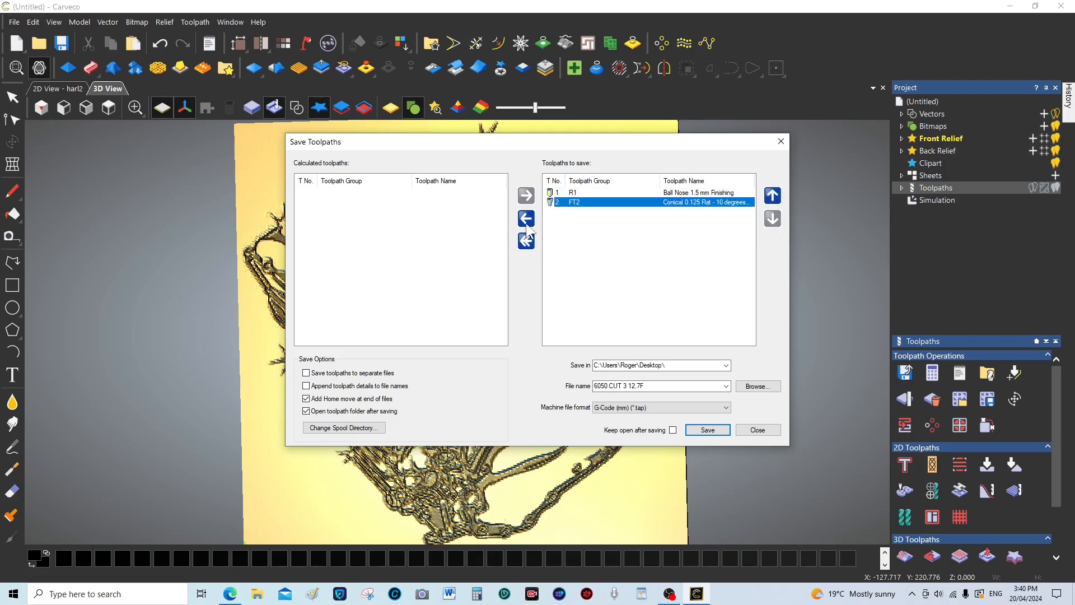
click(525, 218)
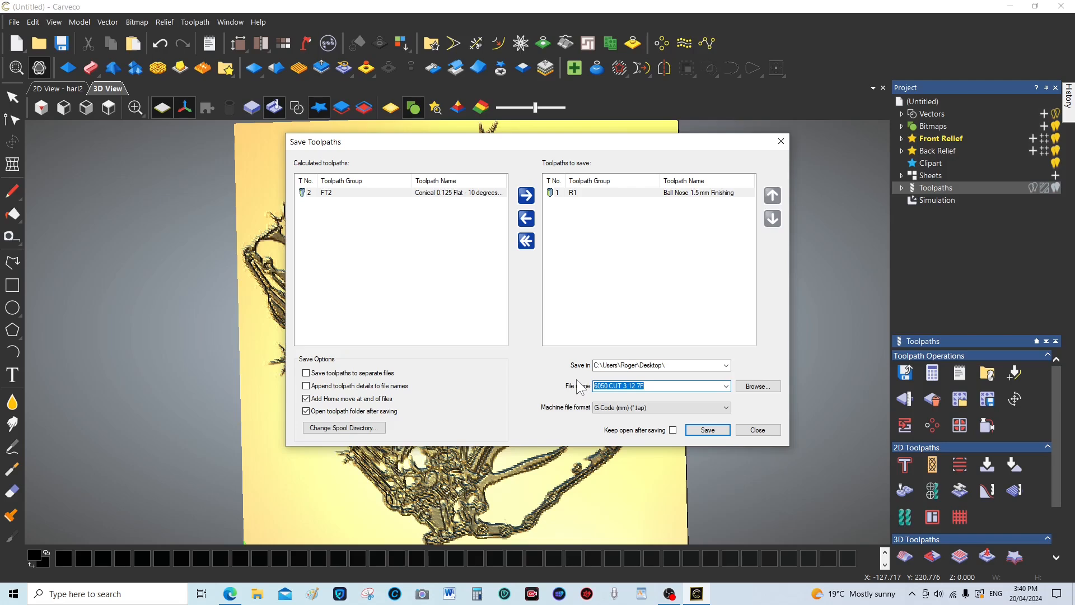
- Name the output file C1 as G-Code to the desktop
text(C)
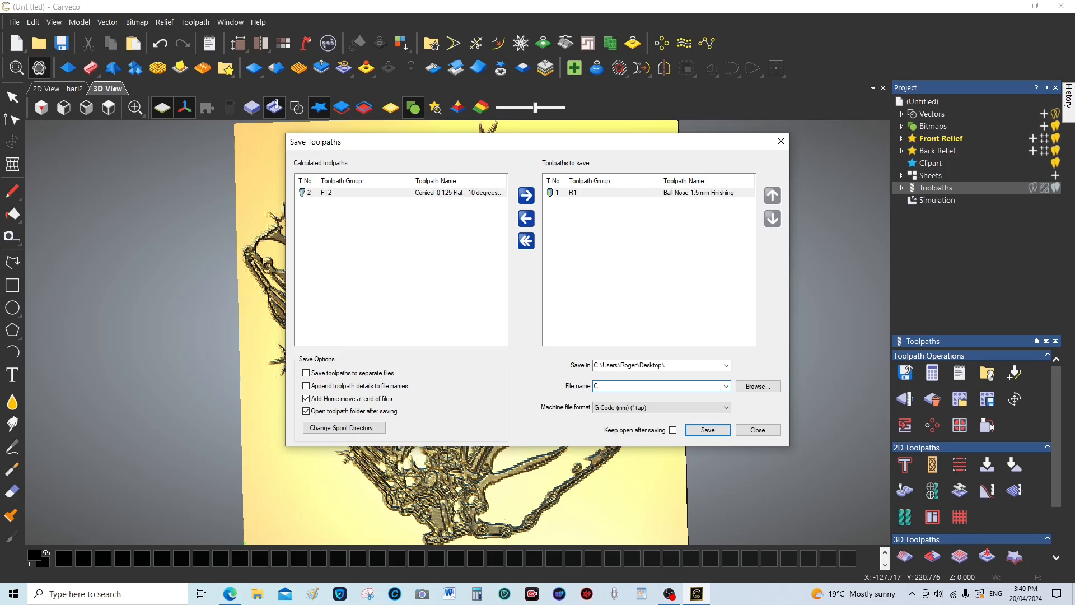
text(1)
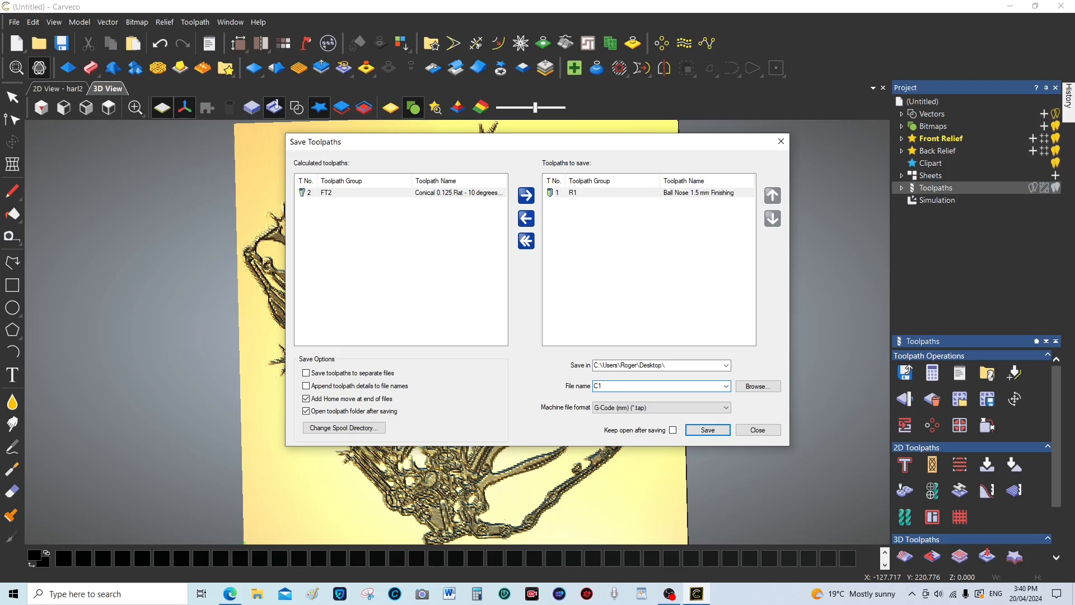
mouse_move(594, 398)
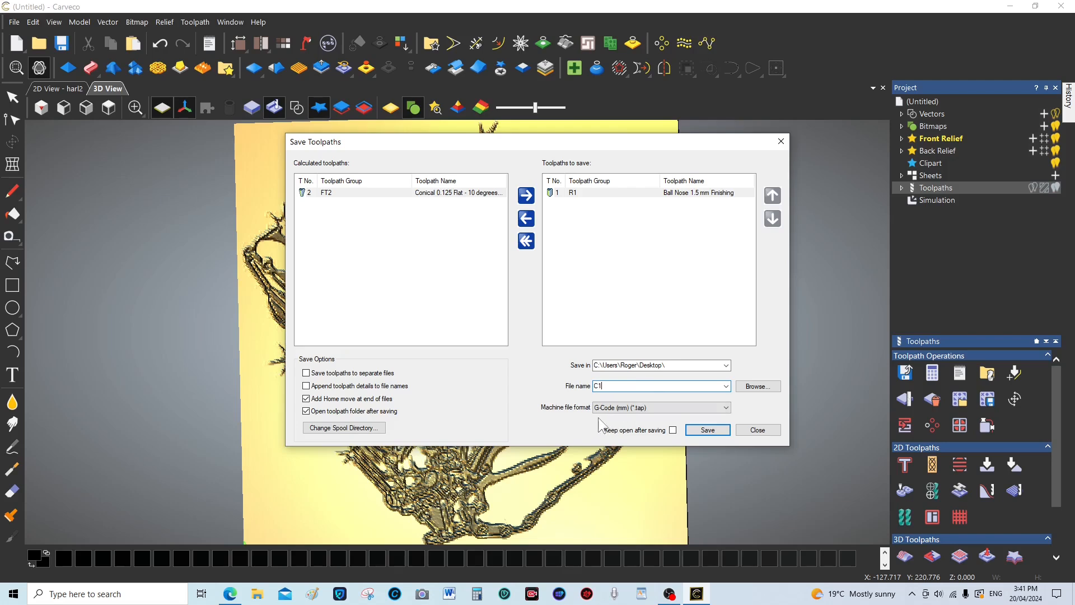
mouse_move(626, 421)
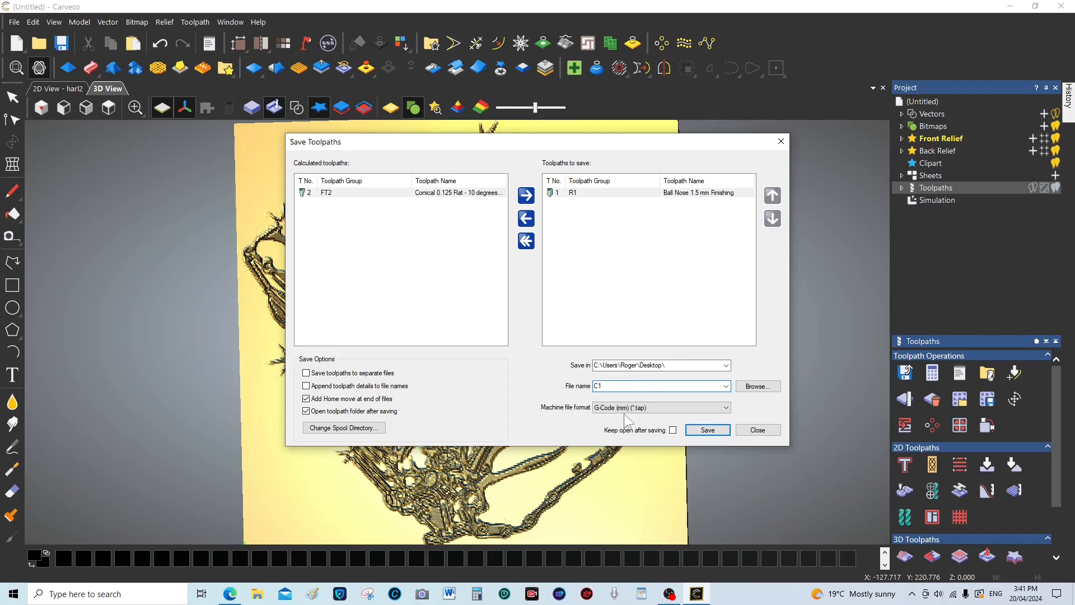
click(660, 408)
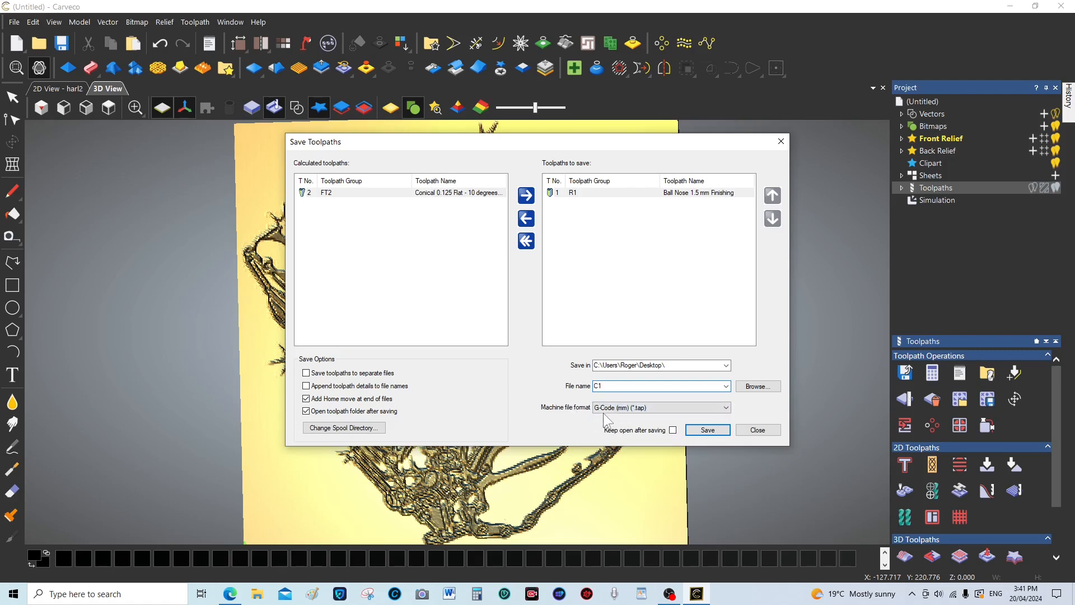
mouse_move(646, 422)
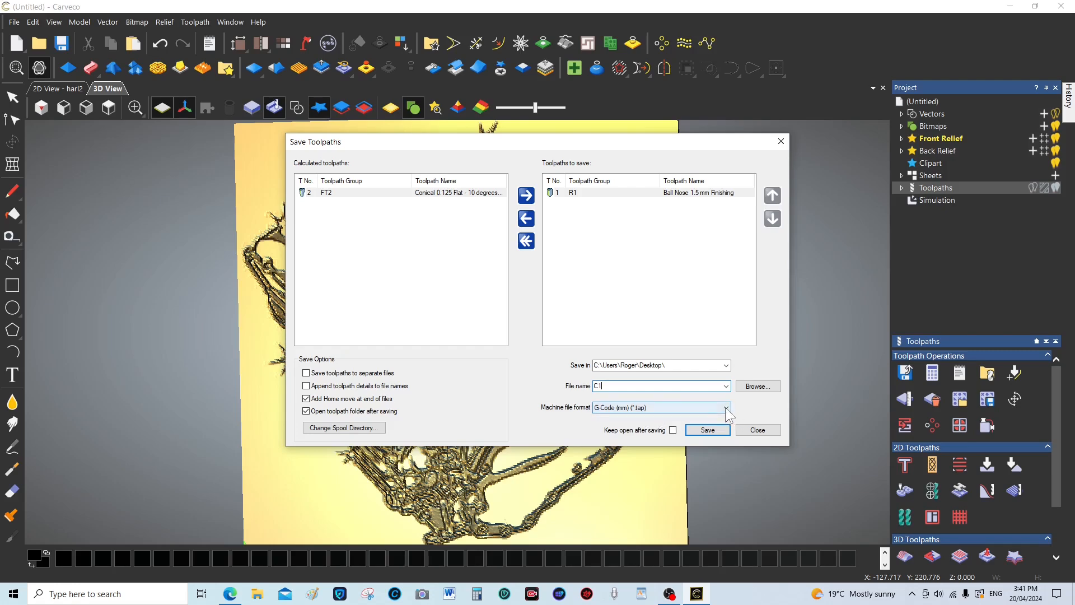
- Browse the machine file format list down to the Mach3 formats, keeping G-Code (mm)
click(725, 408)
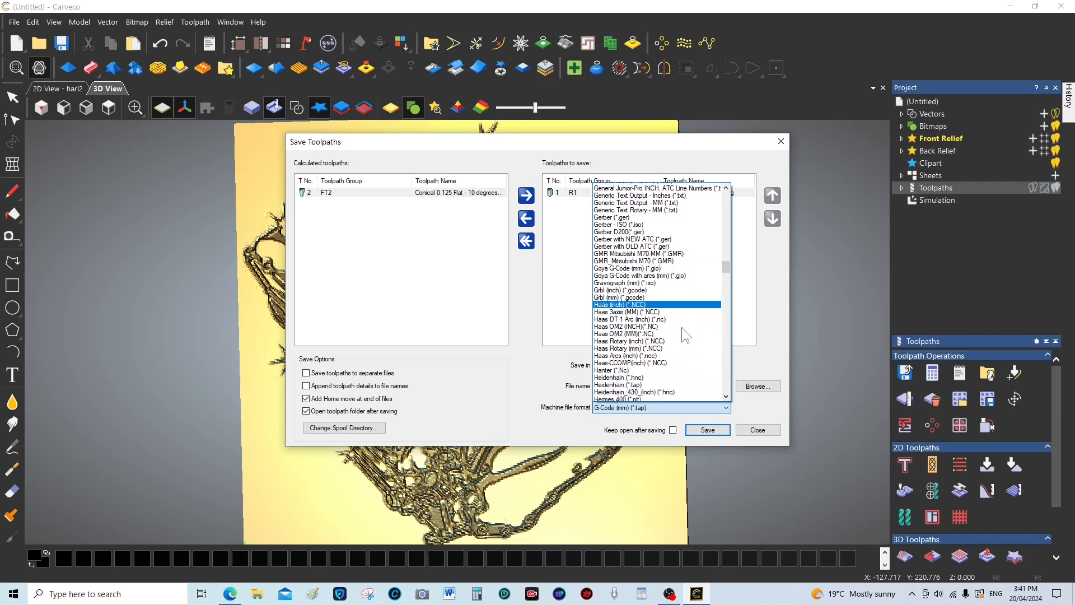
scroll(down, 3)
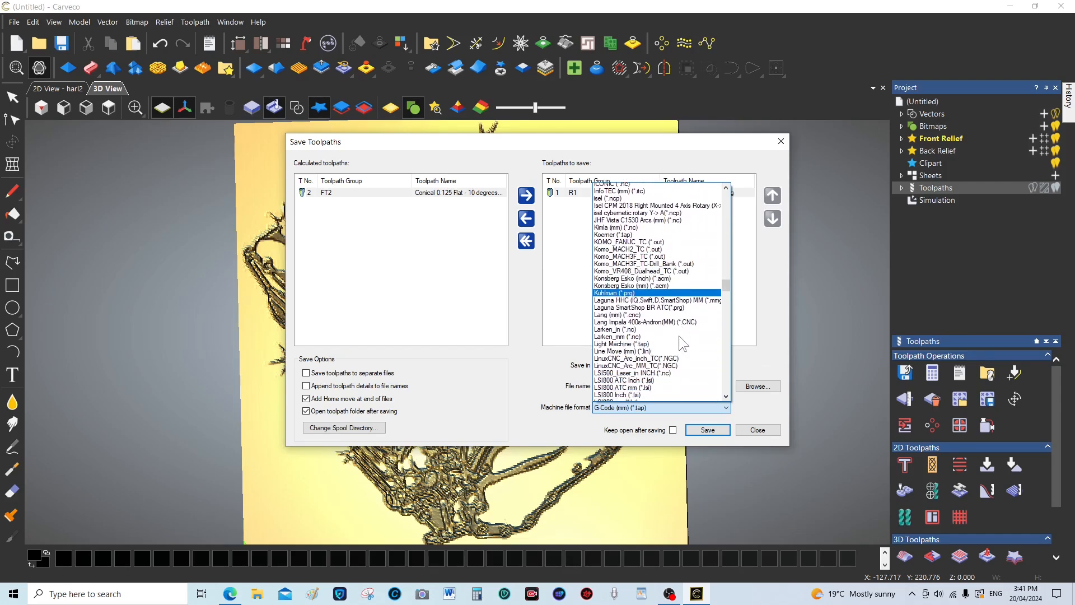
scroll(down, 3)
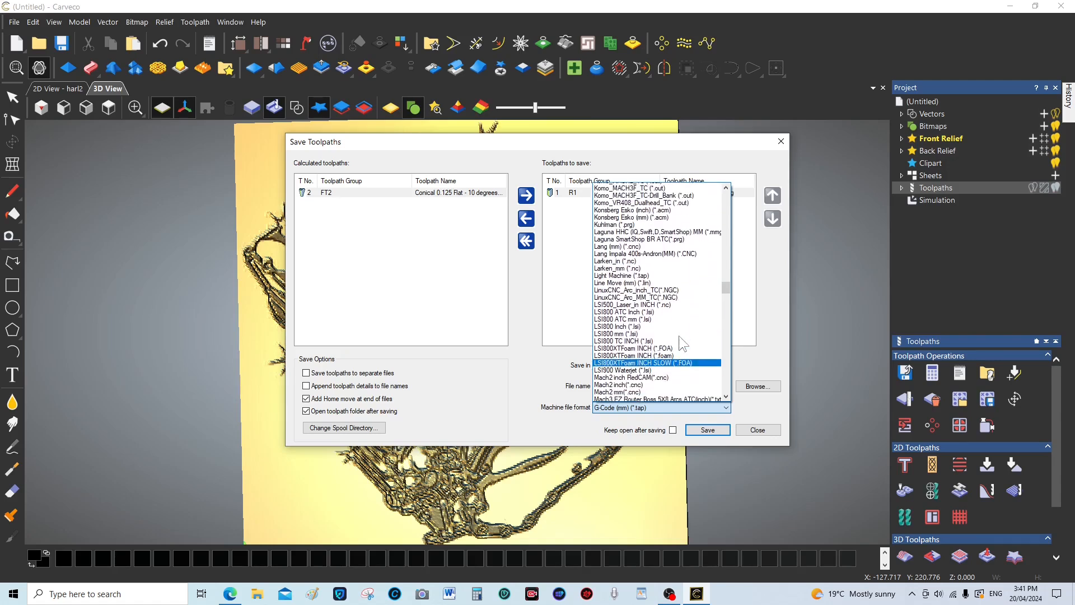
scroll(down, 3)
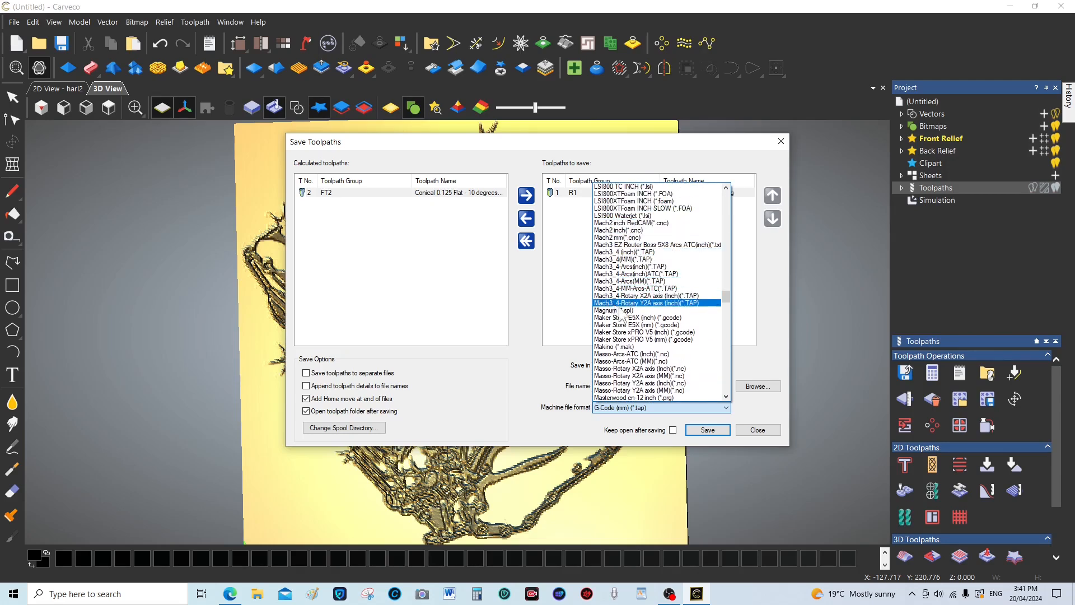
mouse_move(640, 312)
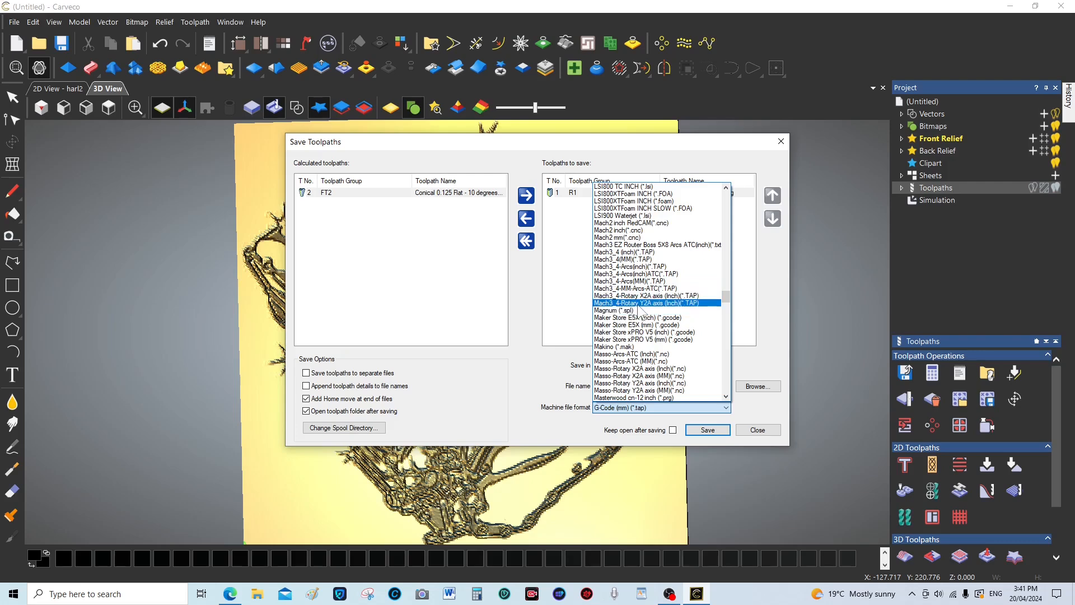
mouse_move(531, 346)
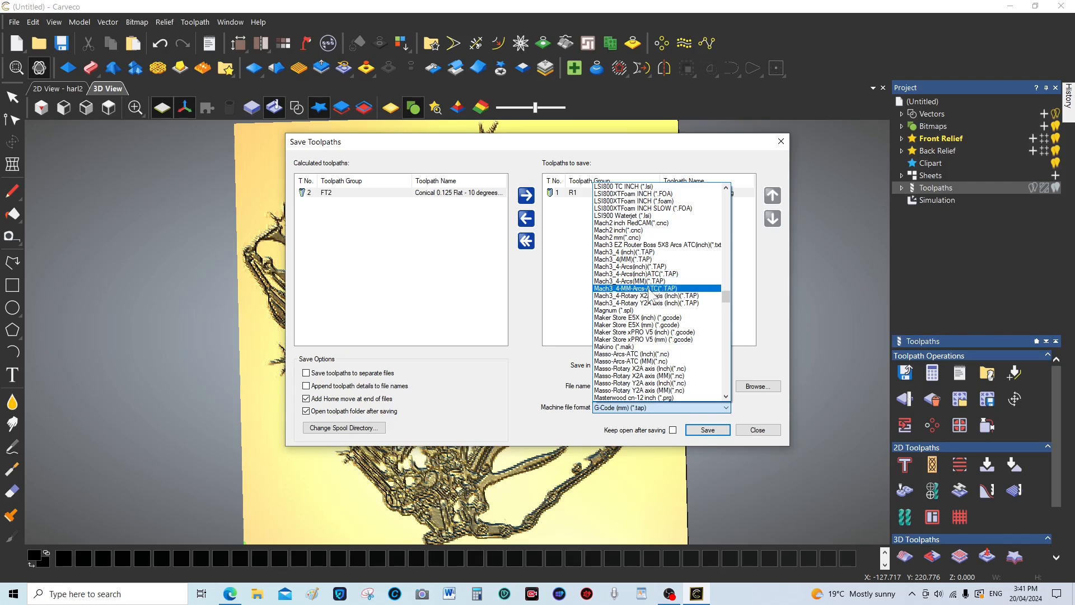
mouse_move(650, 296)
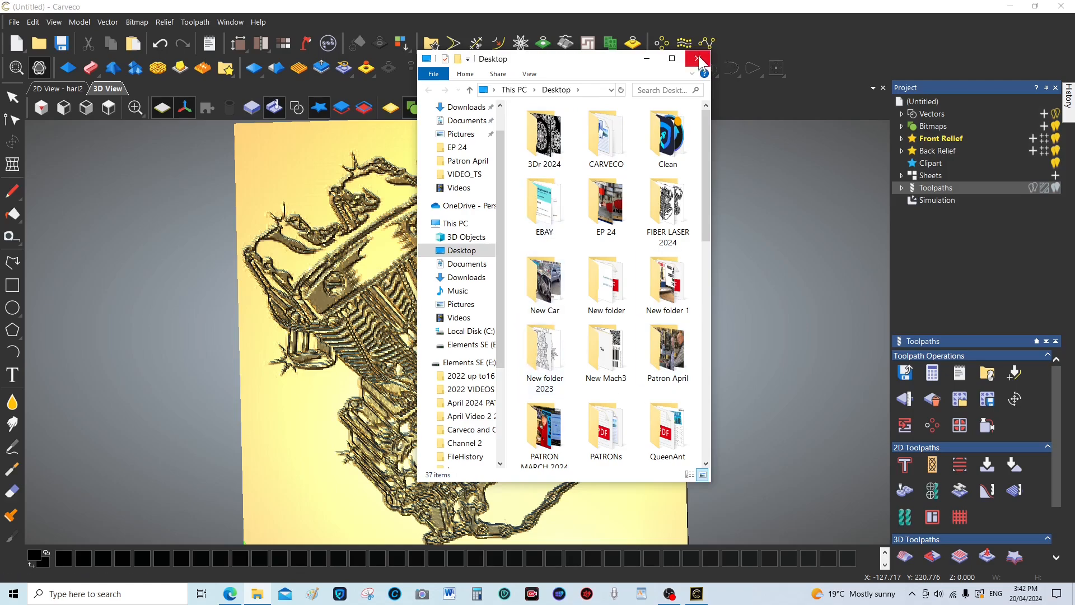
- Reopen Save Toolpaths and remove R1 so only FT2 is queued
click(698, 59)
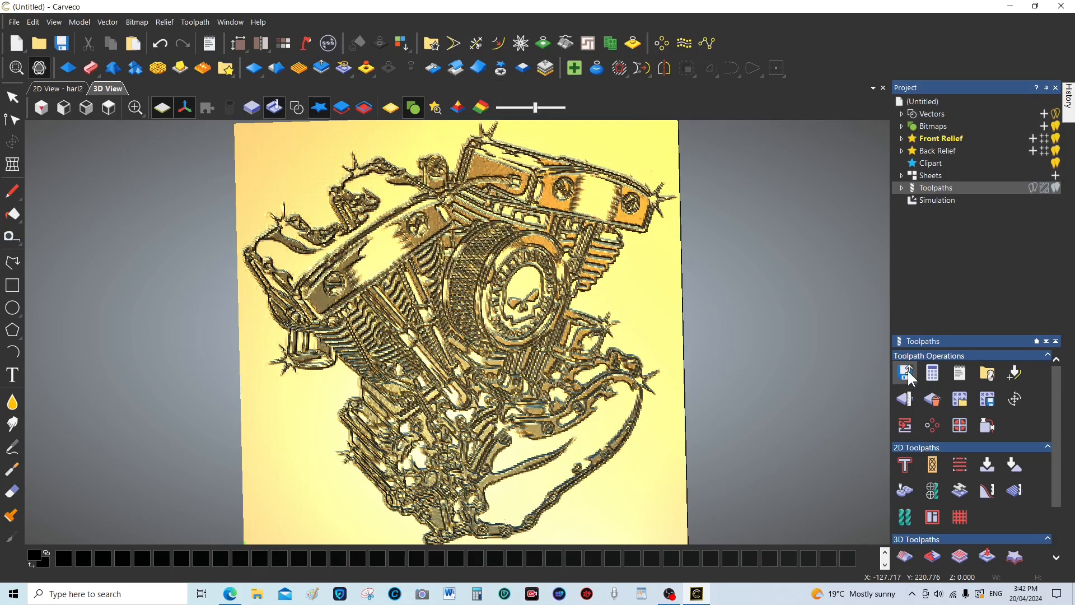
click(904, 372)
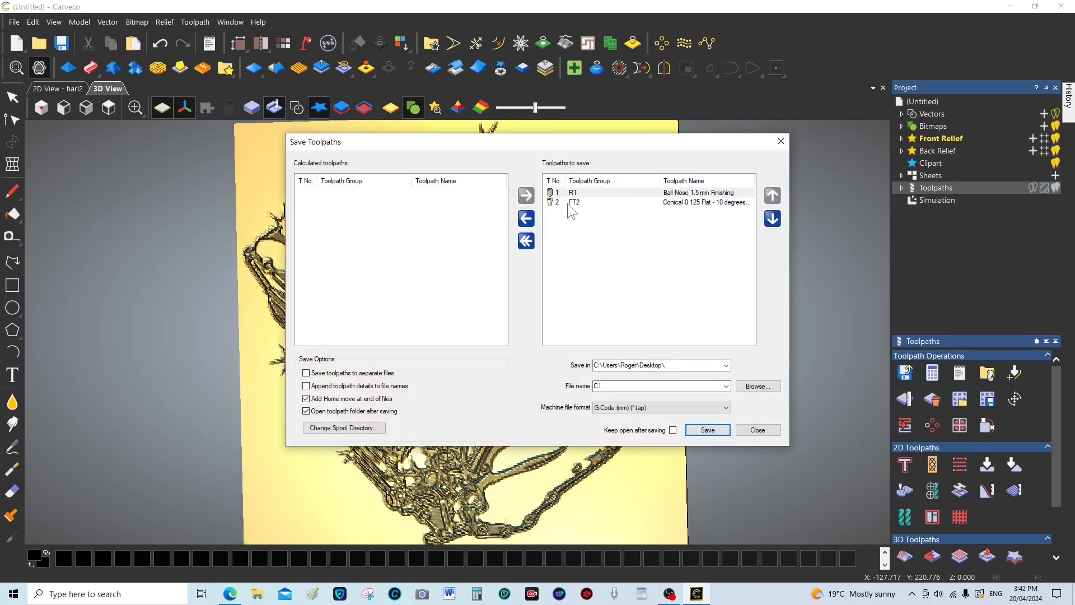
click(645, 193)
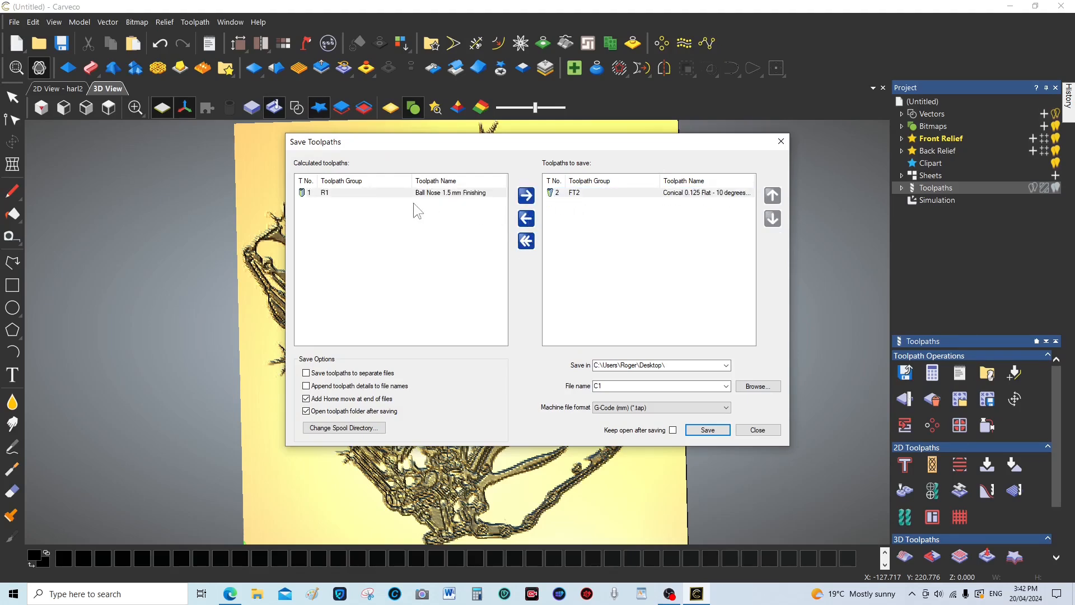
click(658, 385)
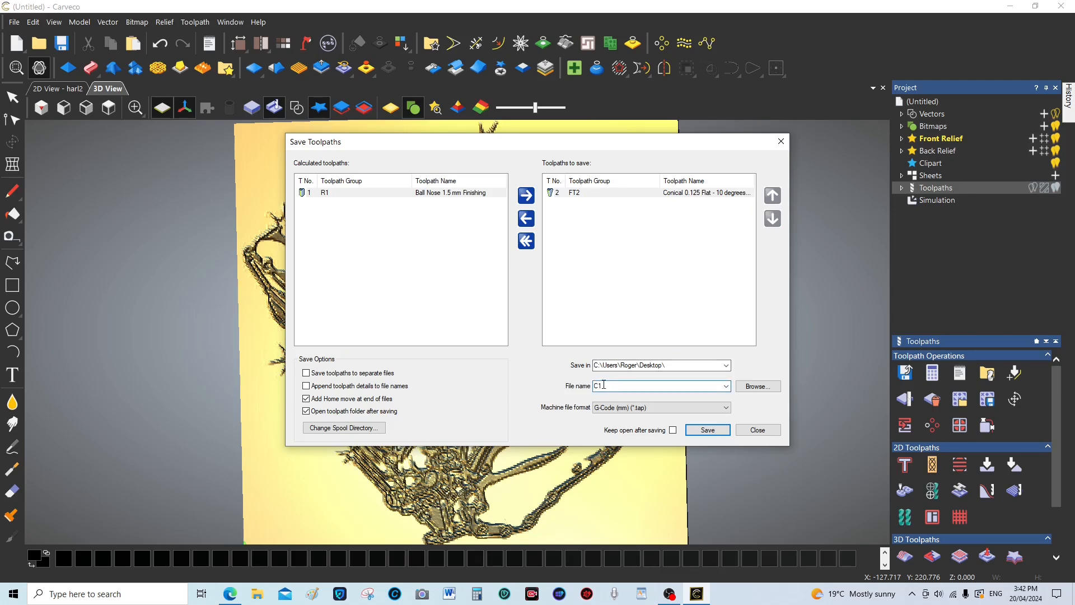
- Save FT2 as G-code file C2 on the Desktop and close the Explorer window
text(C2)
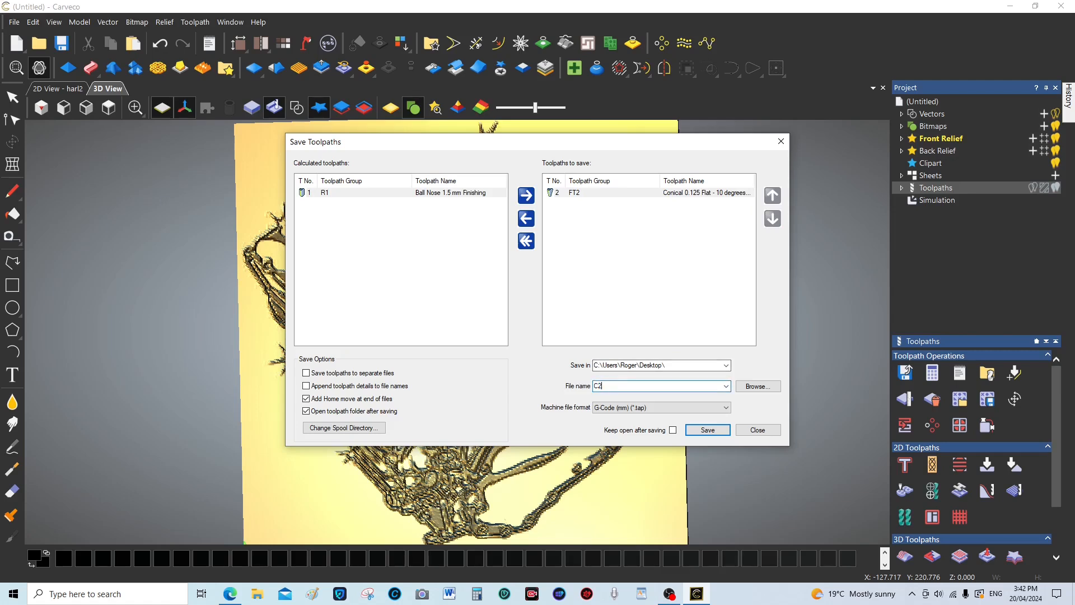
click(706, 430)
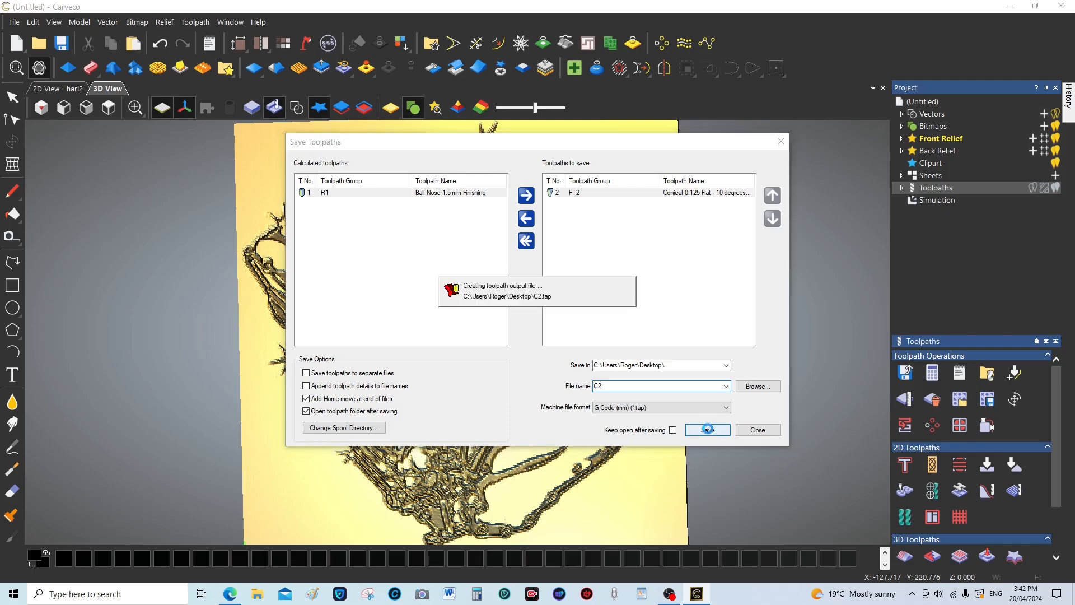
click(707, 430)
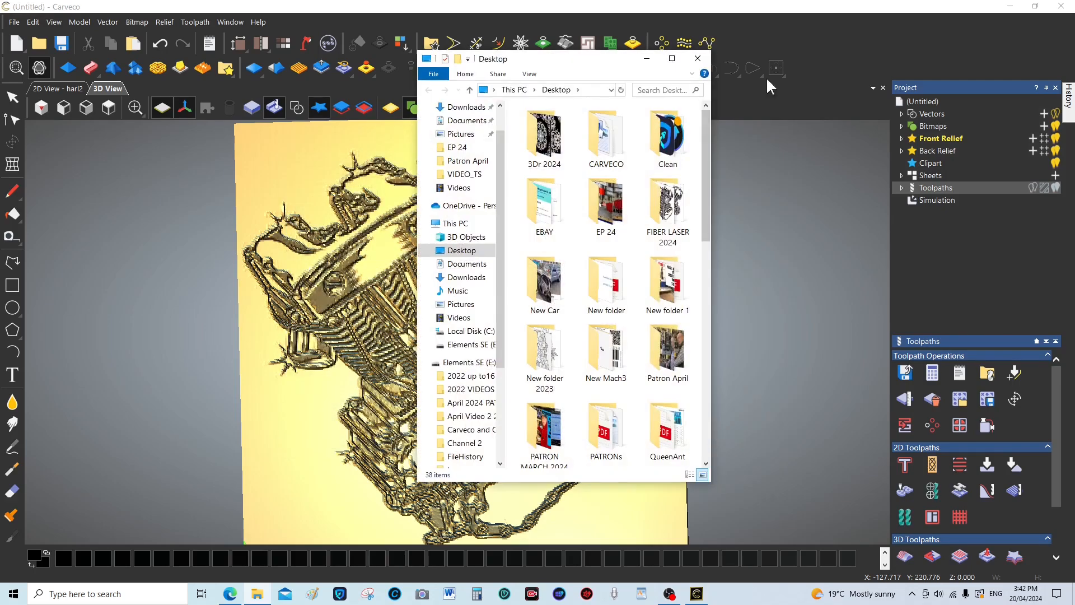
click(698, 58)
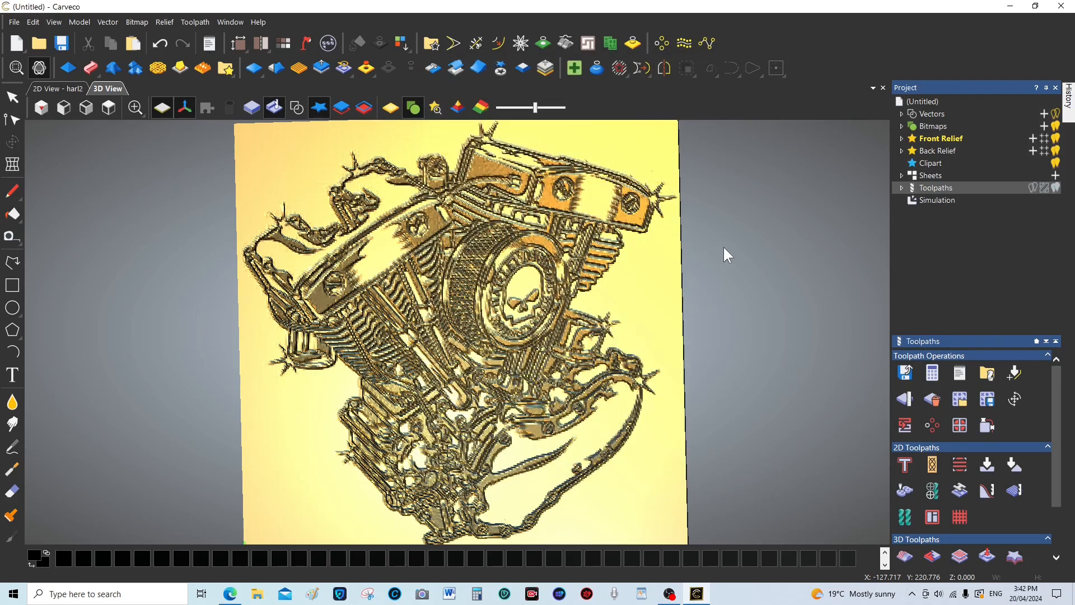